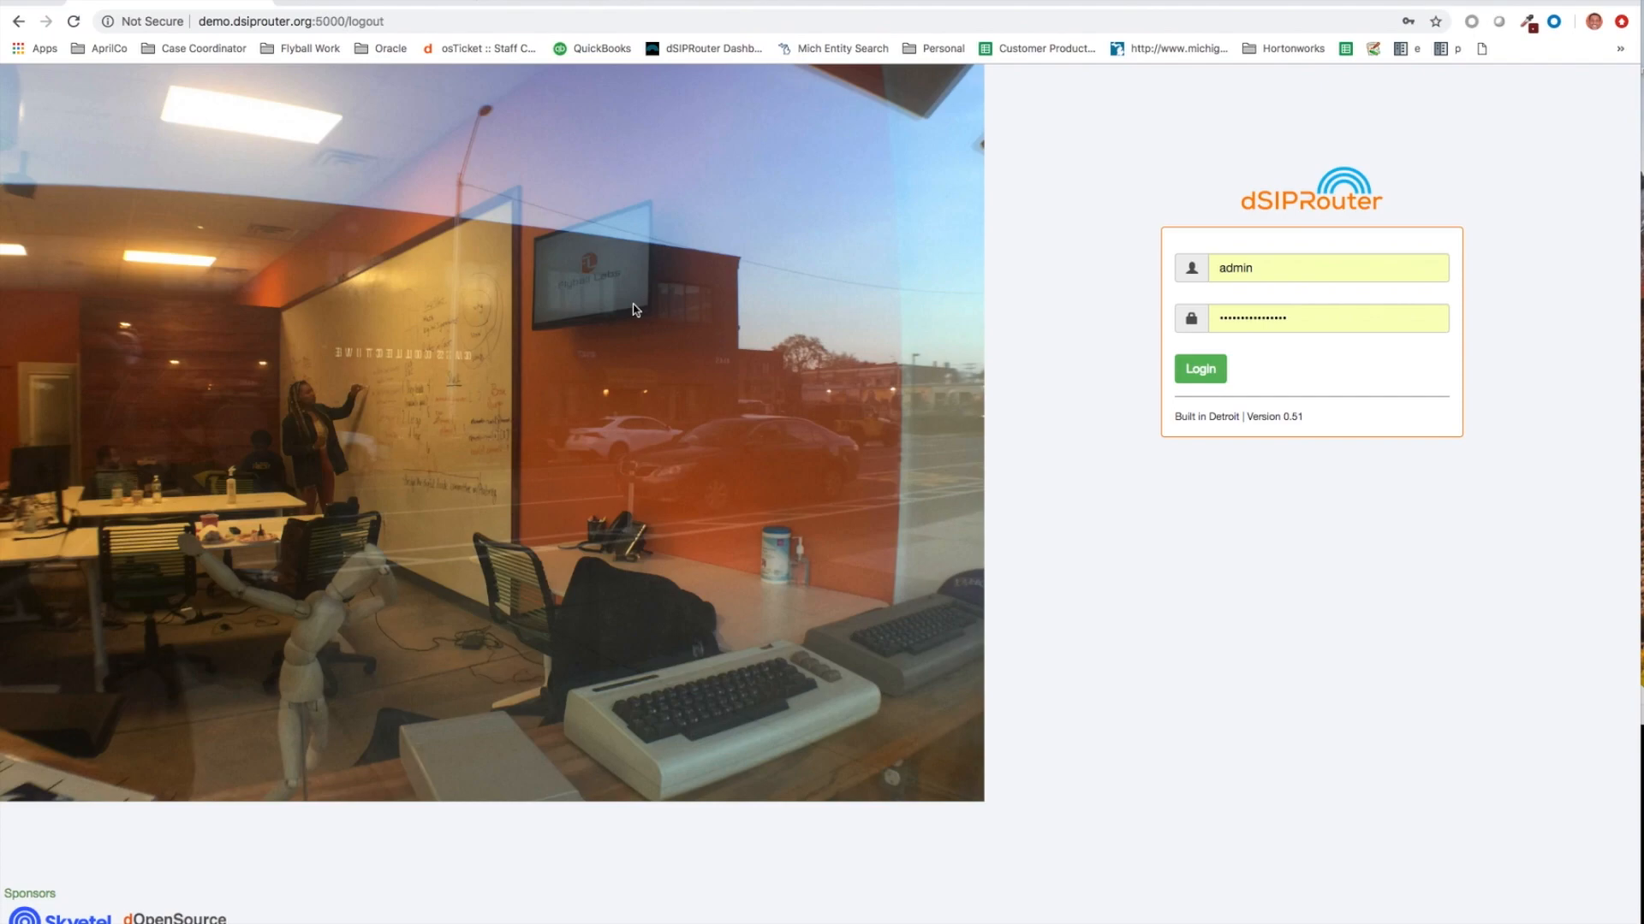
mouse_move(618, 308)
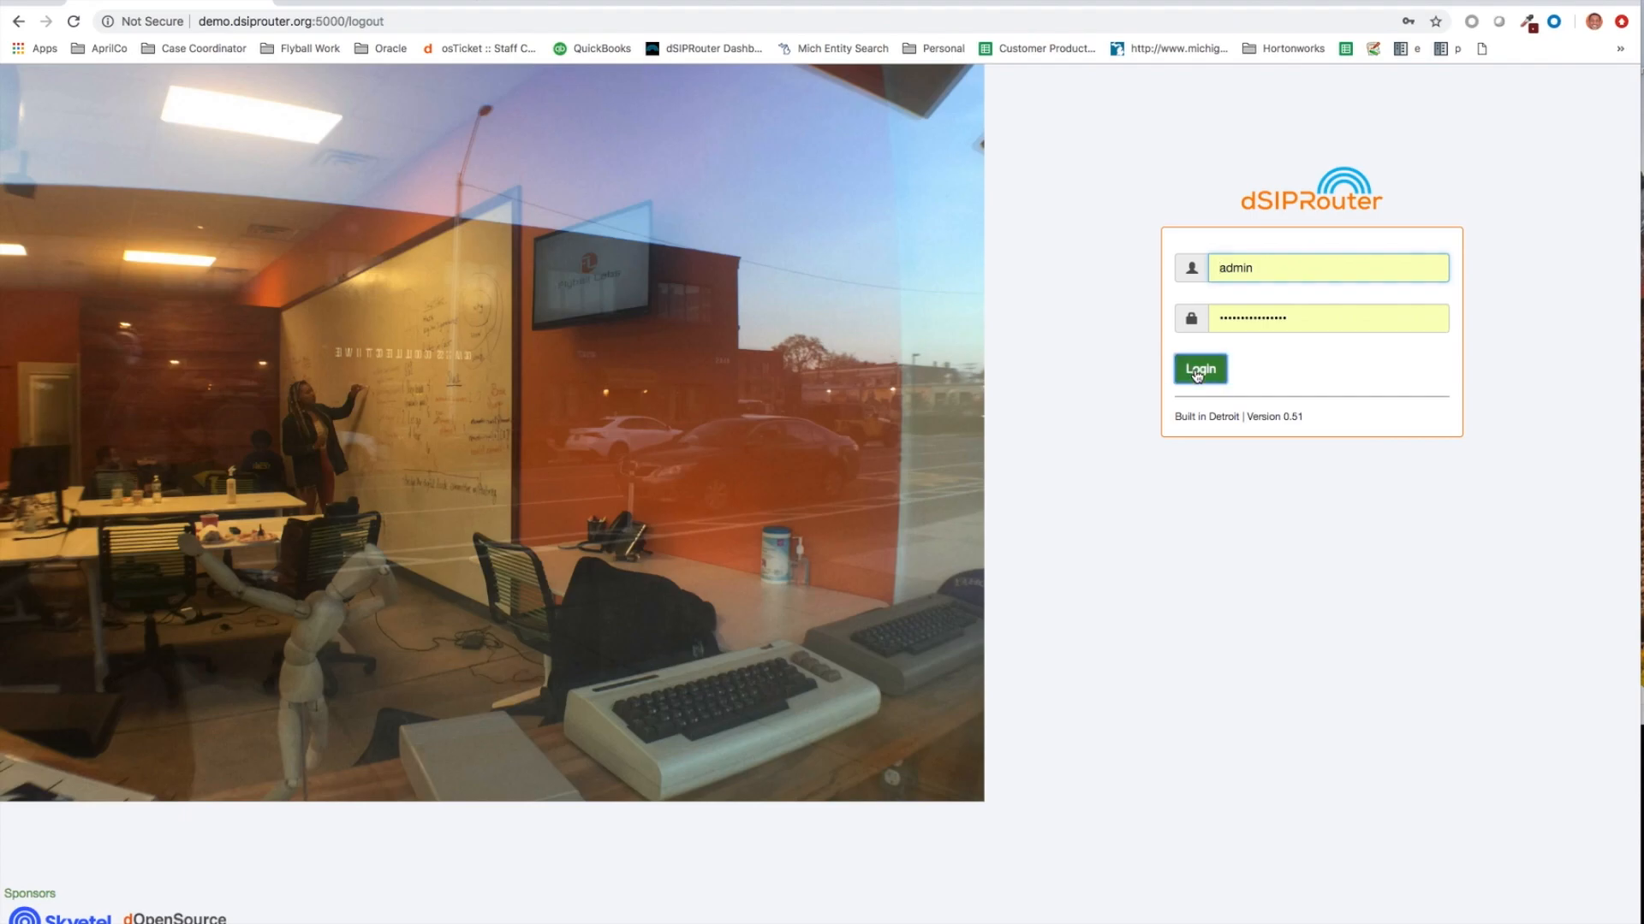
- Log into dSIPRouter as admin to reach the version 0.51 welcome dashboard
click(1198, 369)
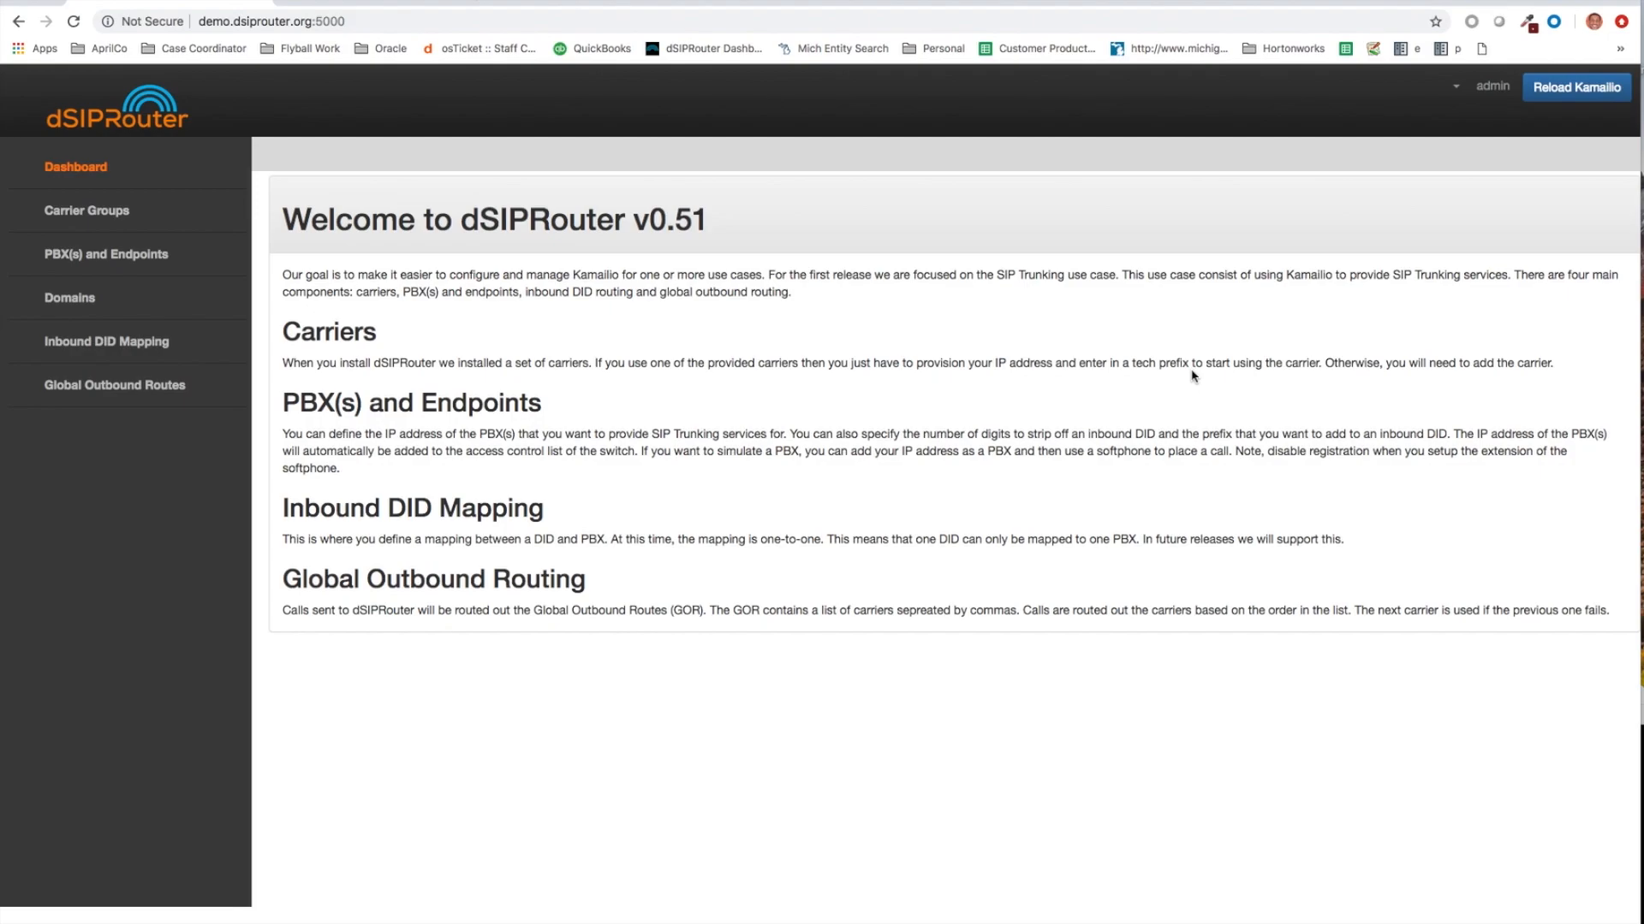
mouse_move(284, 319)
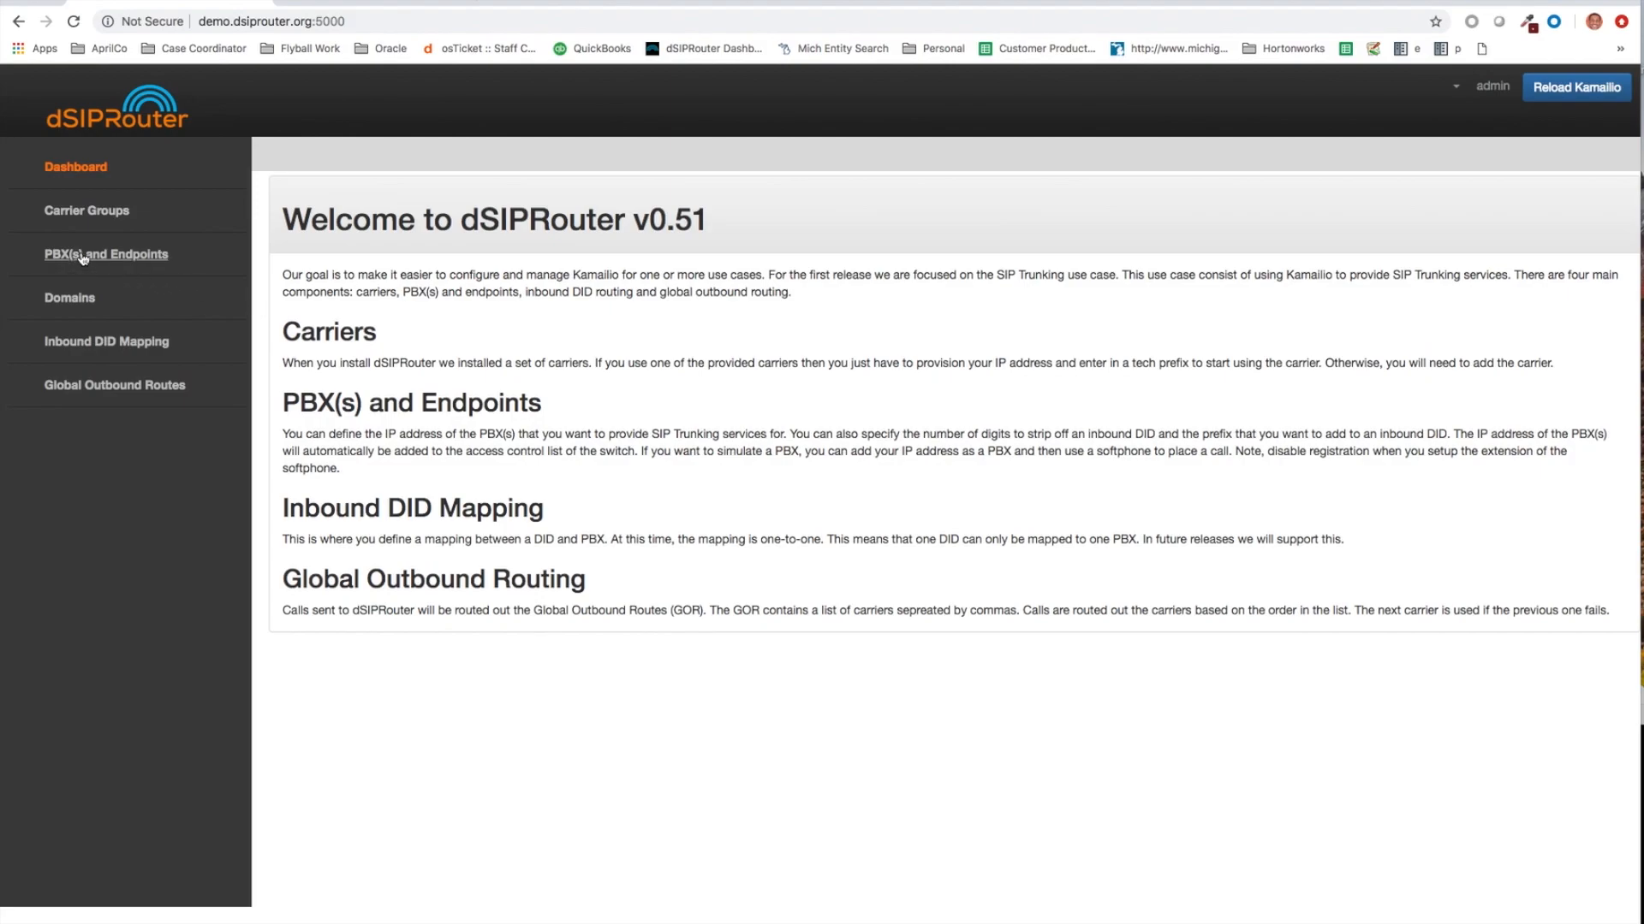
- Fill in a new PBX named 'FreePBX System' with IP address 18.191.20.204
click(105, 254)
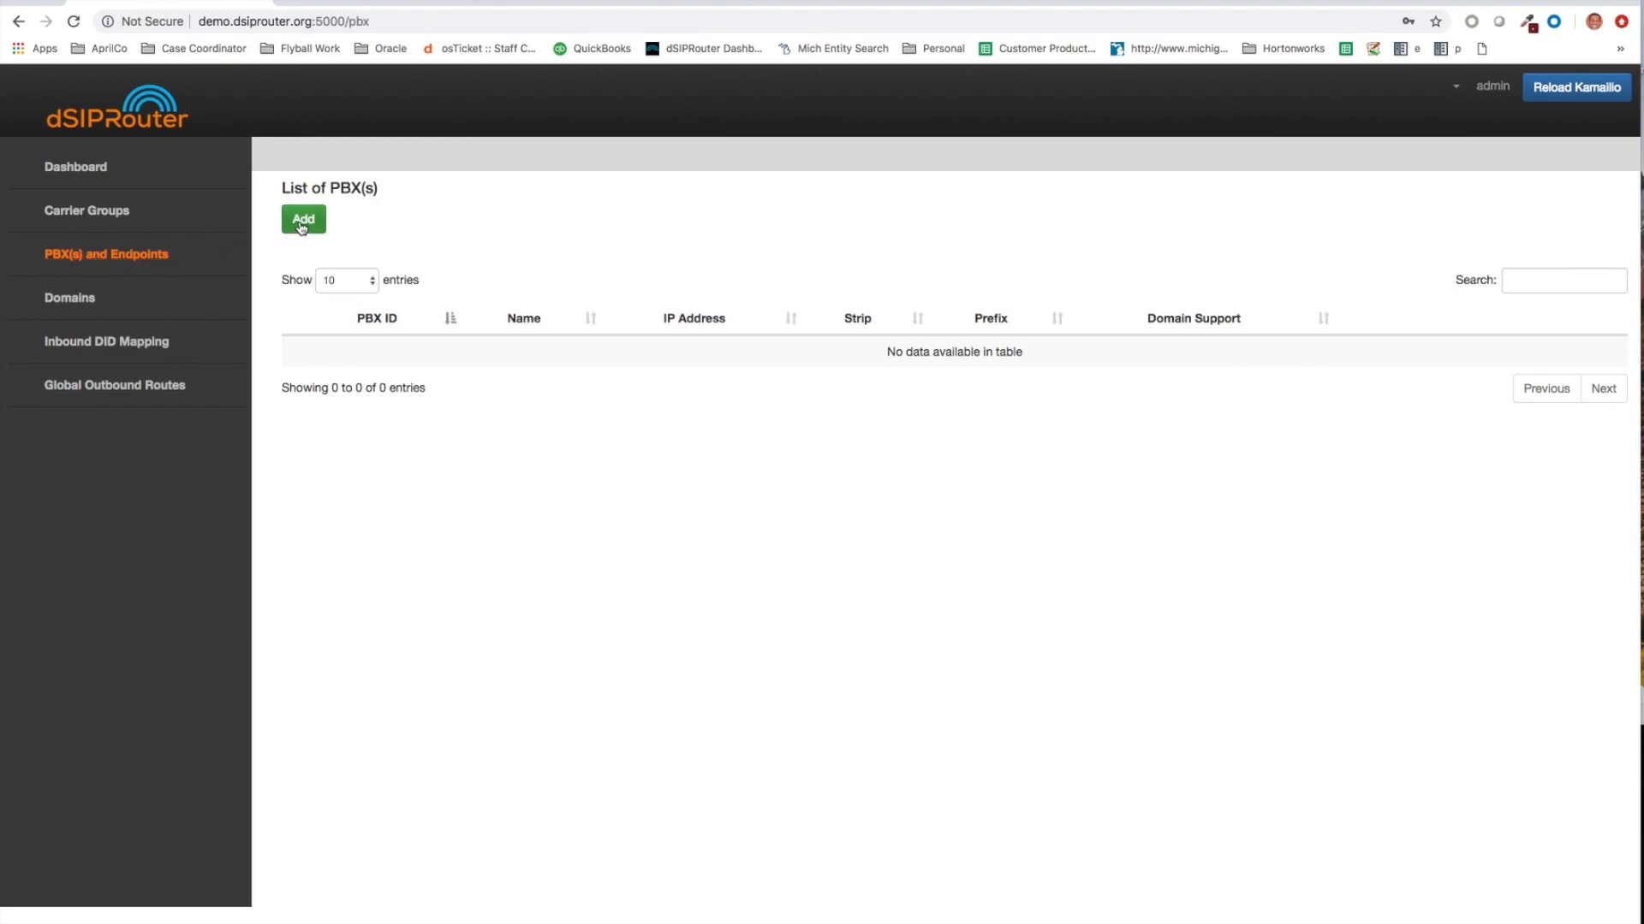
click(303, 219)
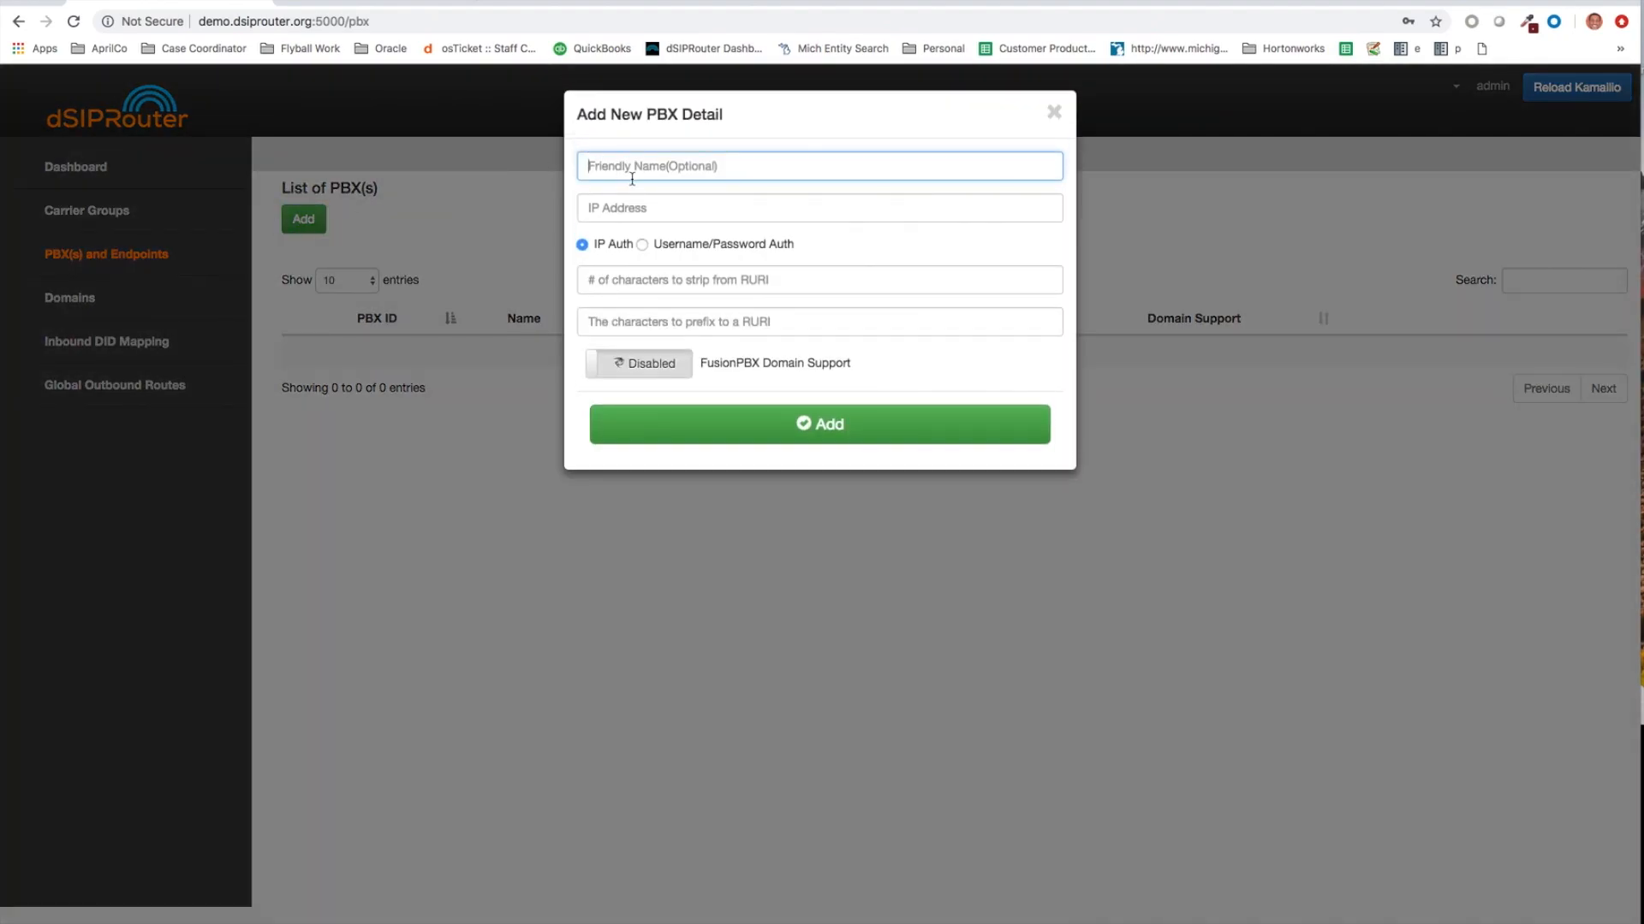
text(FreePBX Syste)
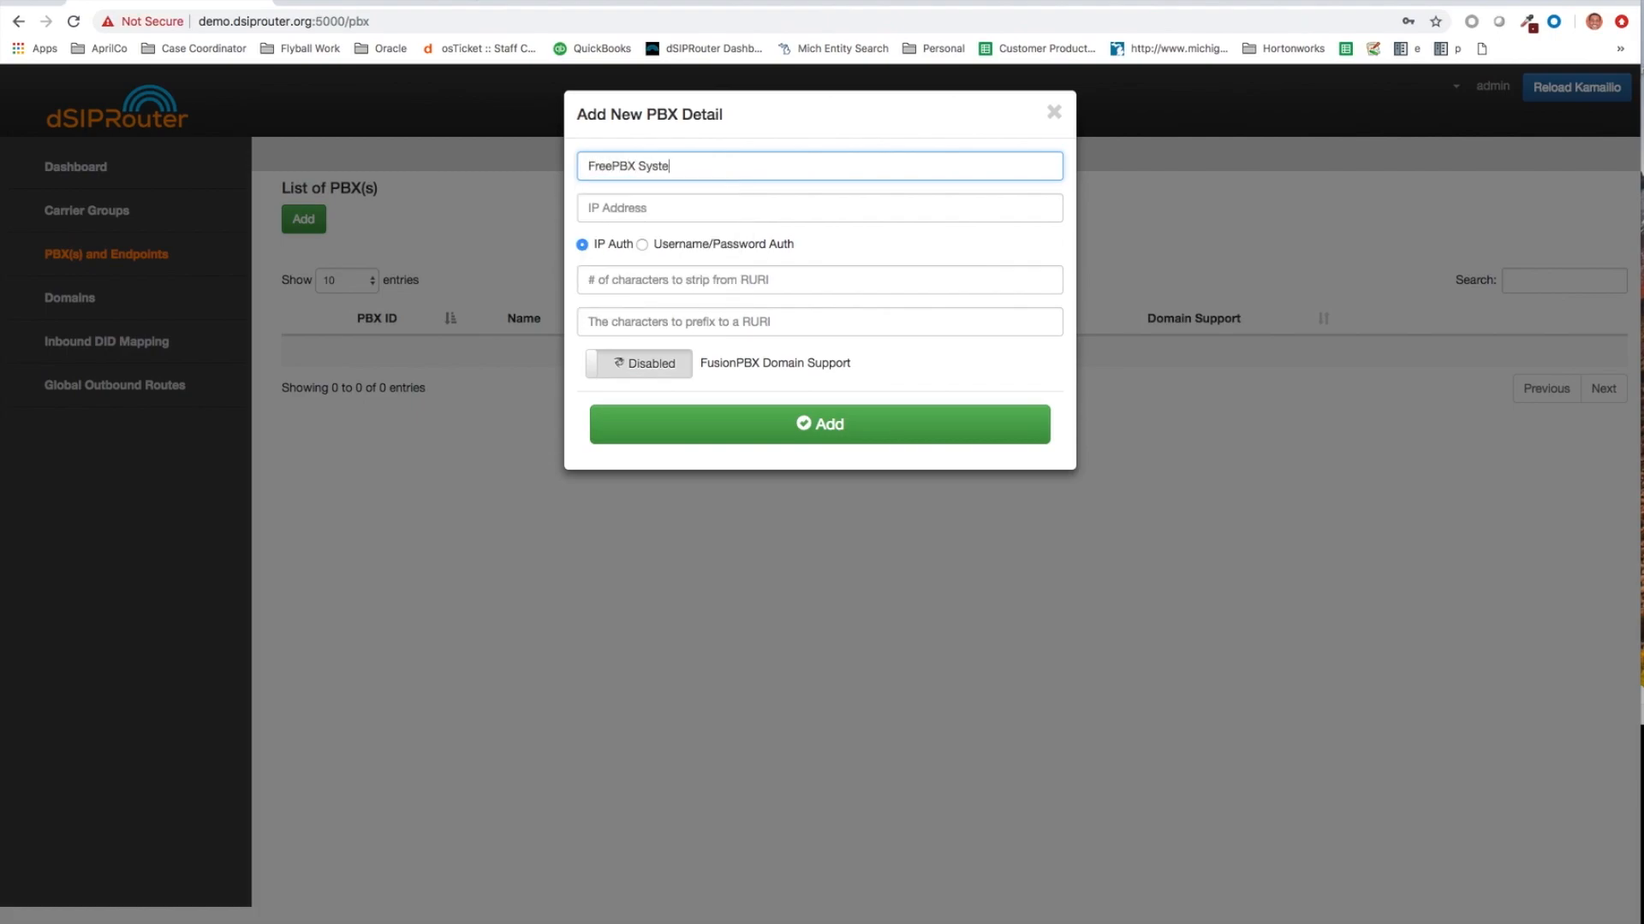
click(818, 208)
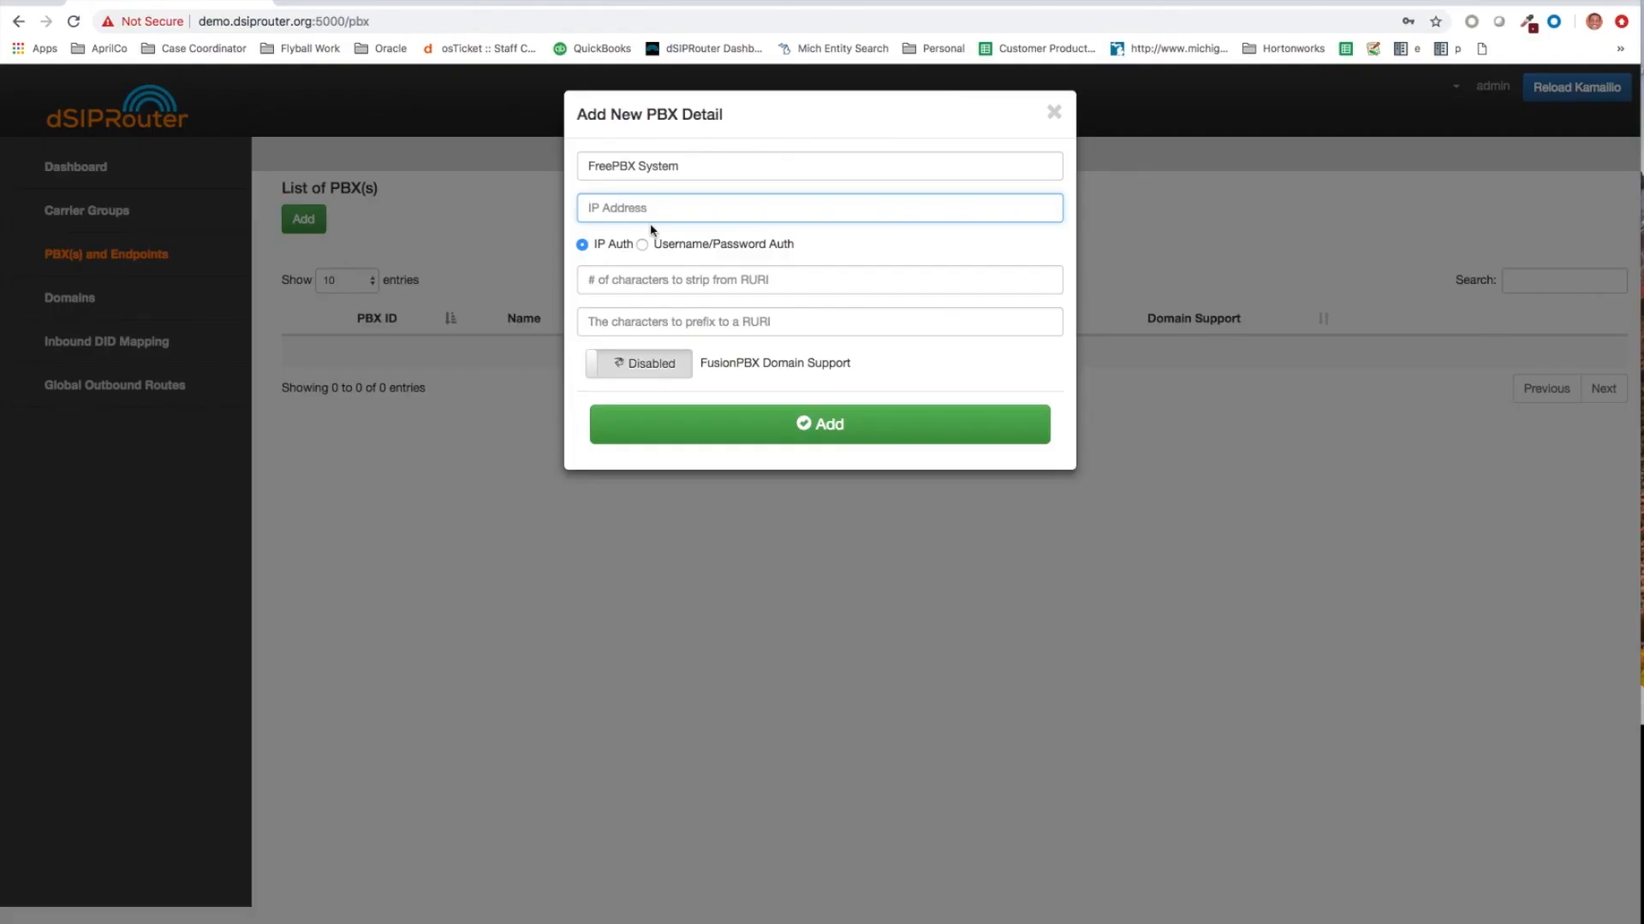
text(http://18.191.20.204)
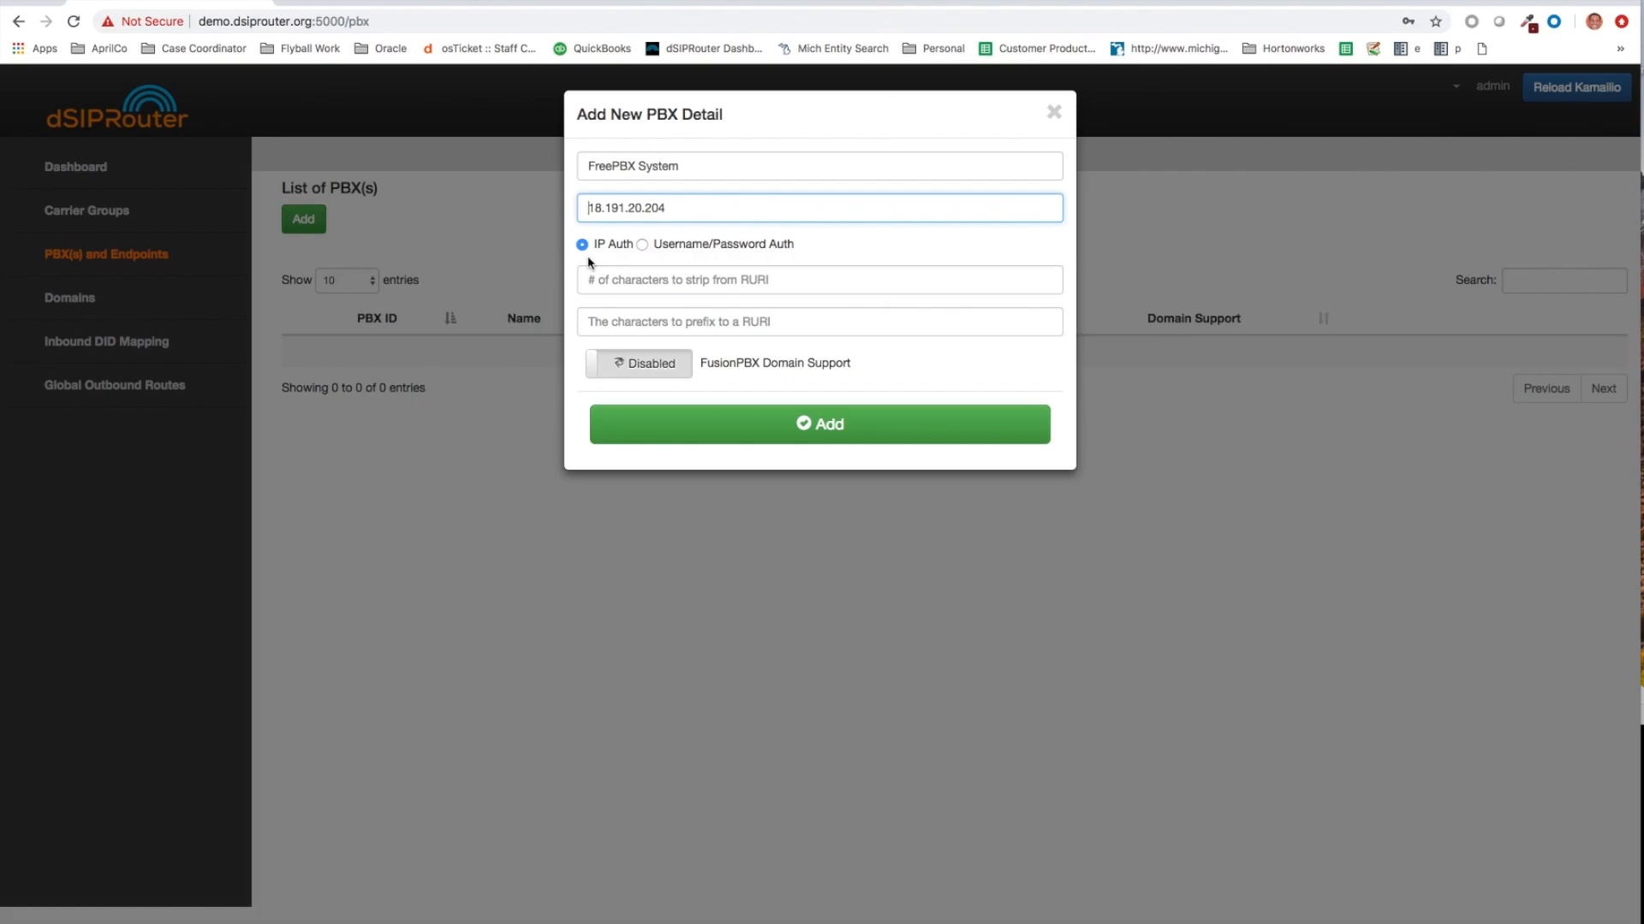
click(820, 423)
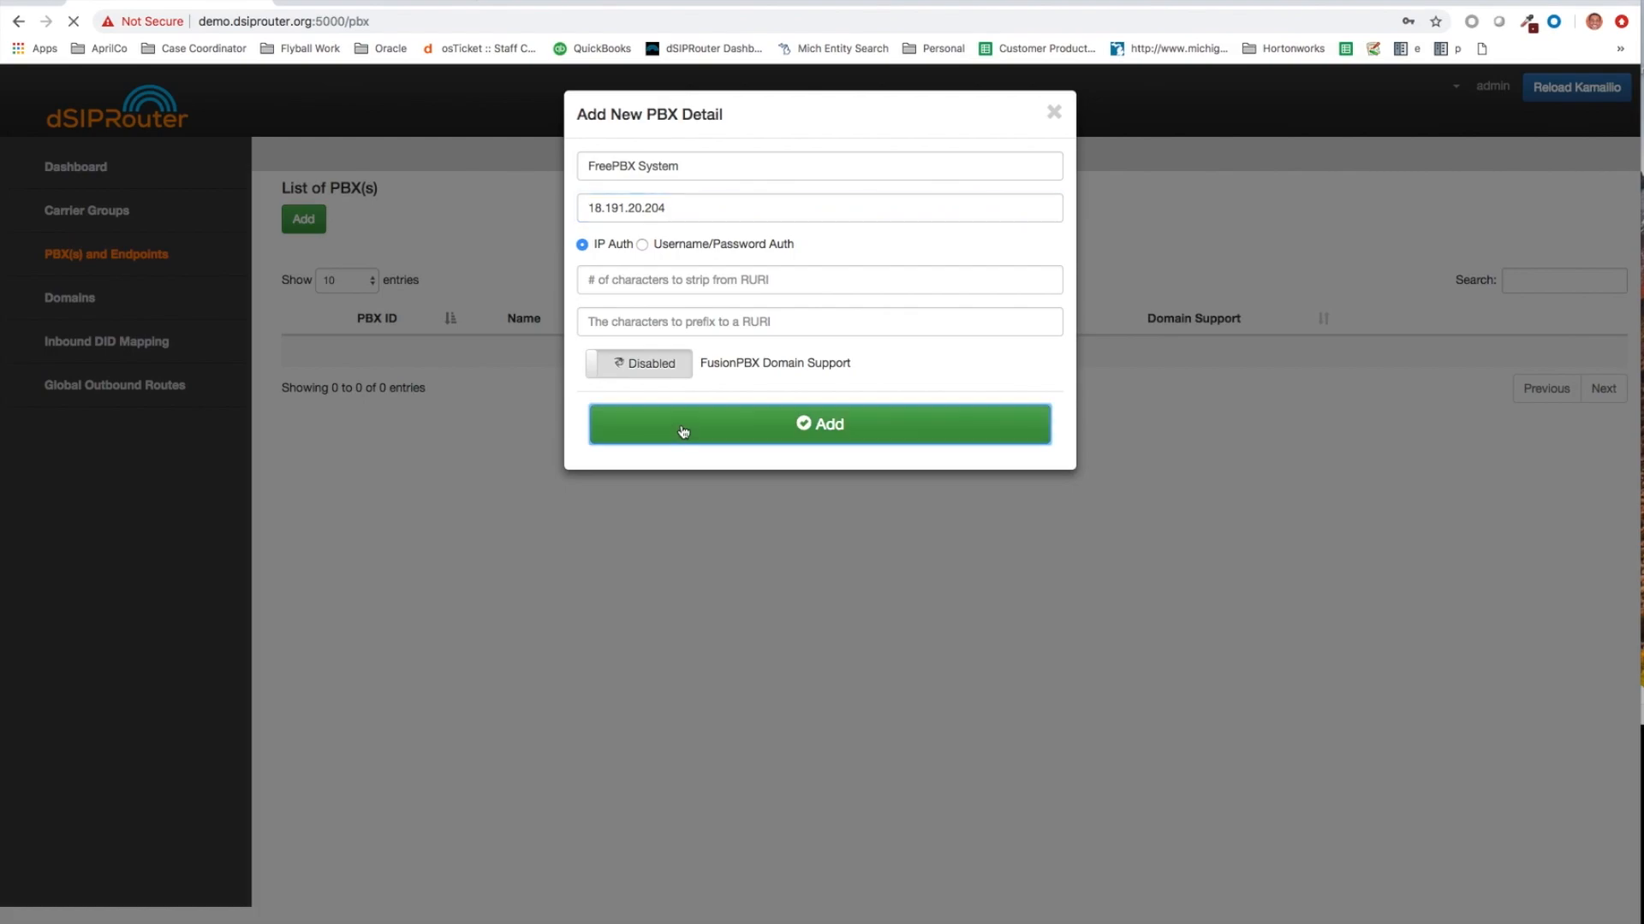
- Save FreePBX System as PBX ID 81 and reload Kamailio
click(820, 423)
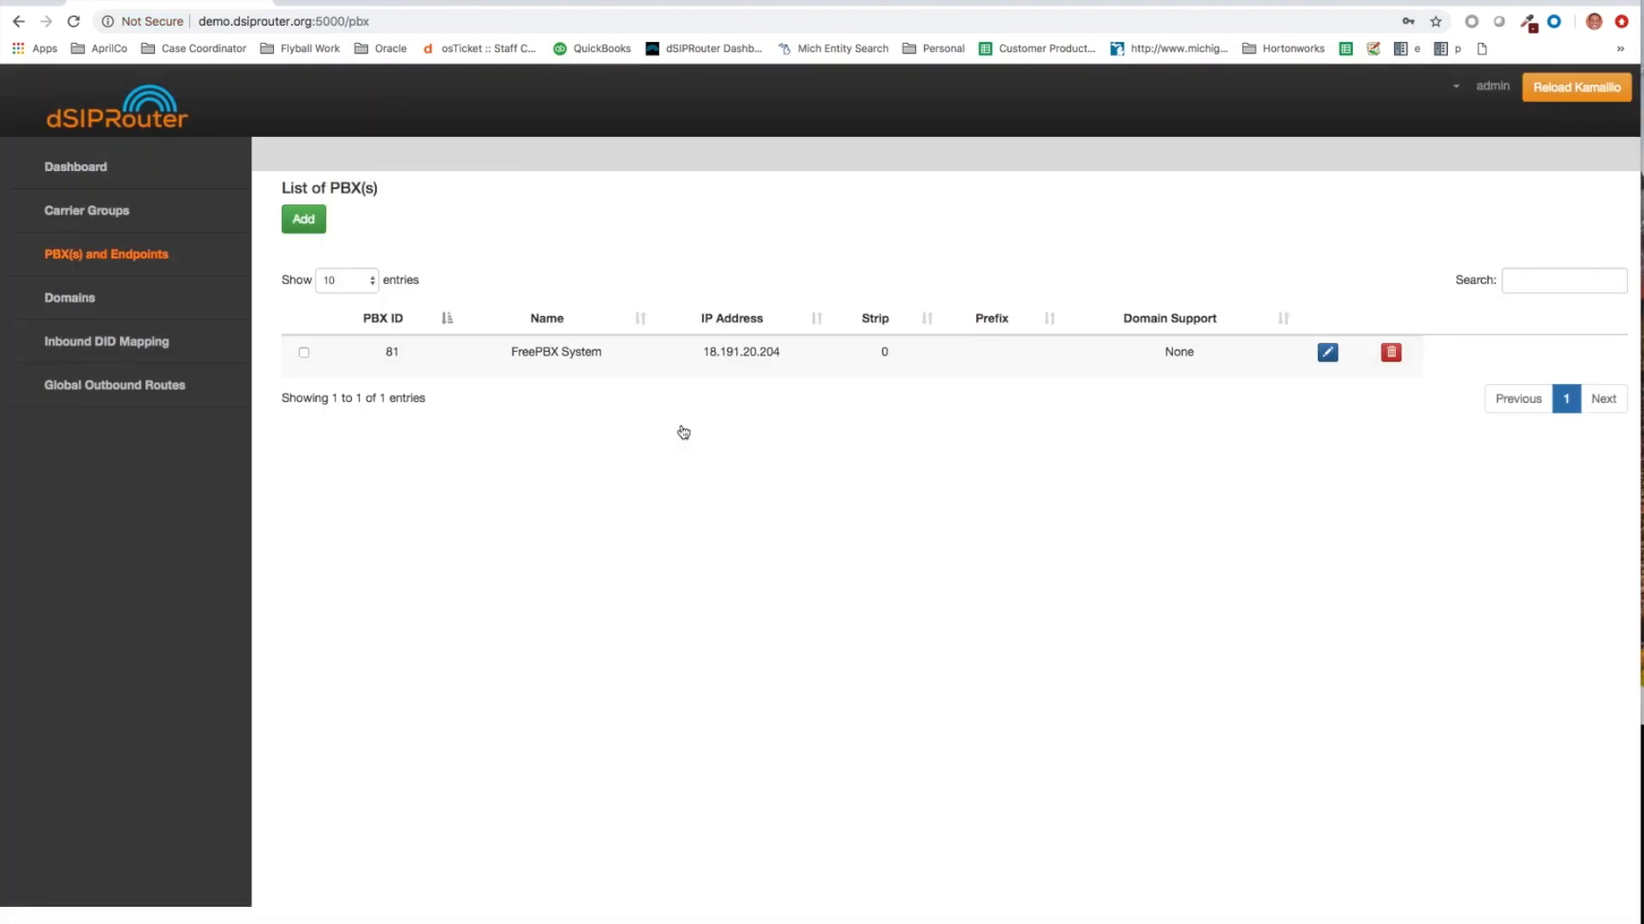
mouse_move(1321, 127)
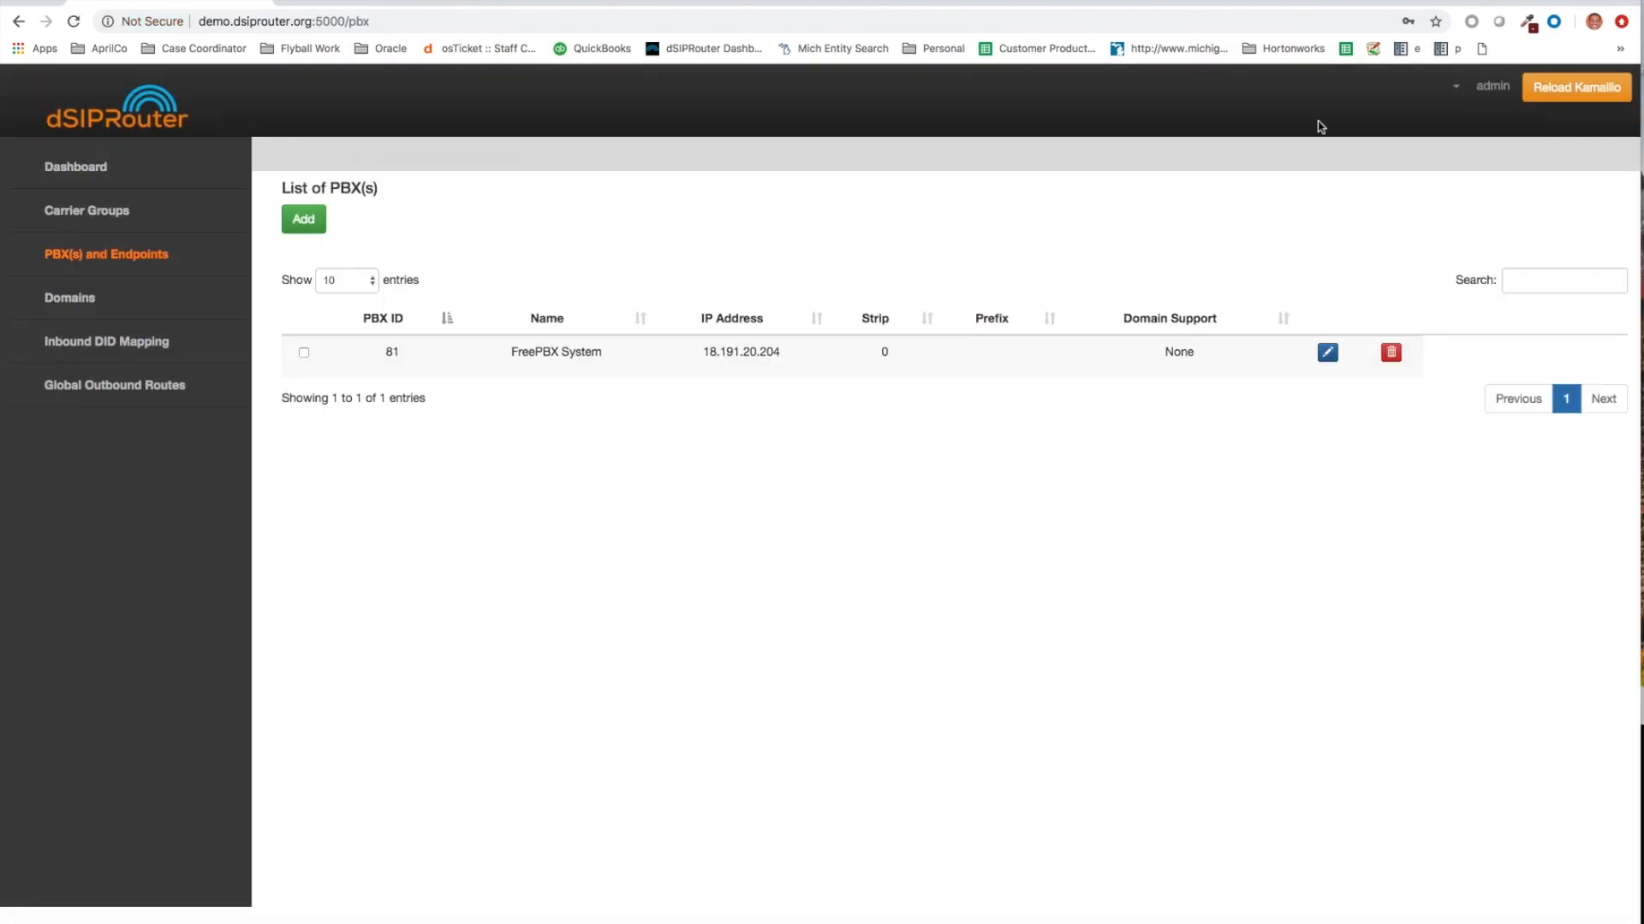
click(1575, 87)
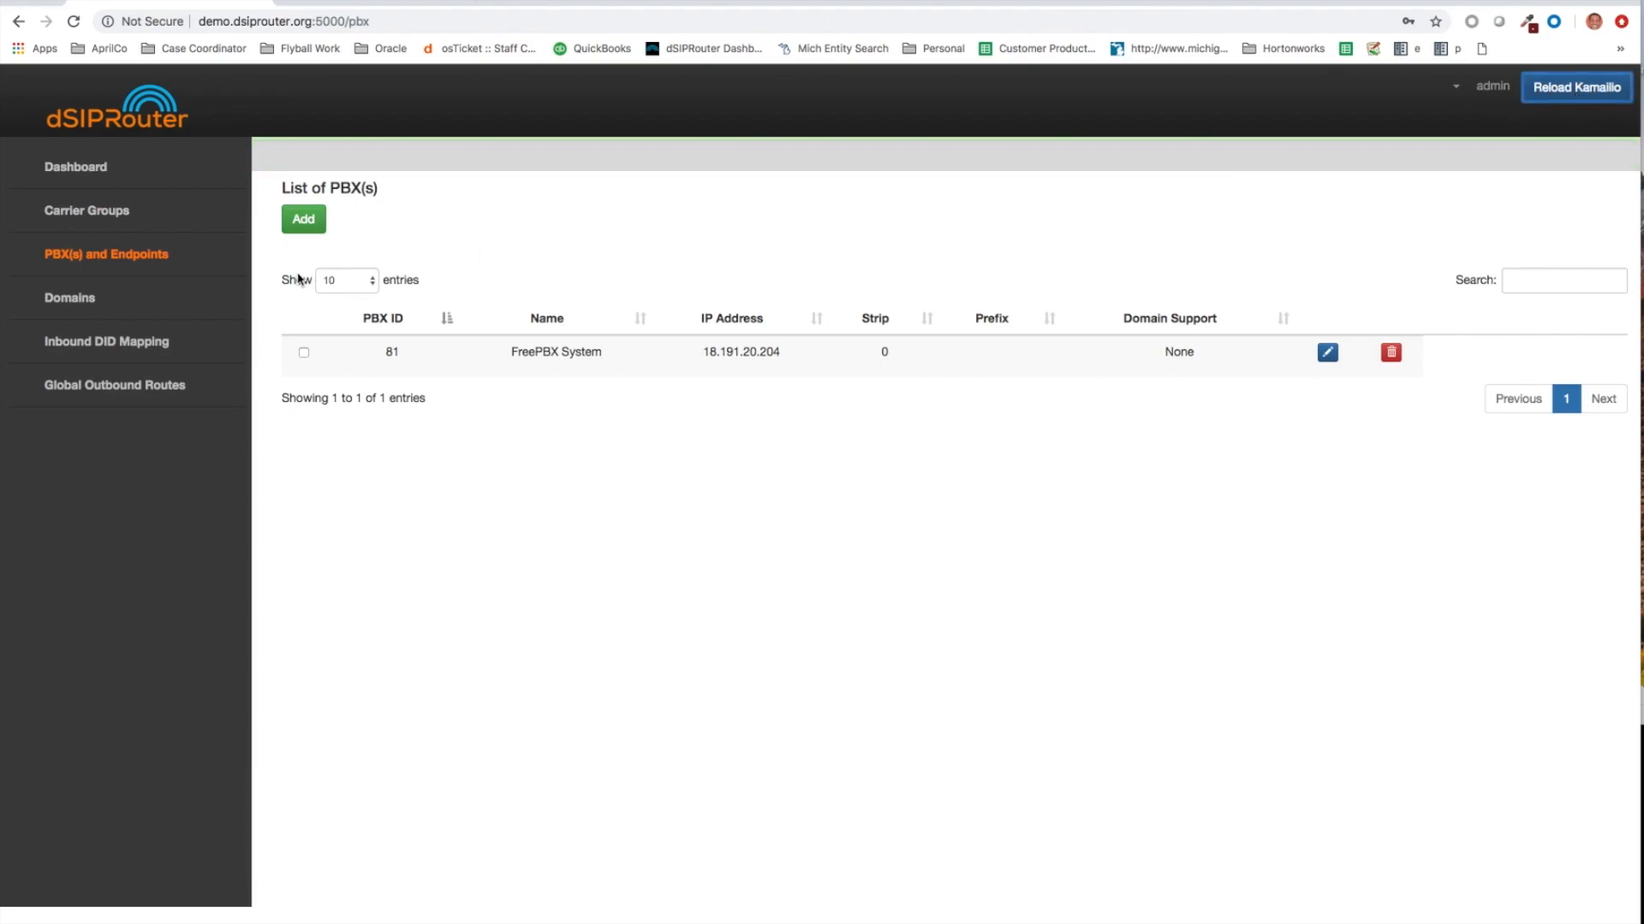
mouse_move(303, 283)
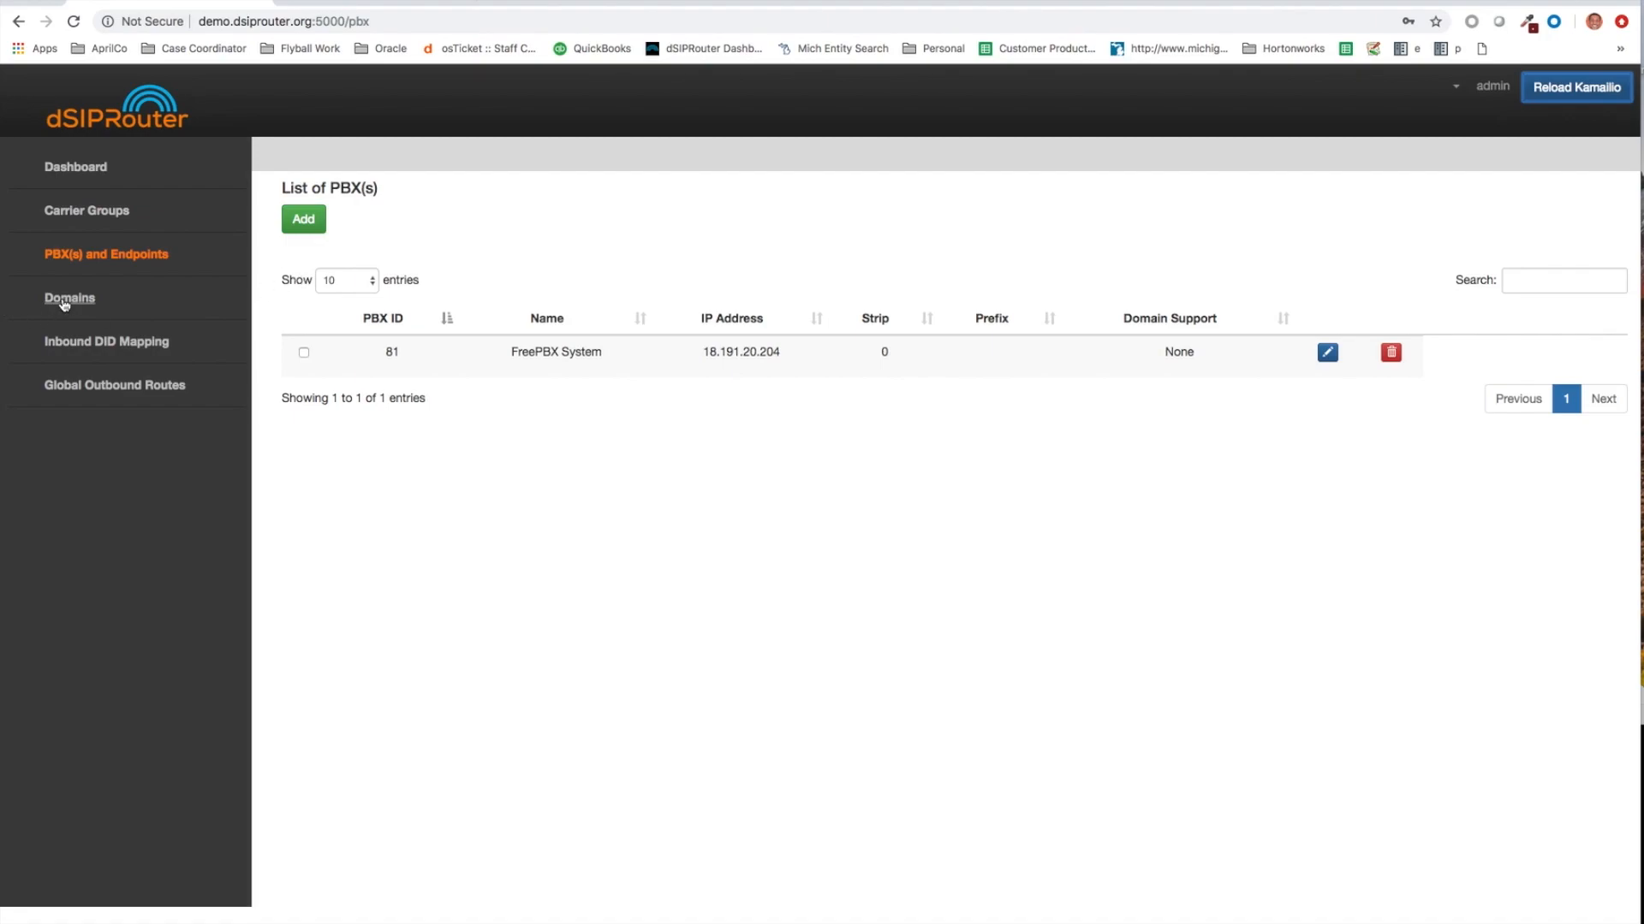
- Start a new domain 'aprilco.org' set to Pass Thru to PBX, before entering backend PBX IDs
click(69, 298)
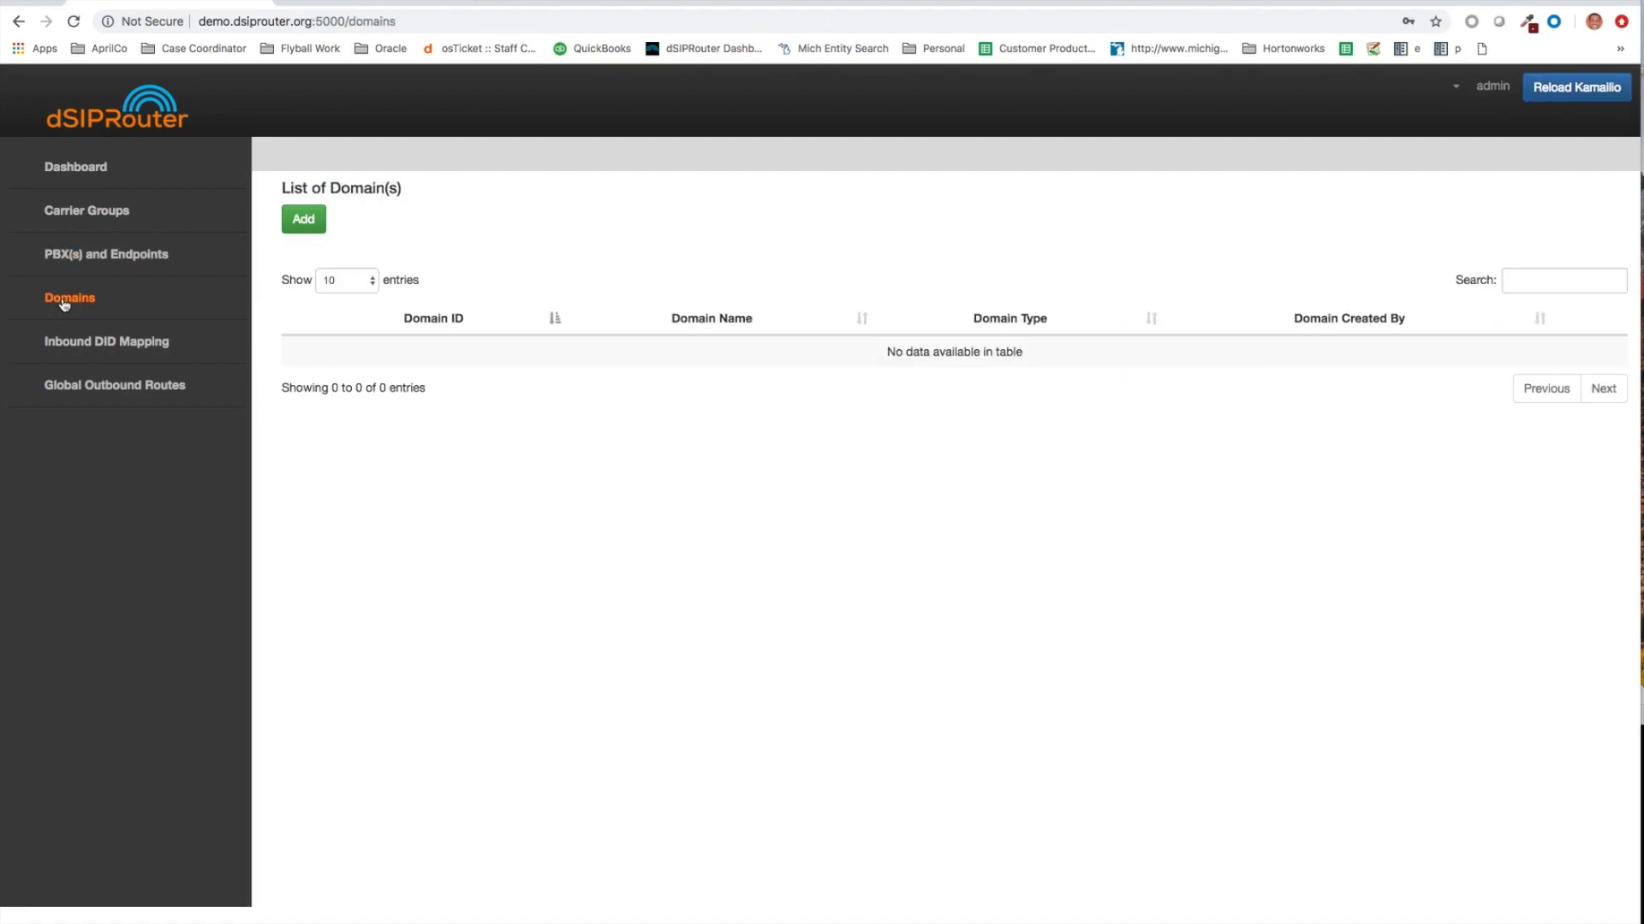
click(303, 219)
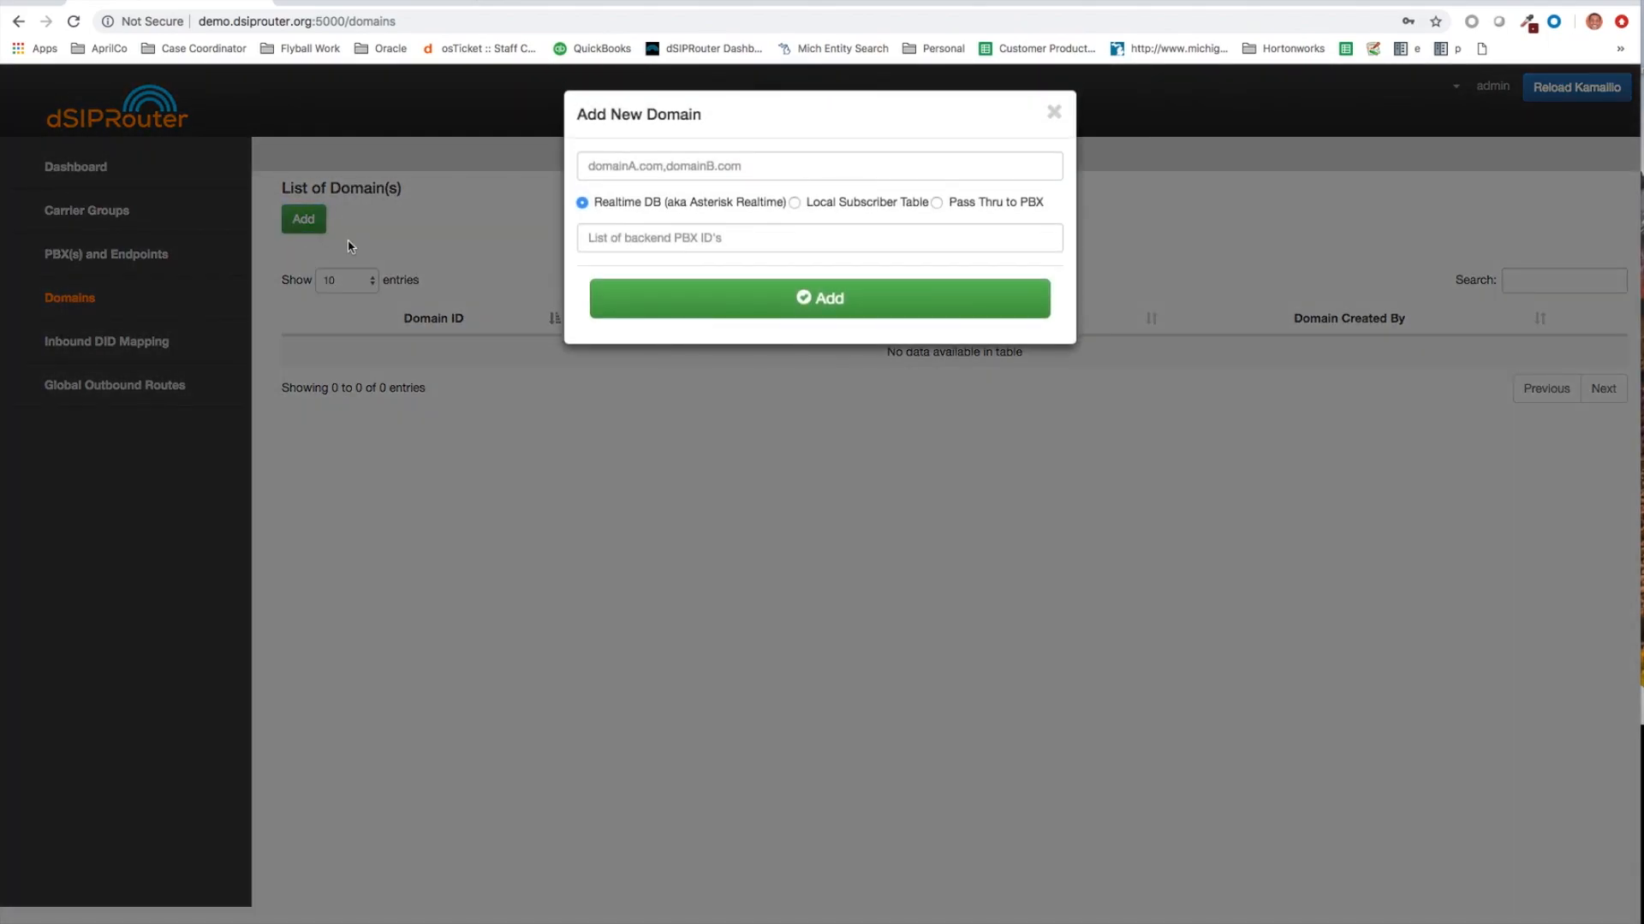
click(818, 165)
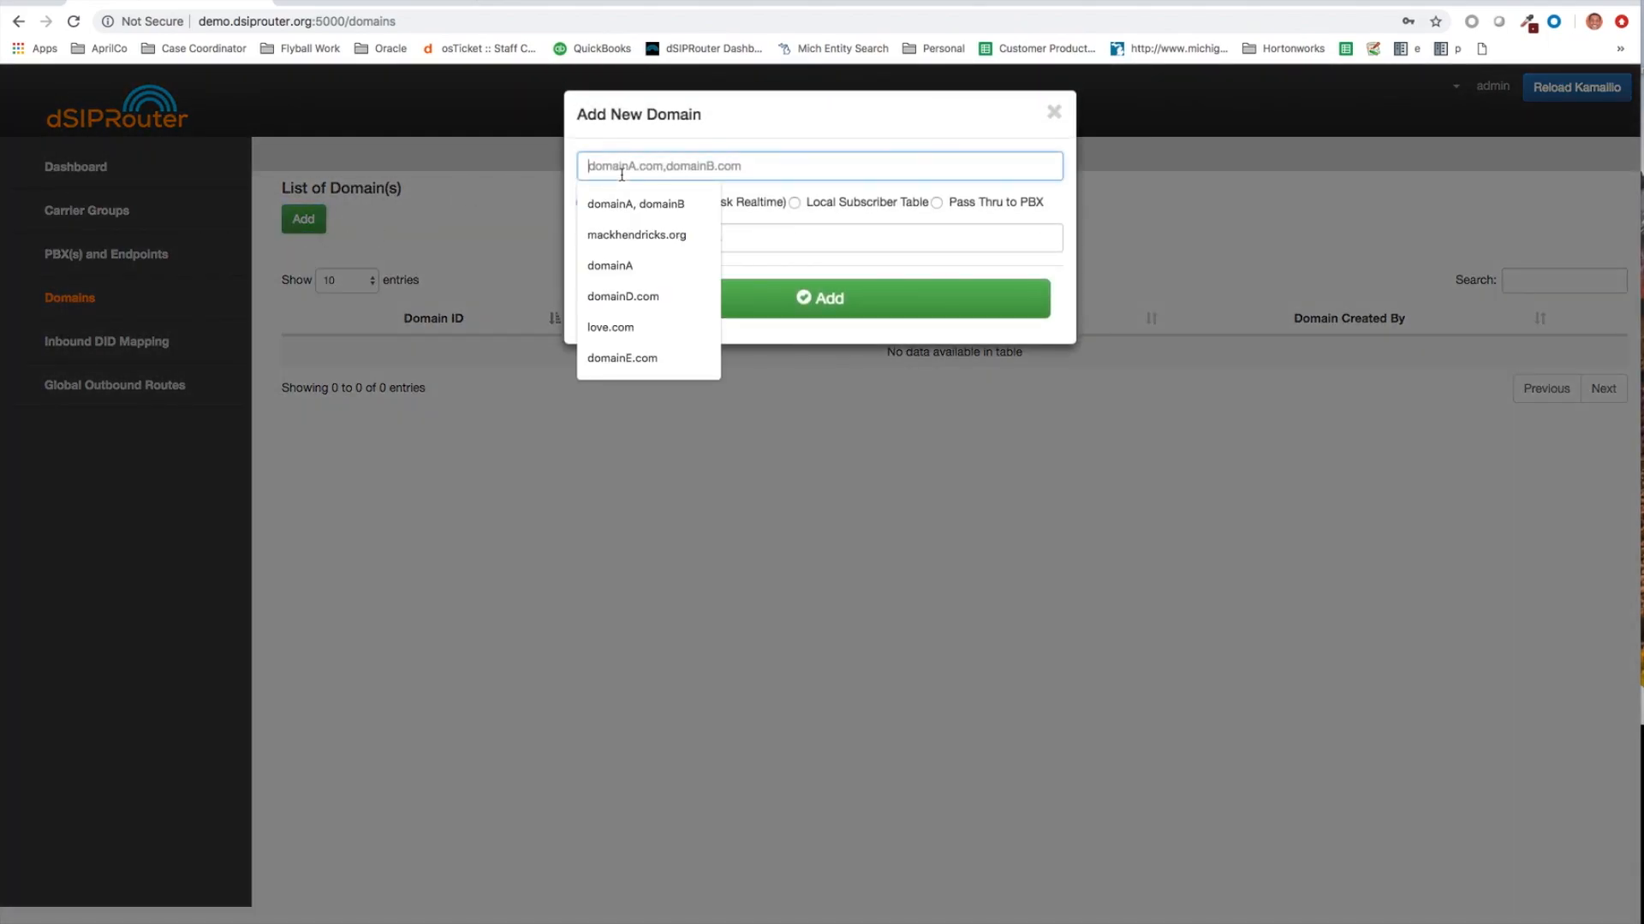
text(april)
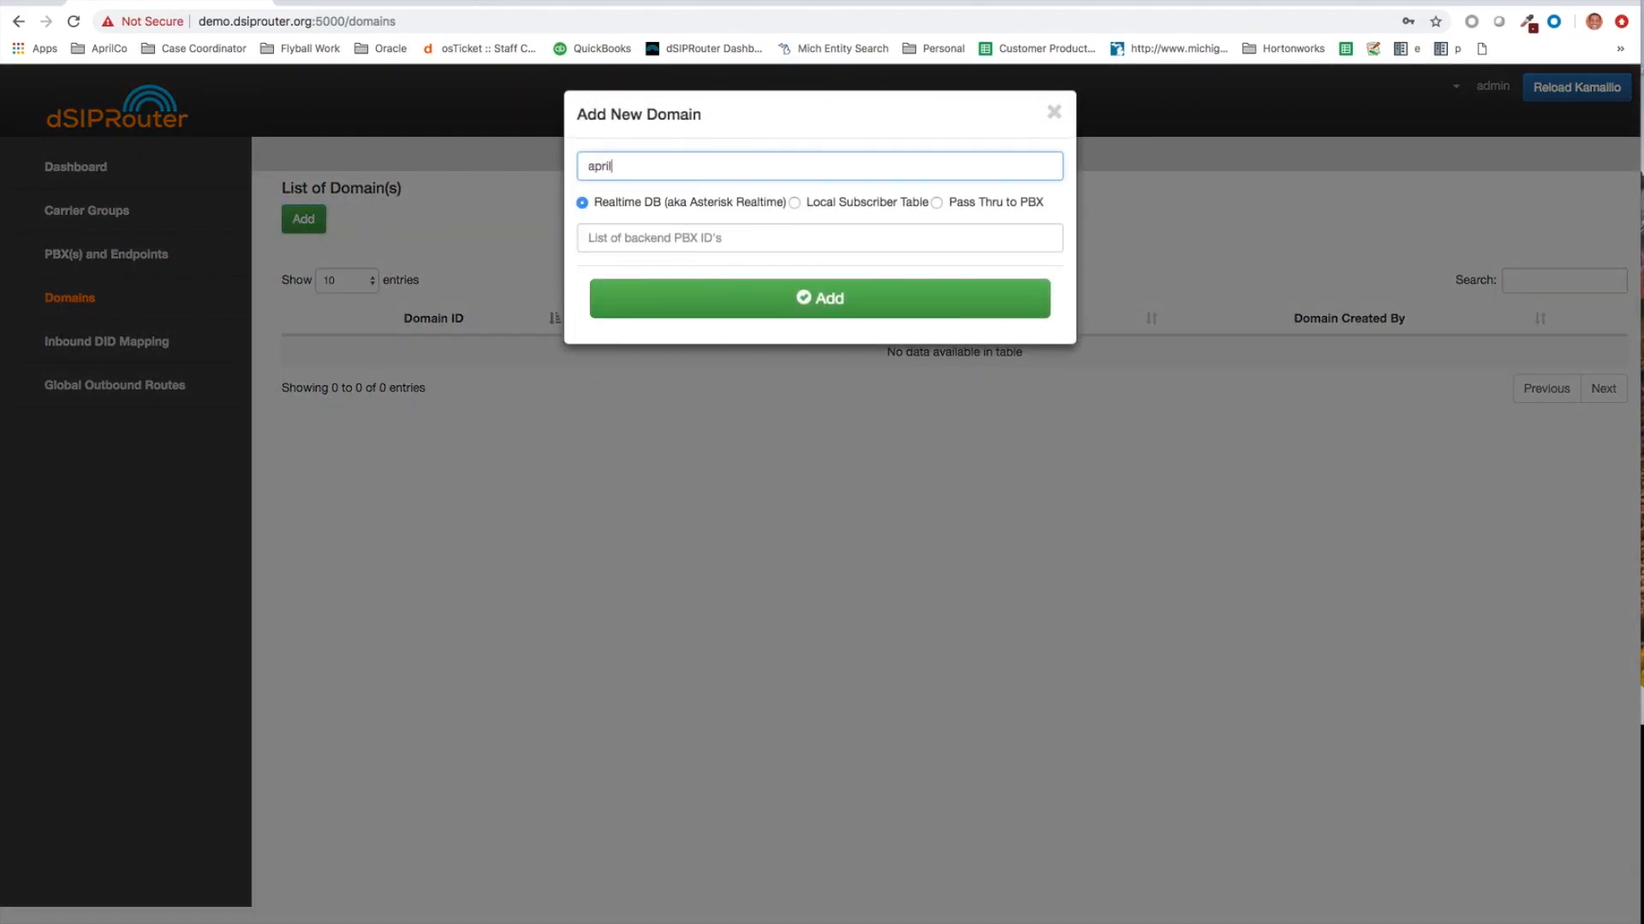
text(co)
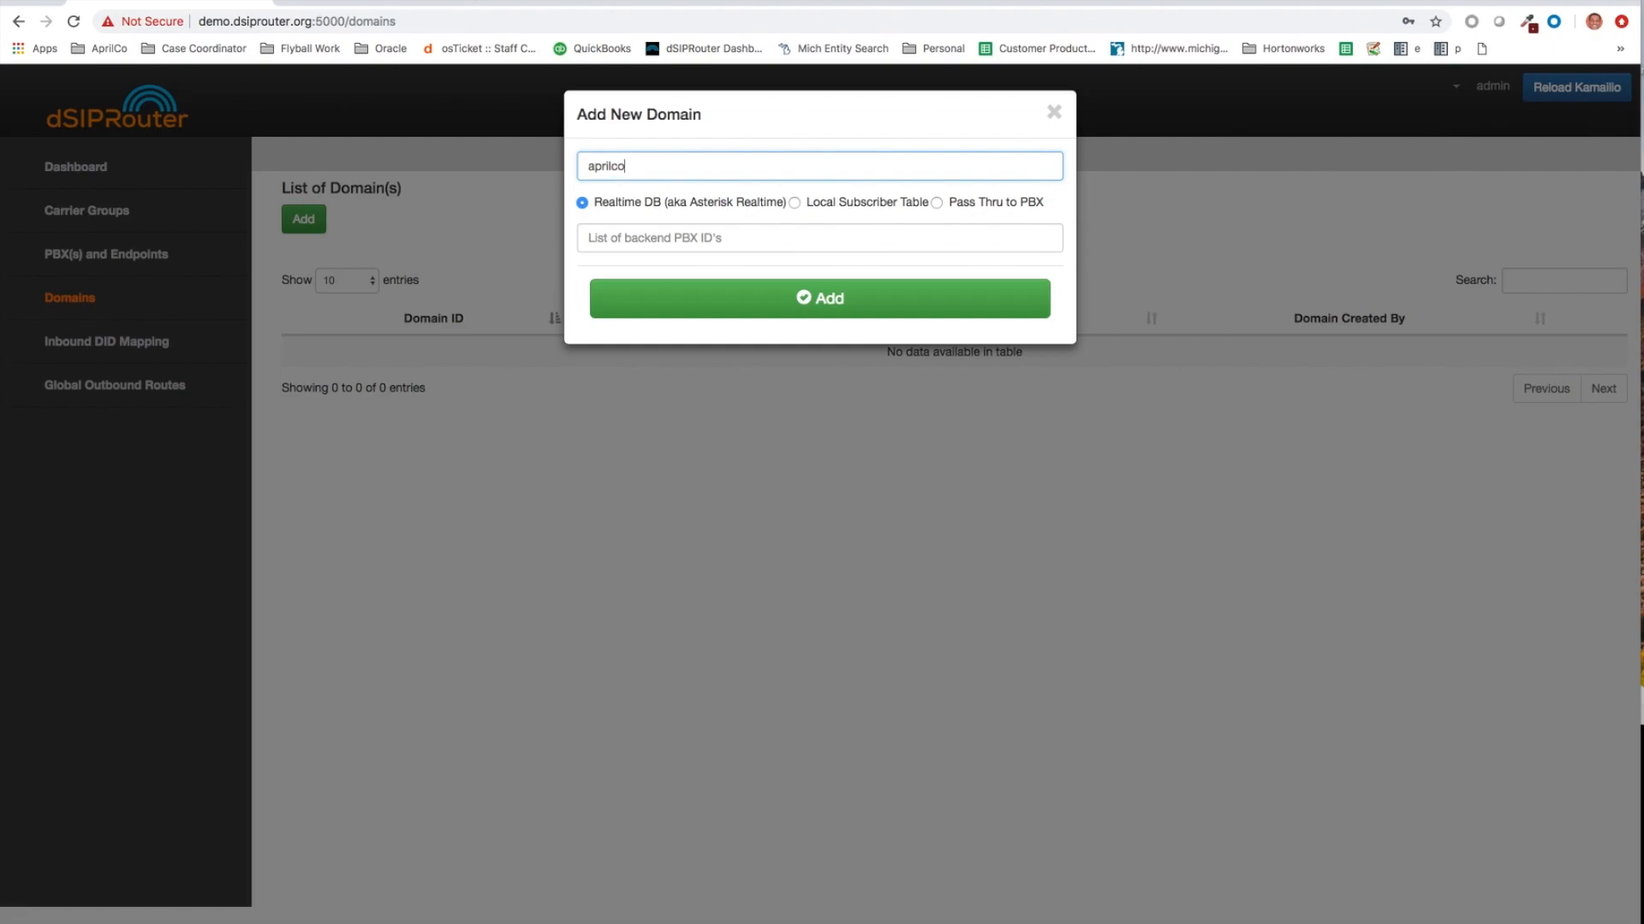
text(.org)
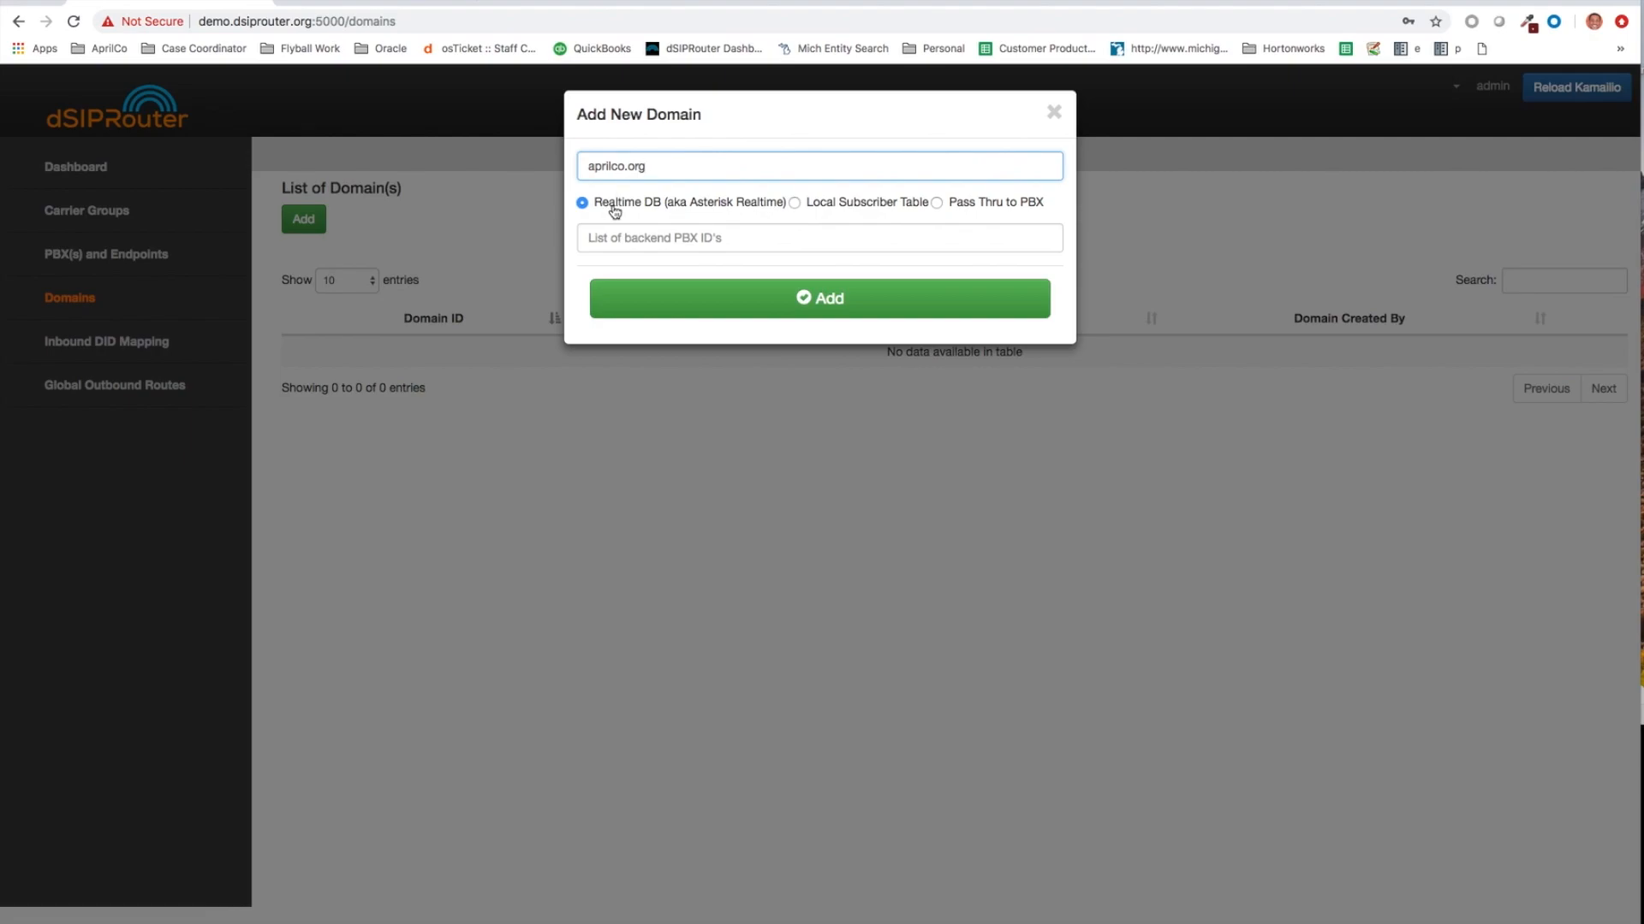
mouse_move(696, 213)
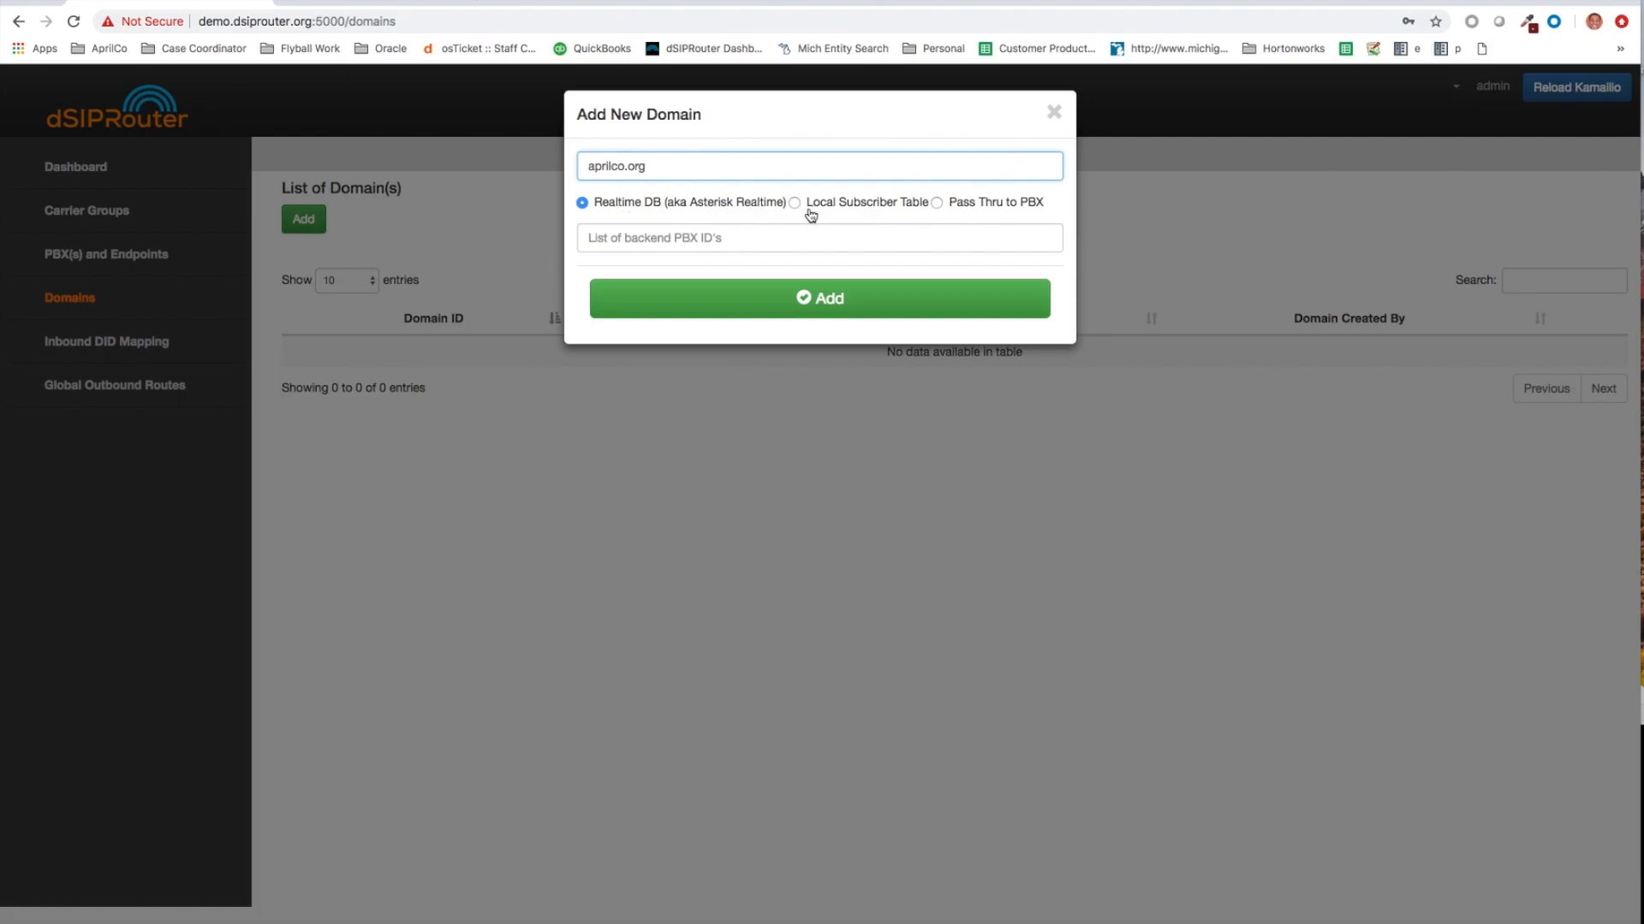
mouse_move(798, 213)
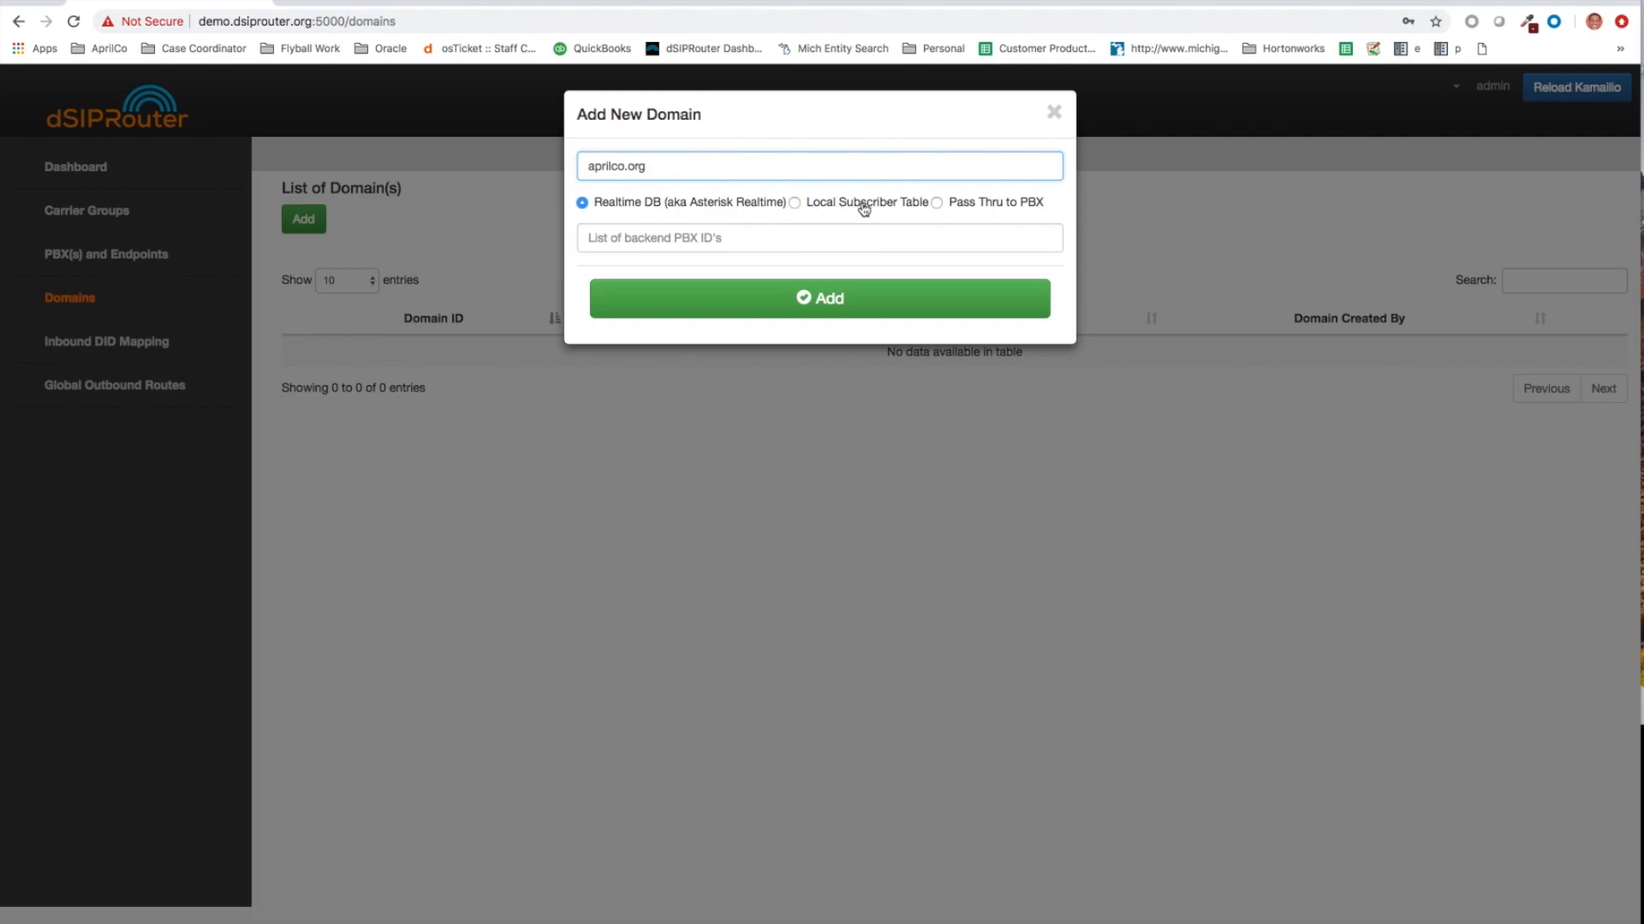
mouse_move(935, 215)
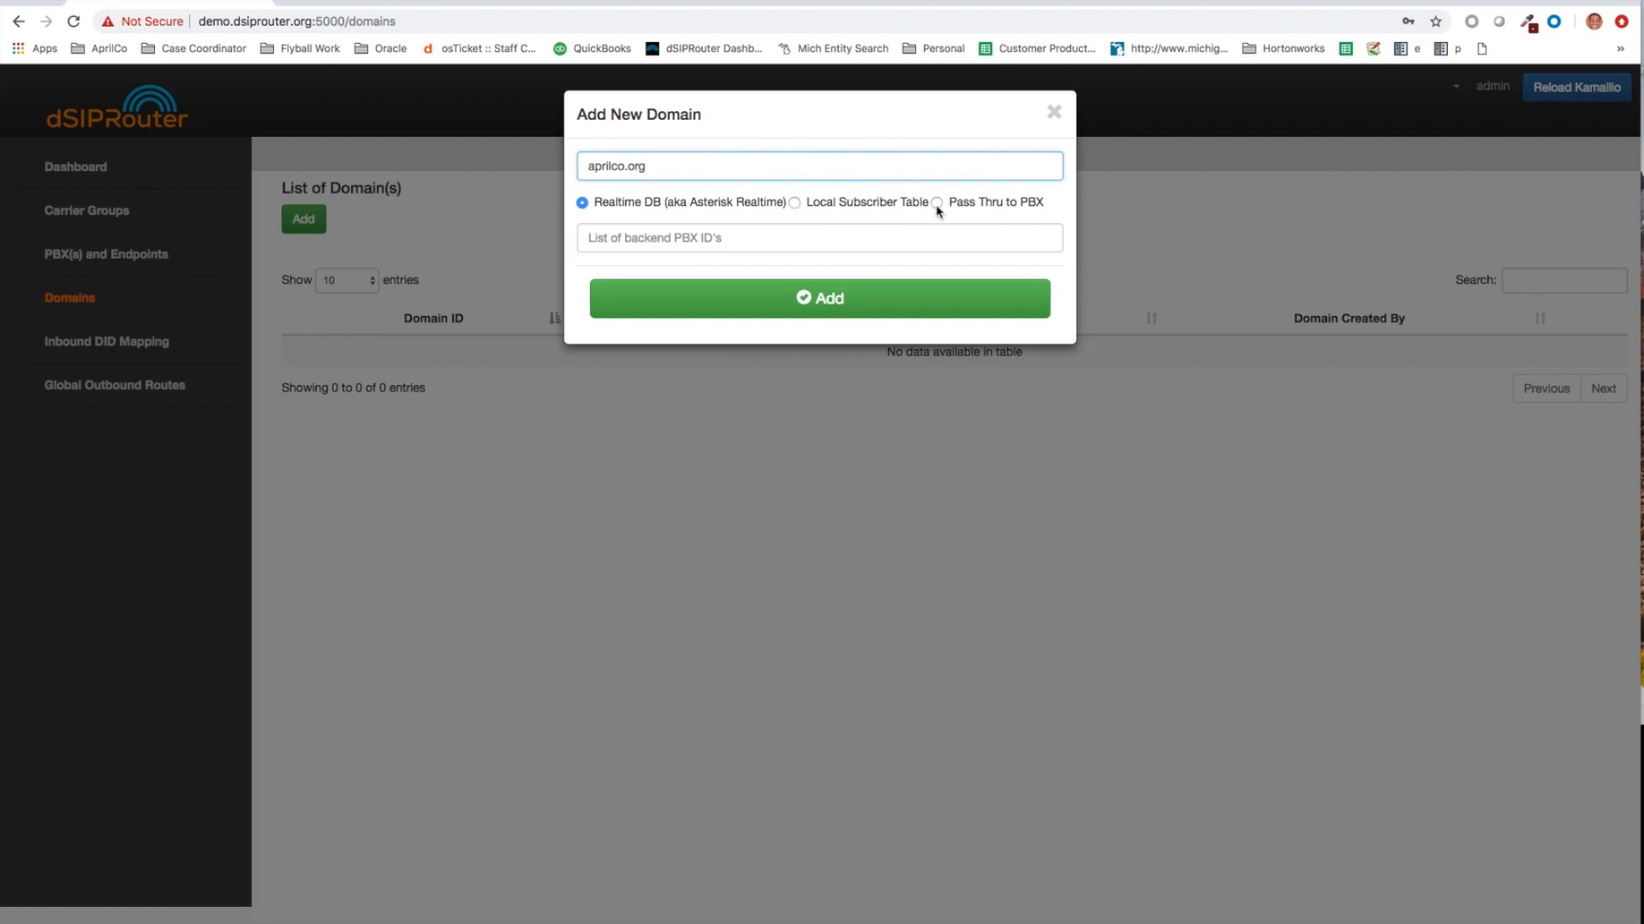
mouse_move(937, 210)
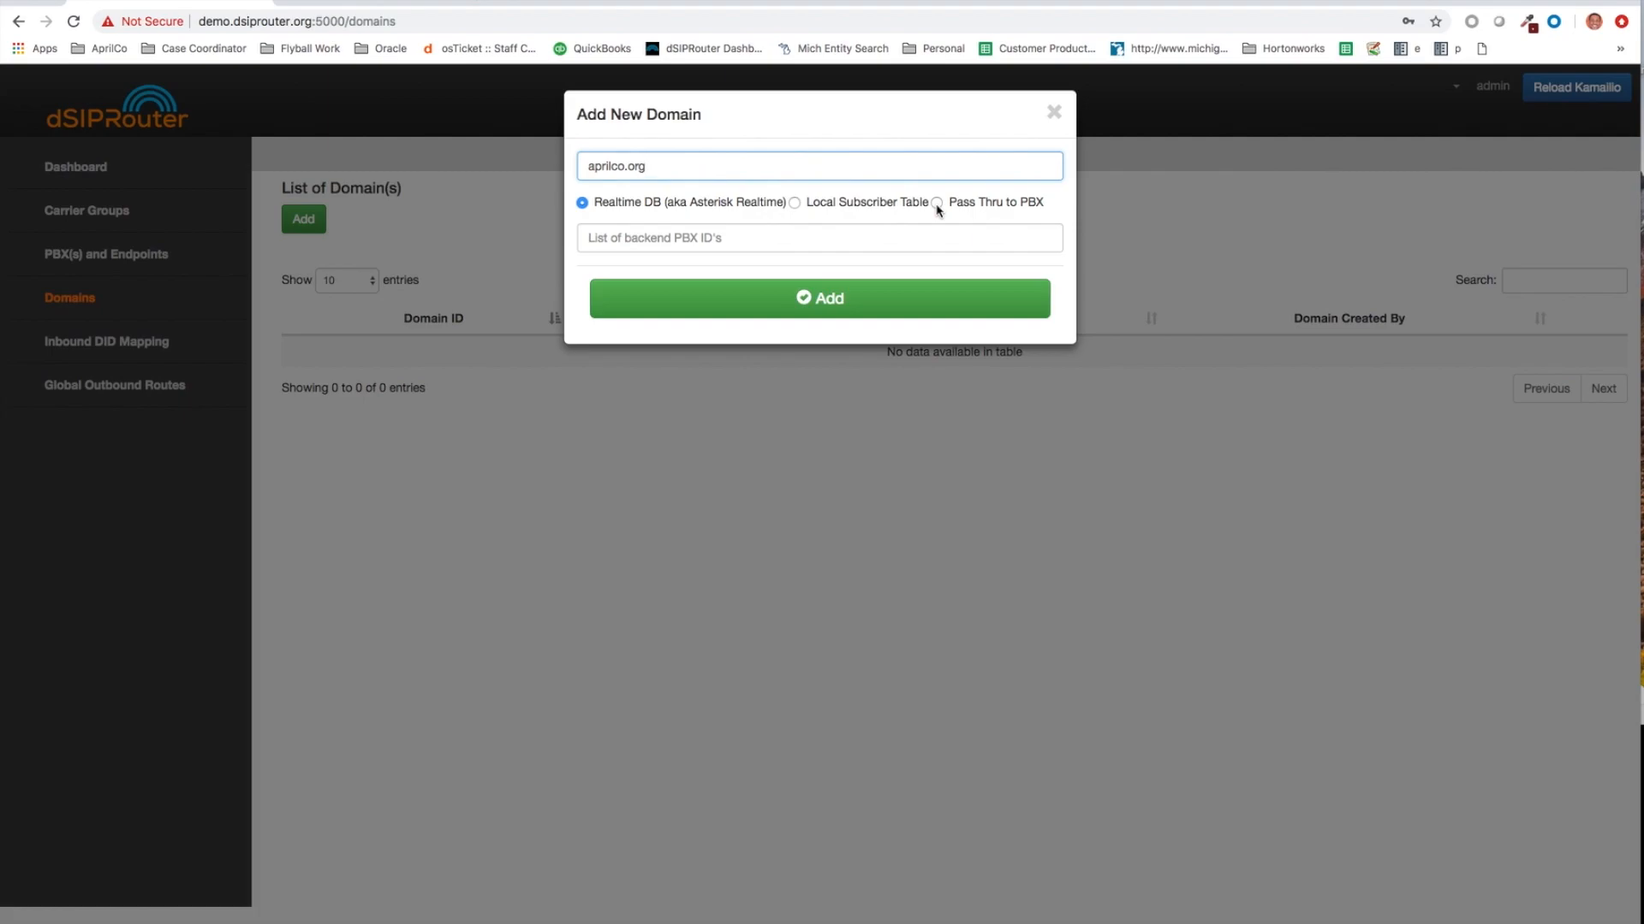
click(935, 202)
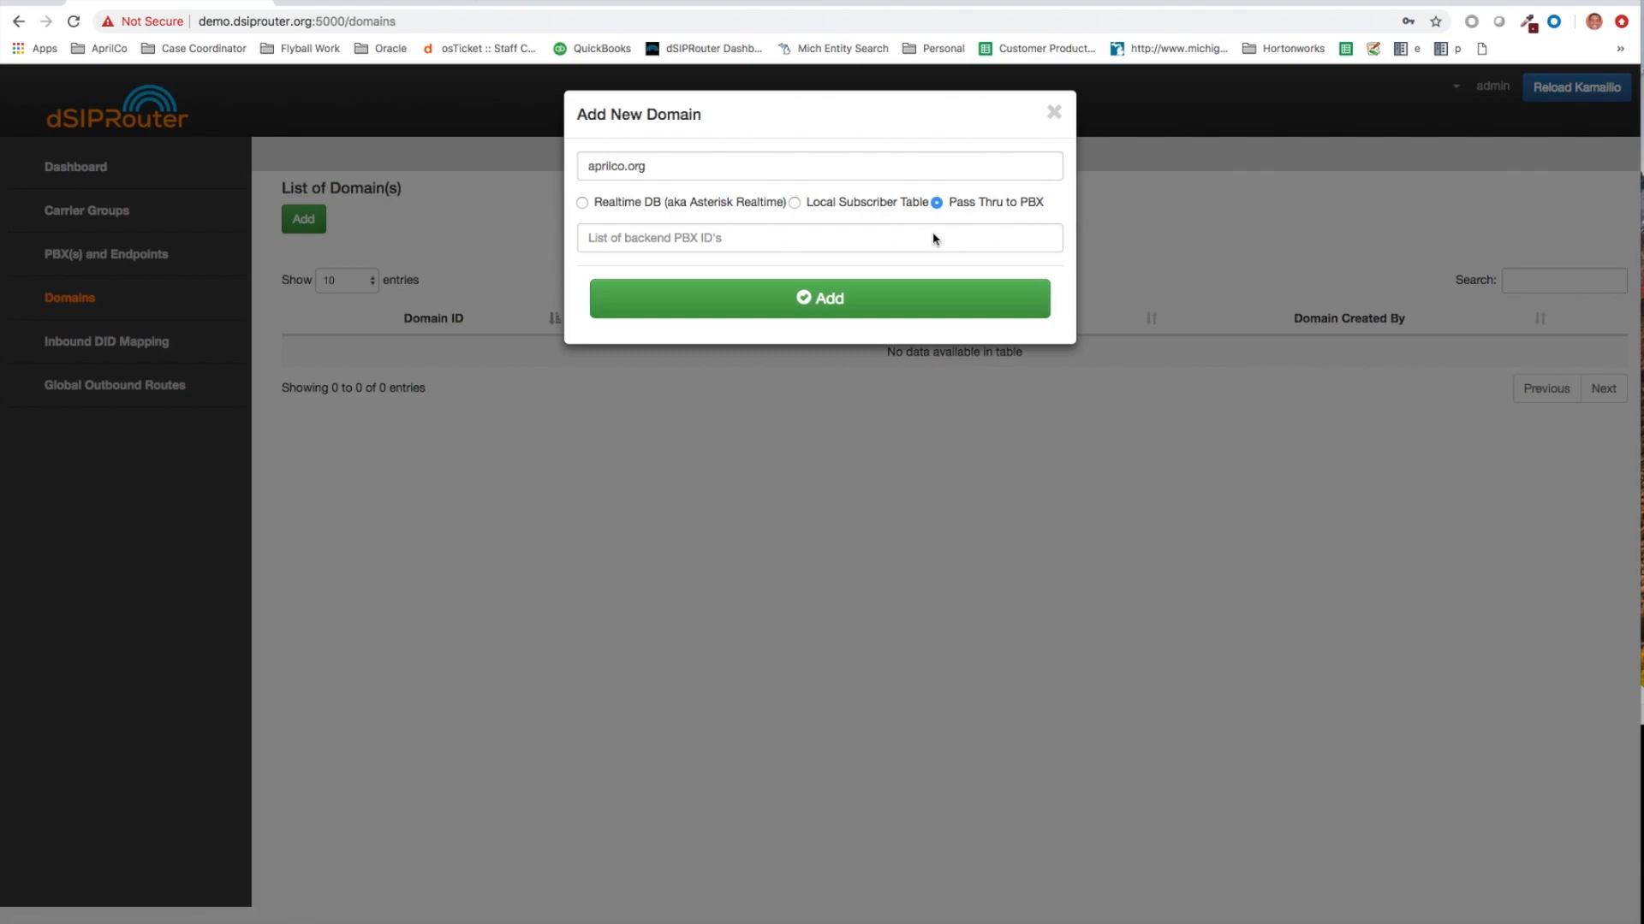
click(819, 238)
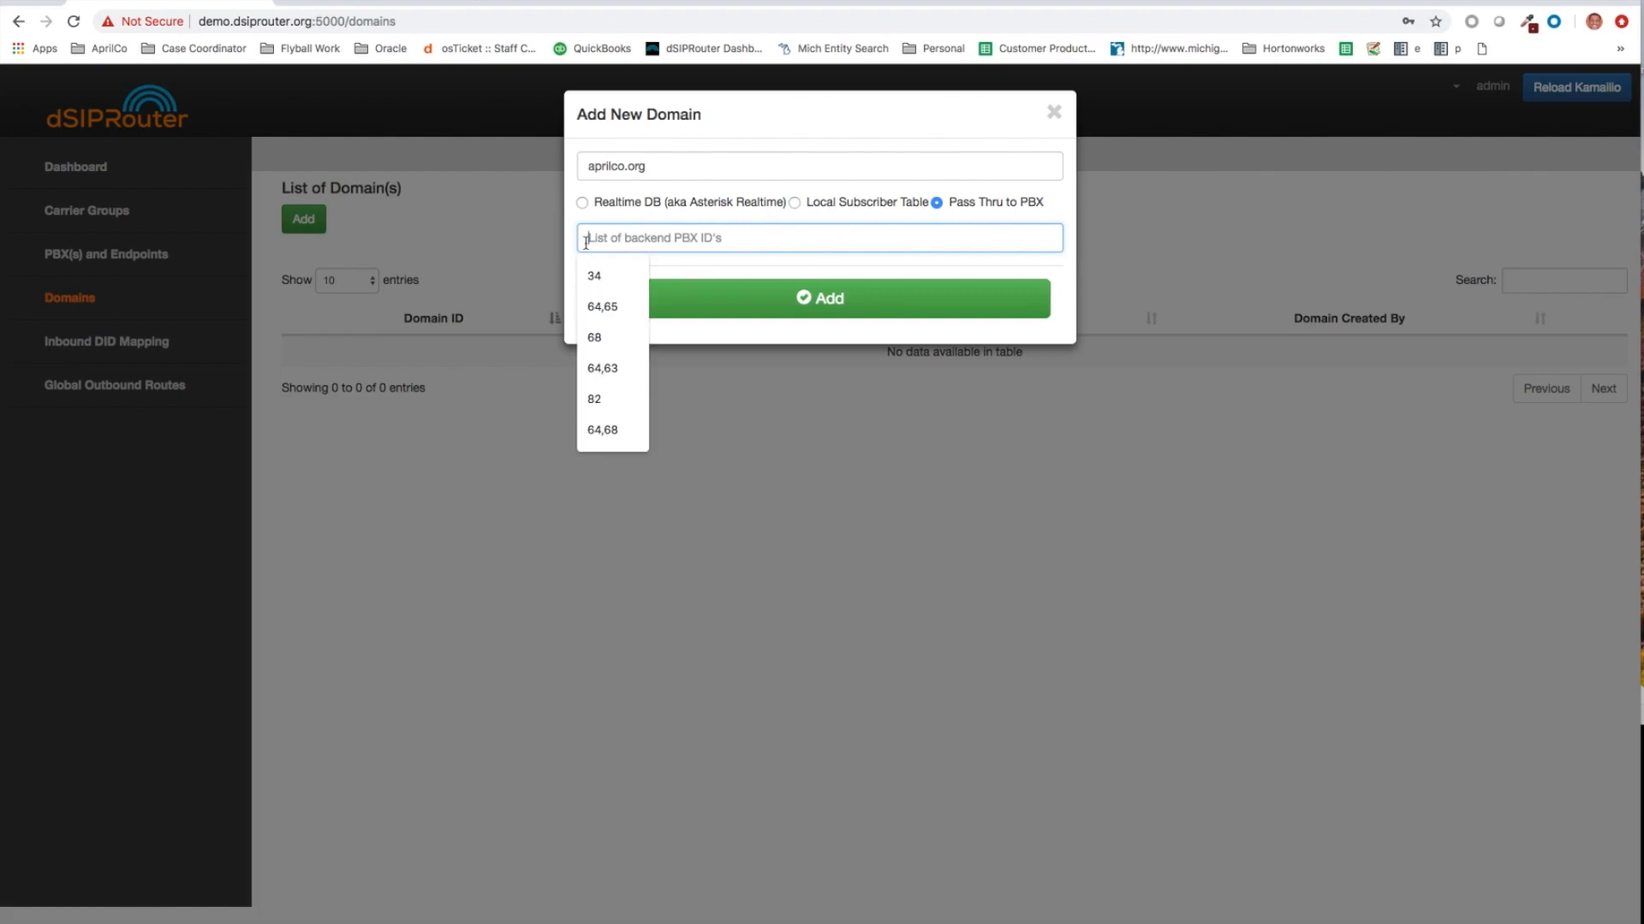
- Cancel the domain form to look up FreePBX System's PBX ID 81
click(1053, 112)
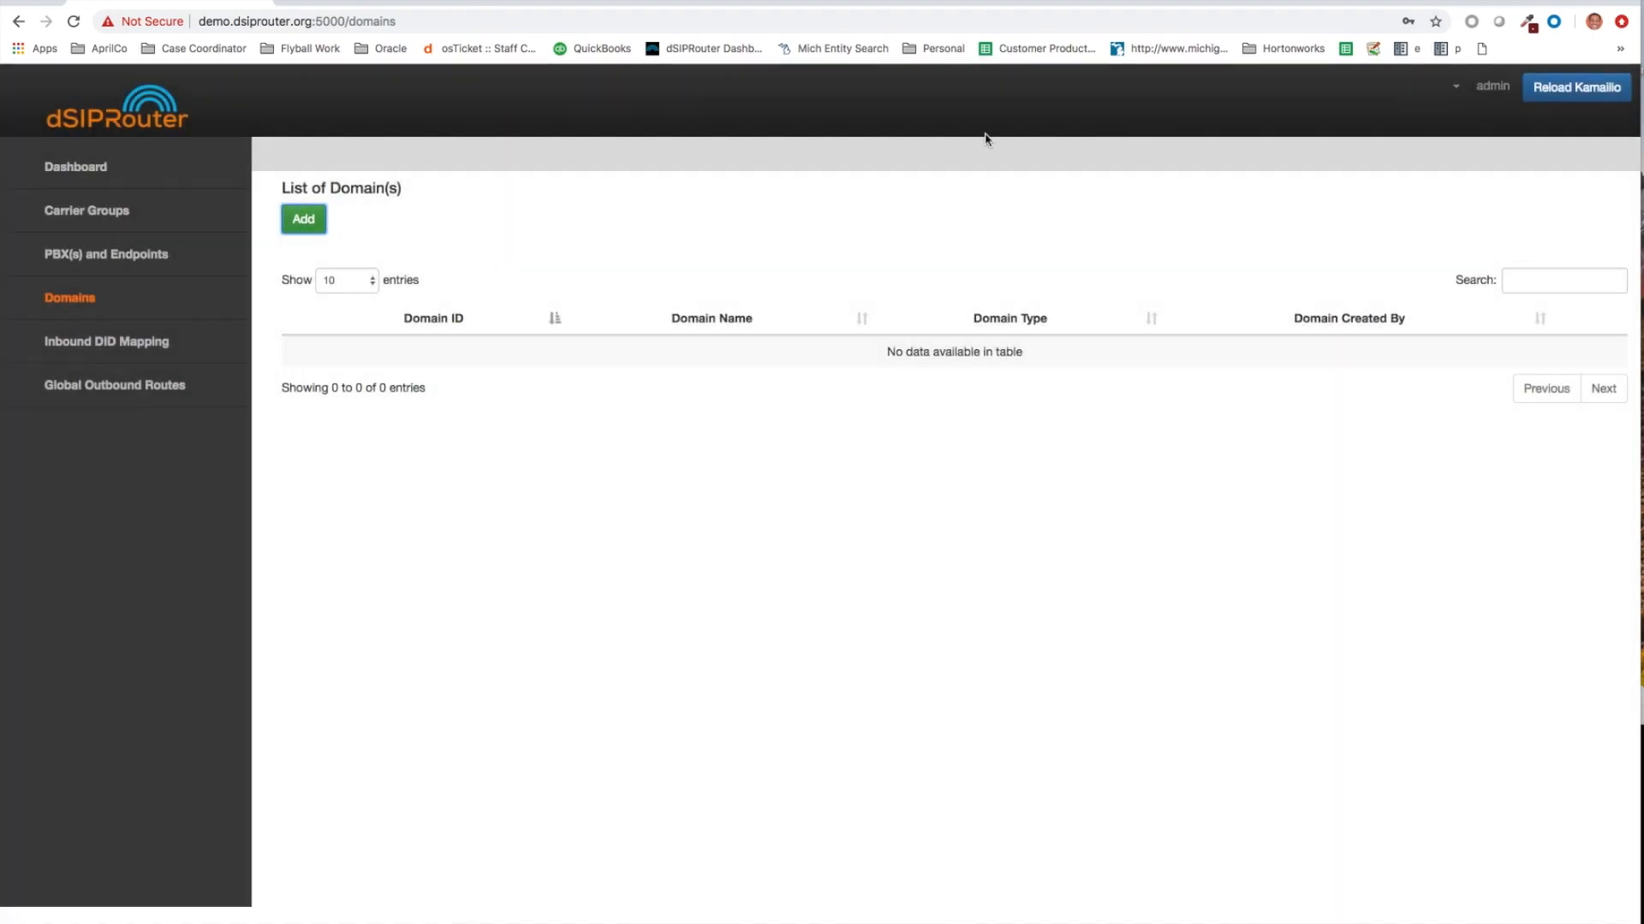
click(106, 254)
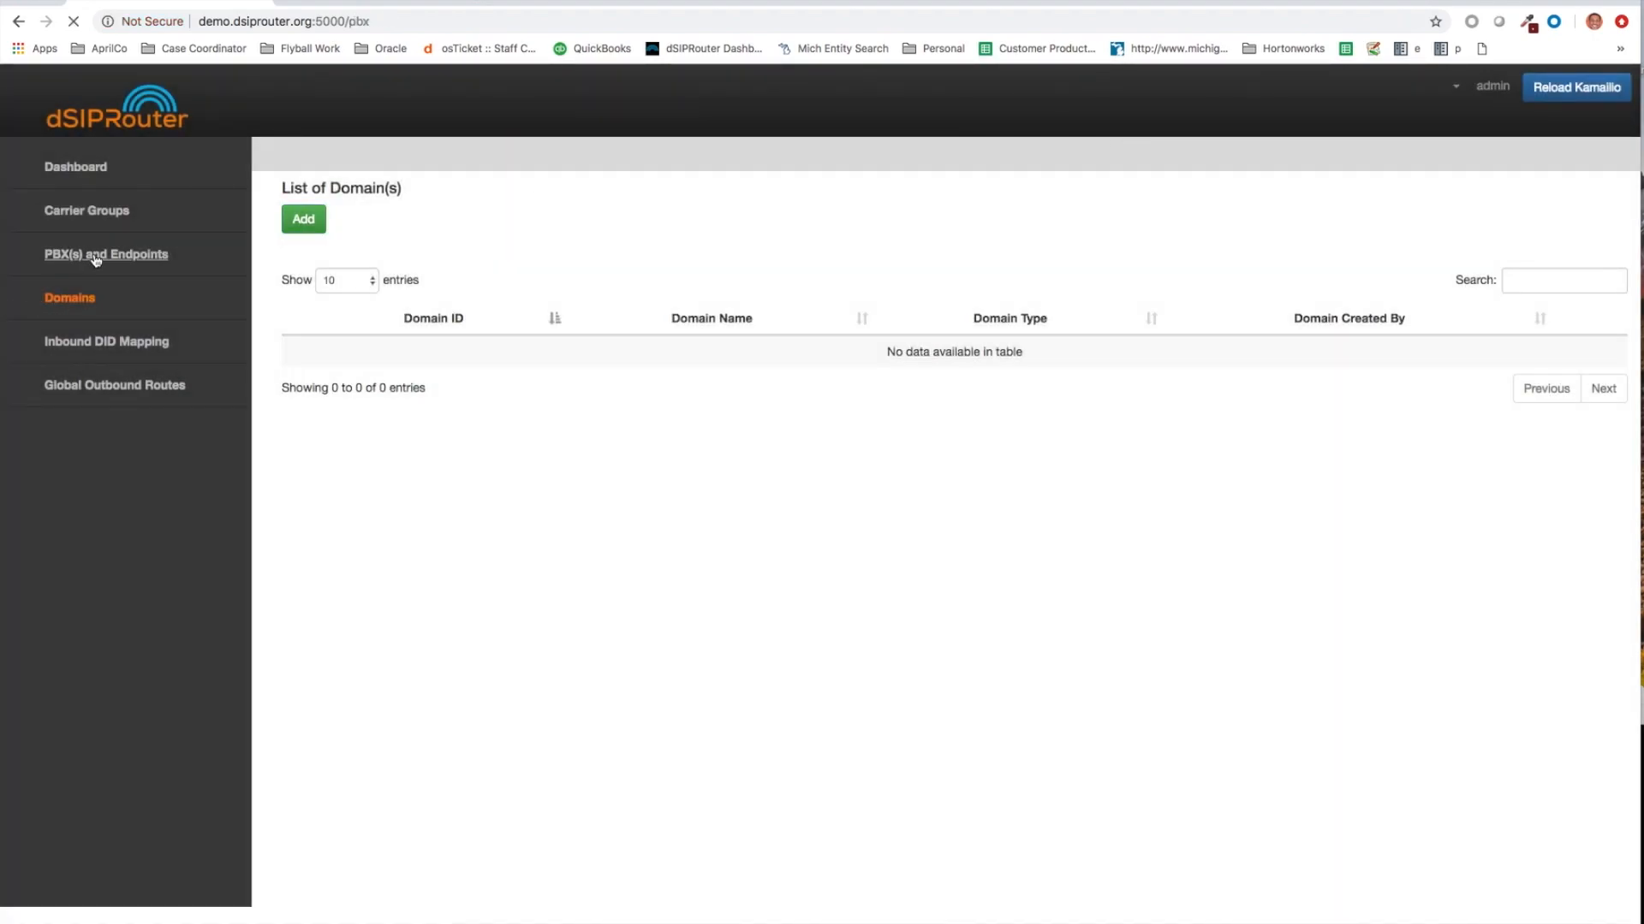
click(105, 253)
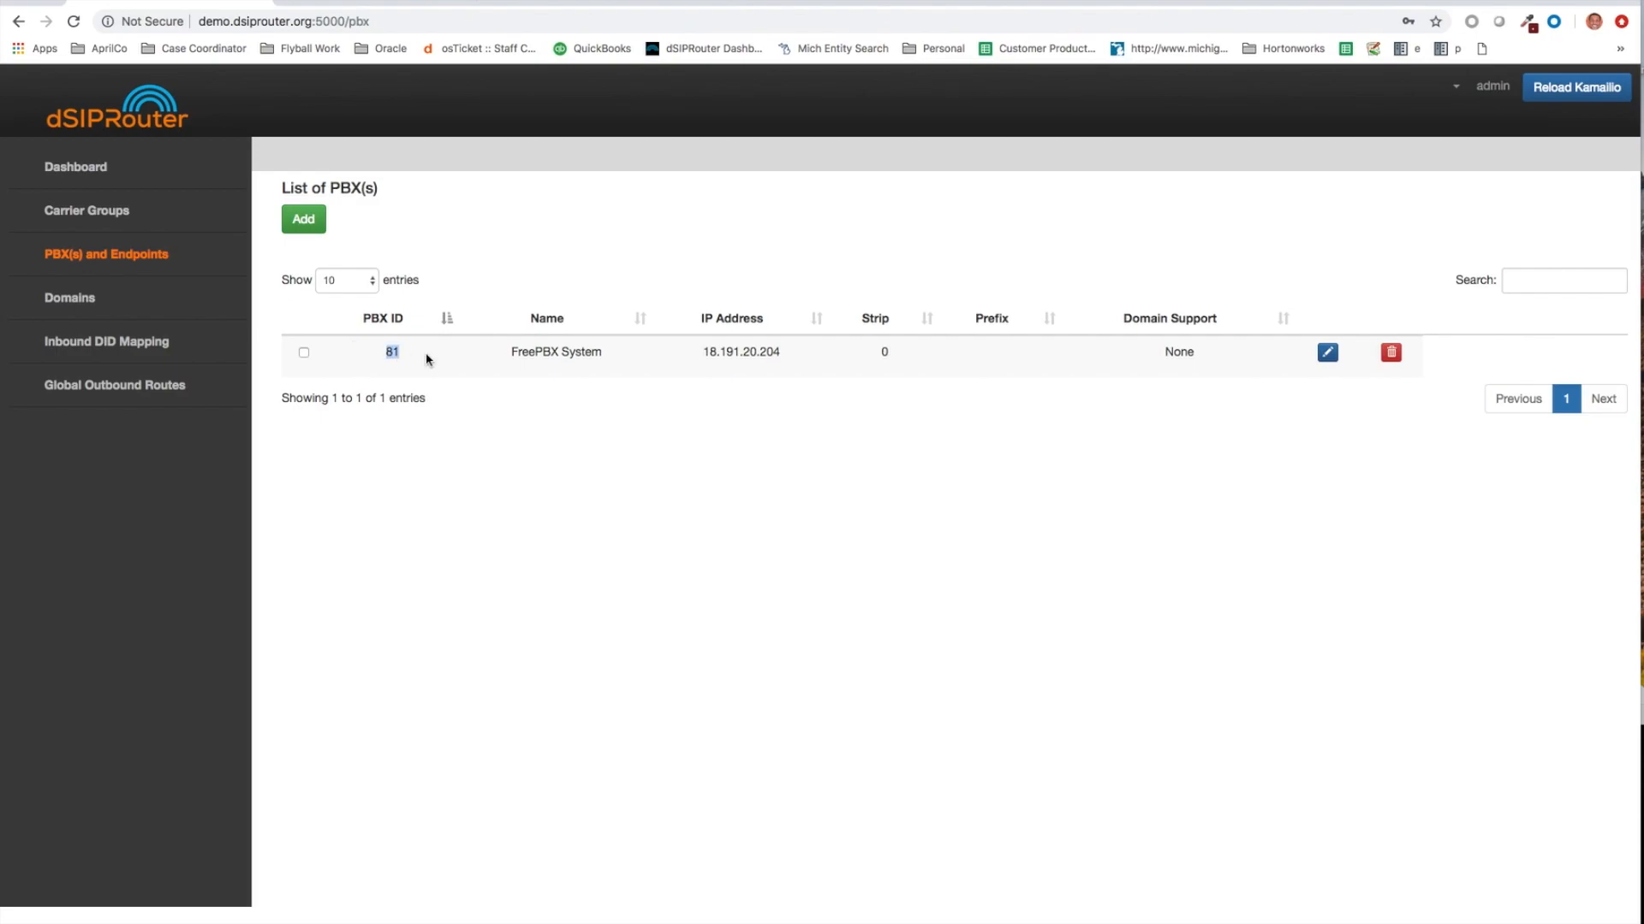
click(70, 298)
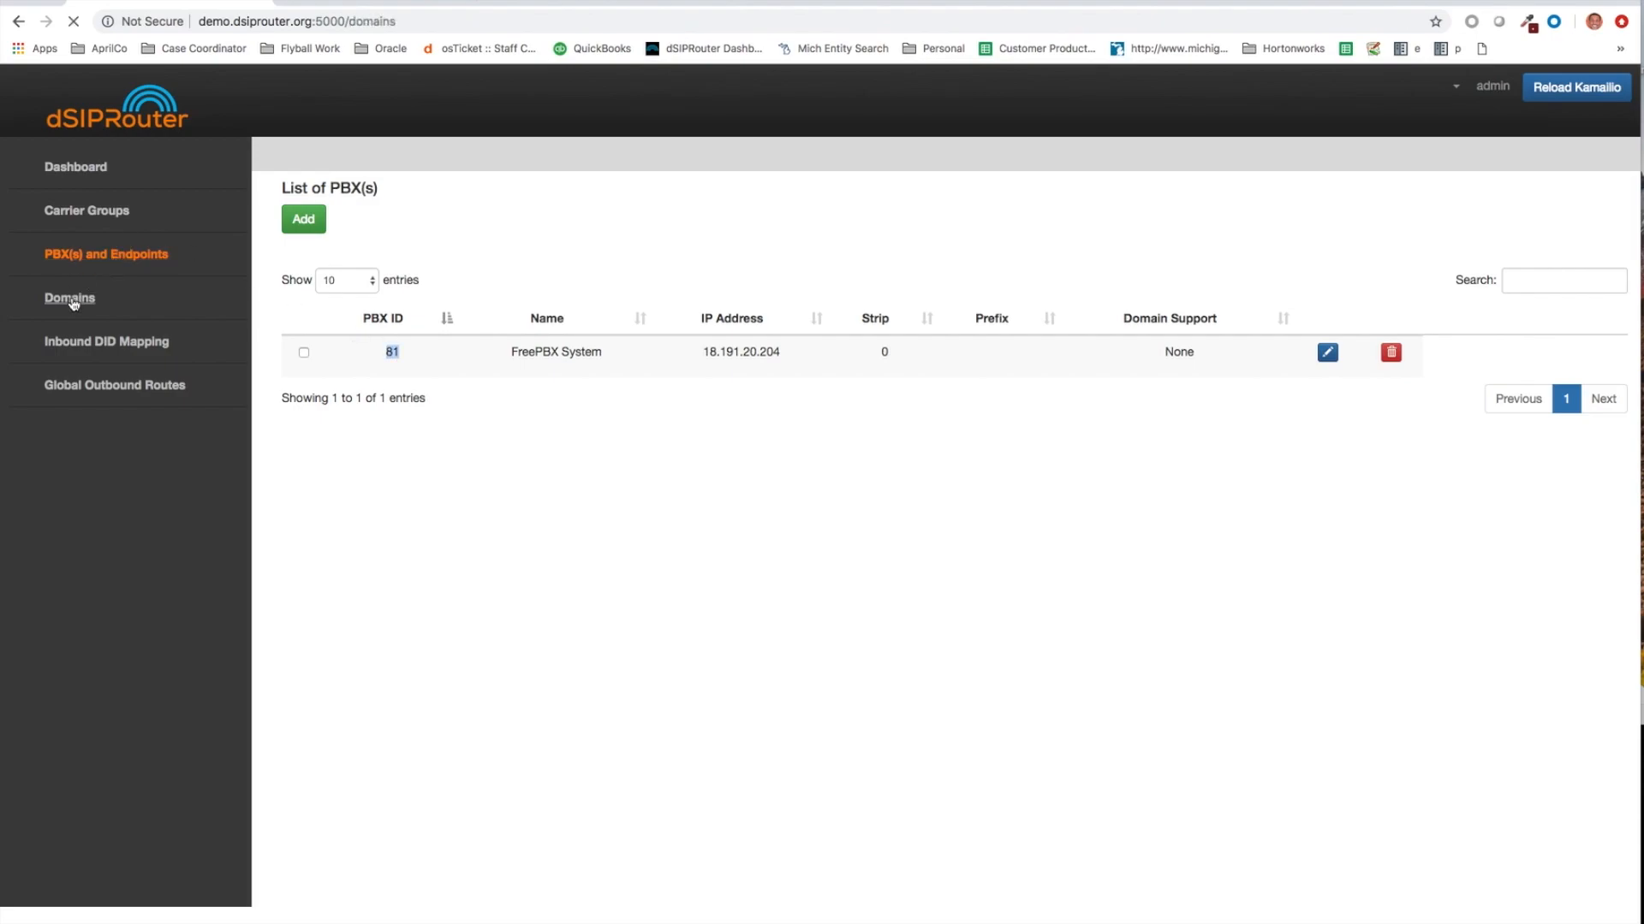
- Add aprilco.org as a pass-thru domain for PBX 81 and reload Kamailio
click(69, 297)
text(aprilco.org)
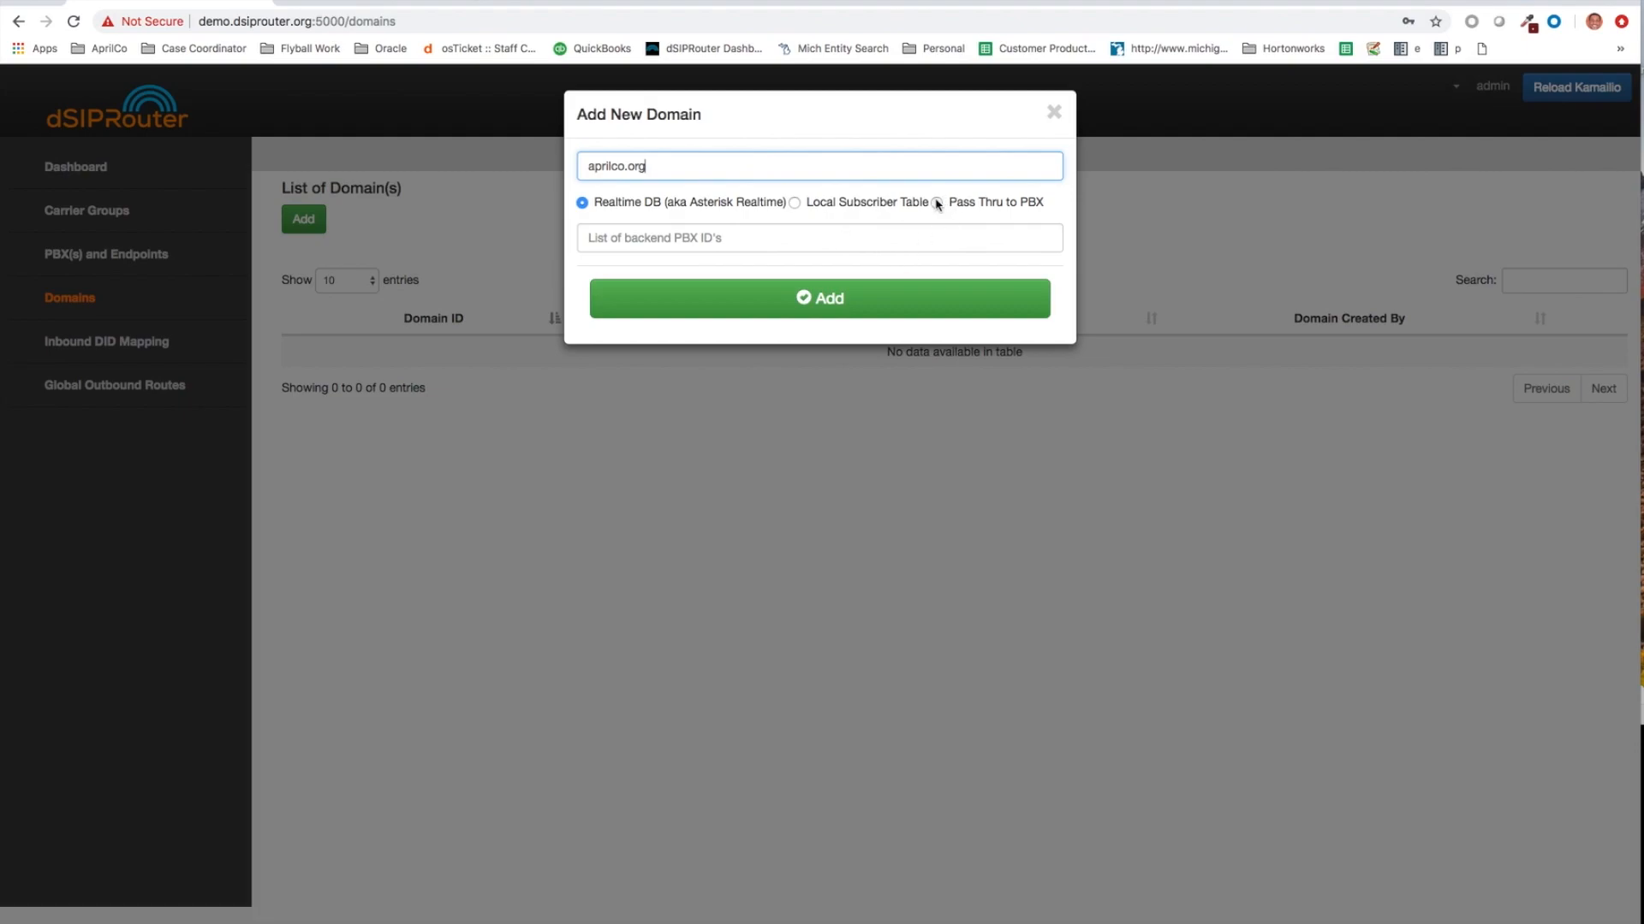
click(936, 202)
text(81)
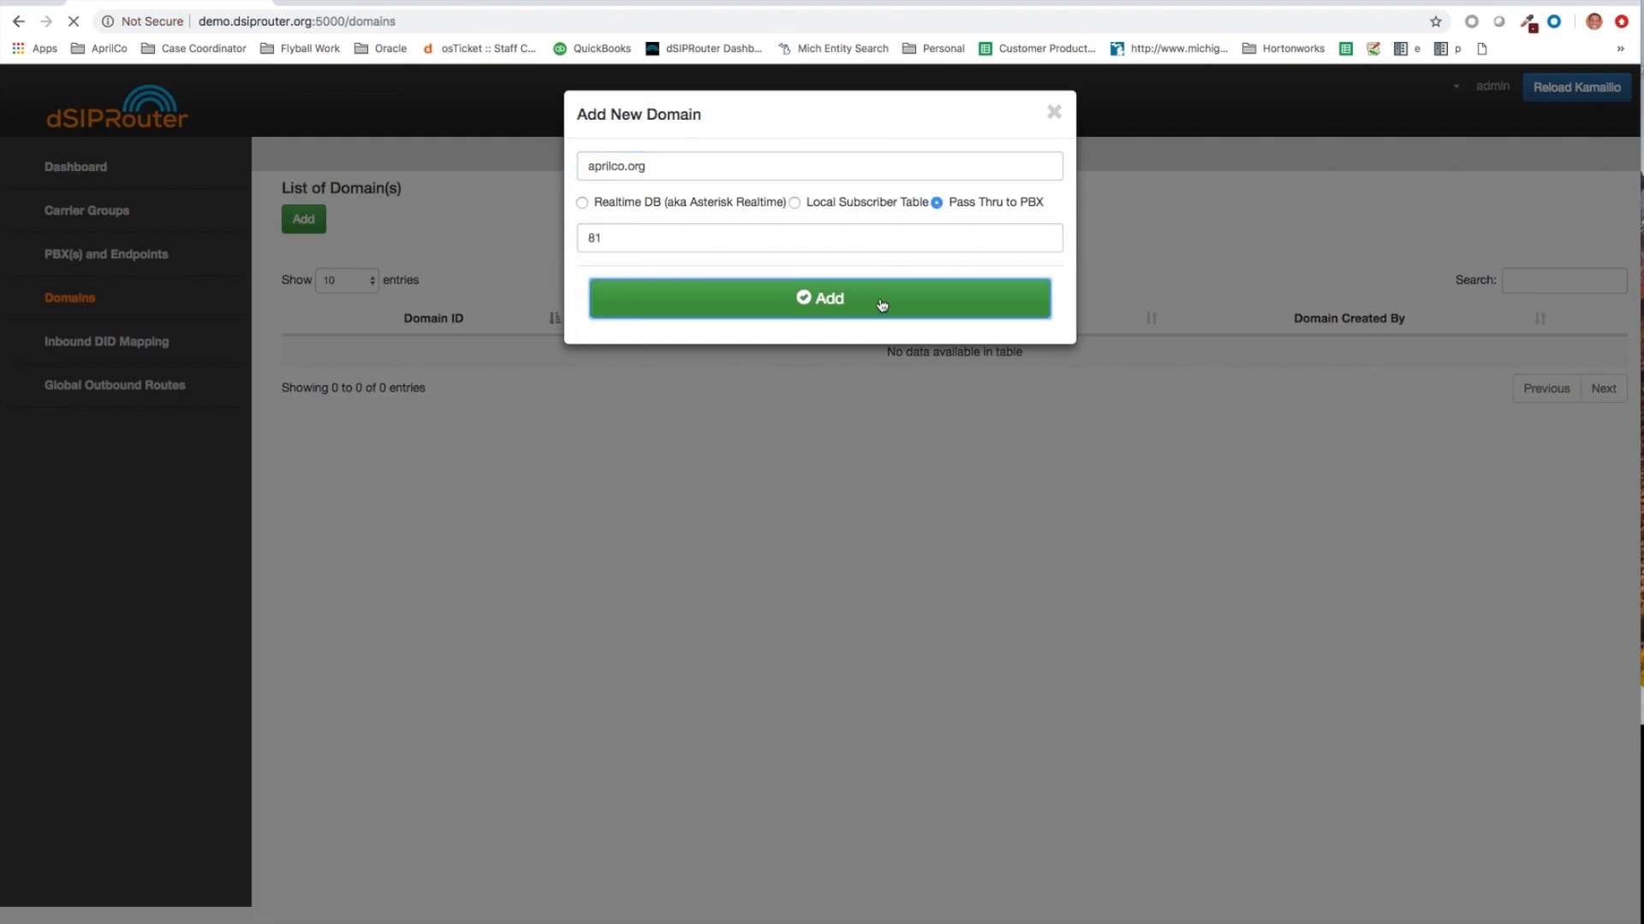
click(821, 299)
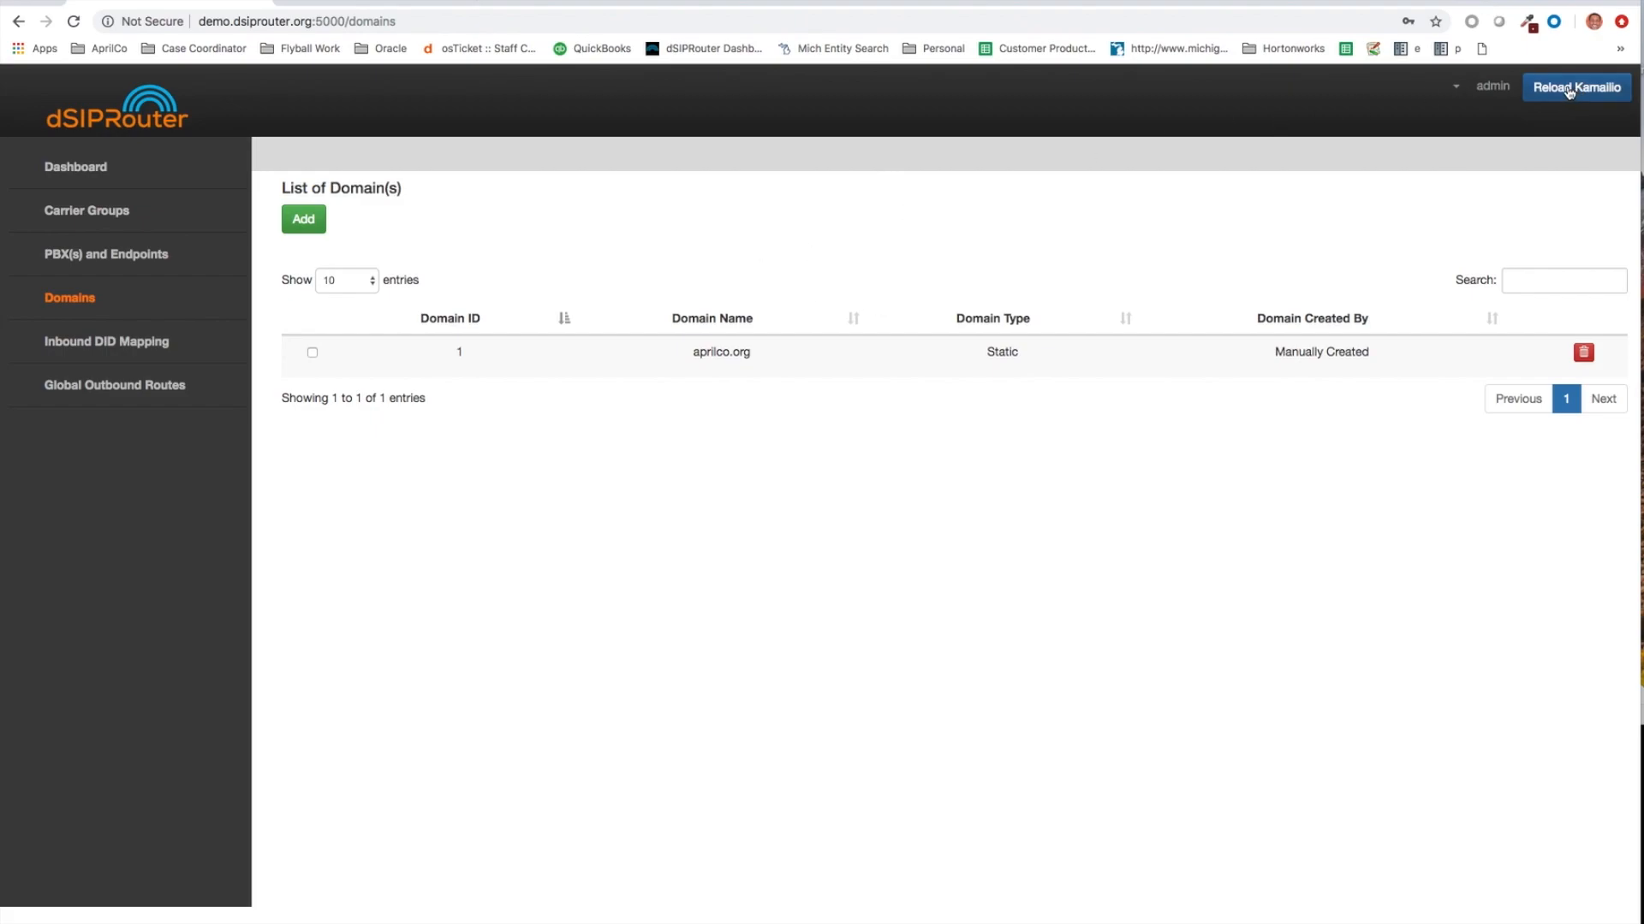
click(1575, 87)
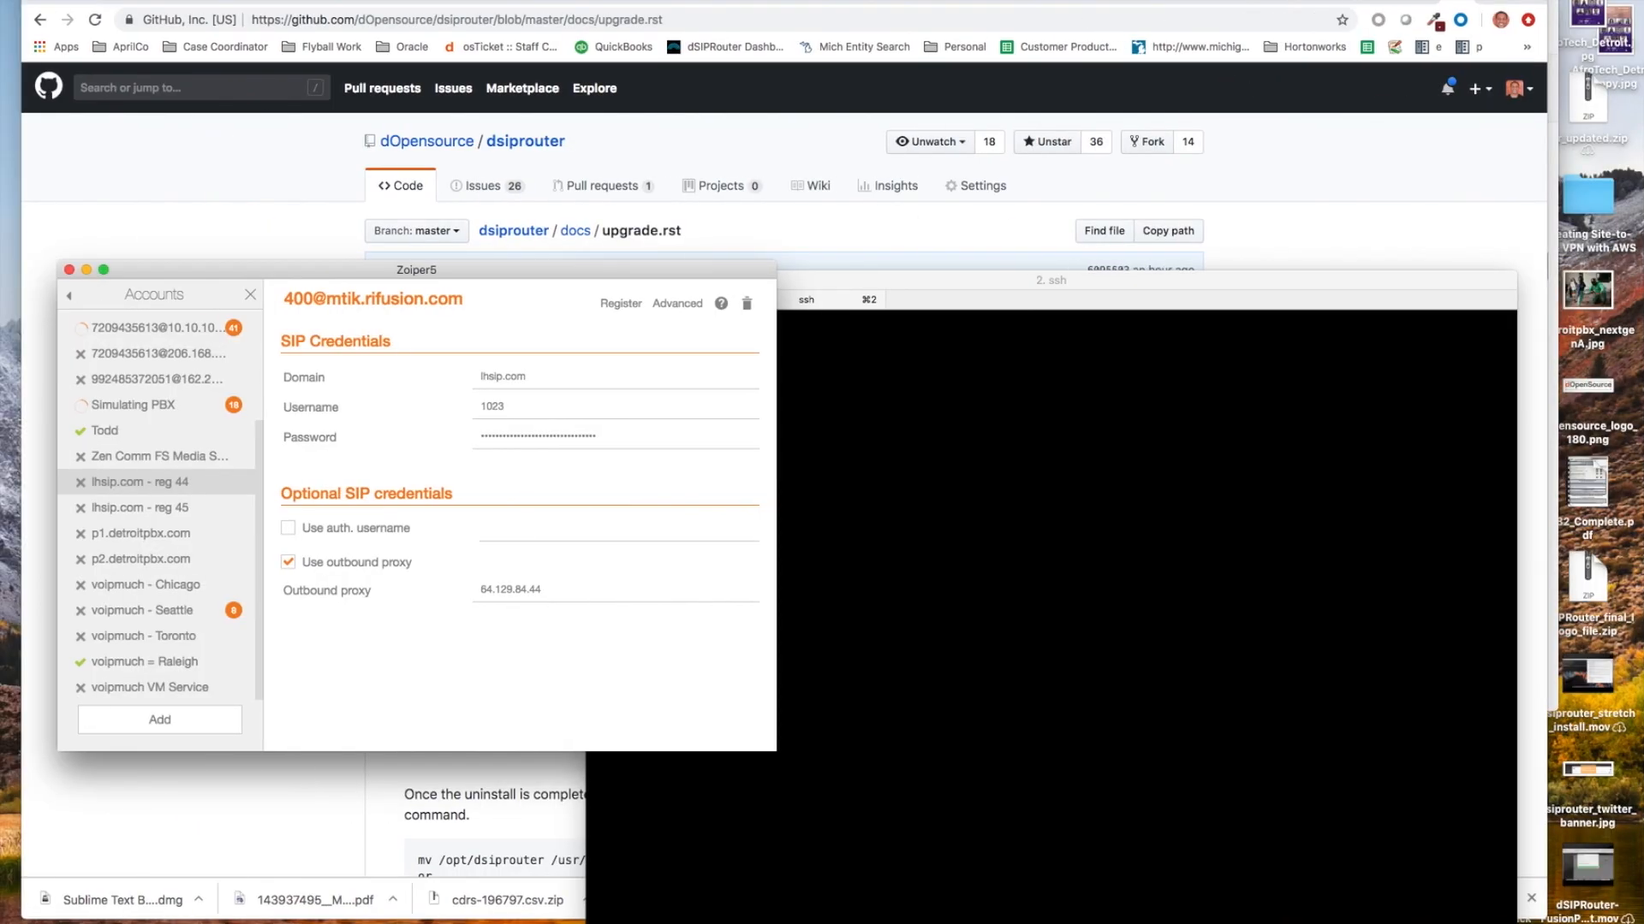
- Drag the Zoiper5 accounts window over the dSIPRouter domain list
drag(416, 269, 544, 263)
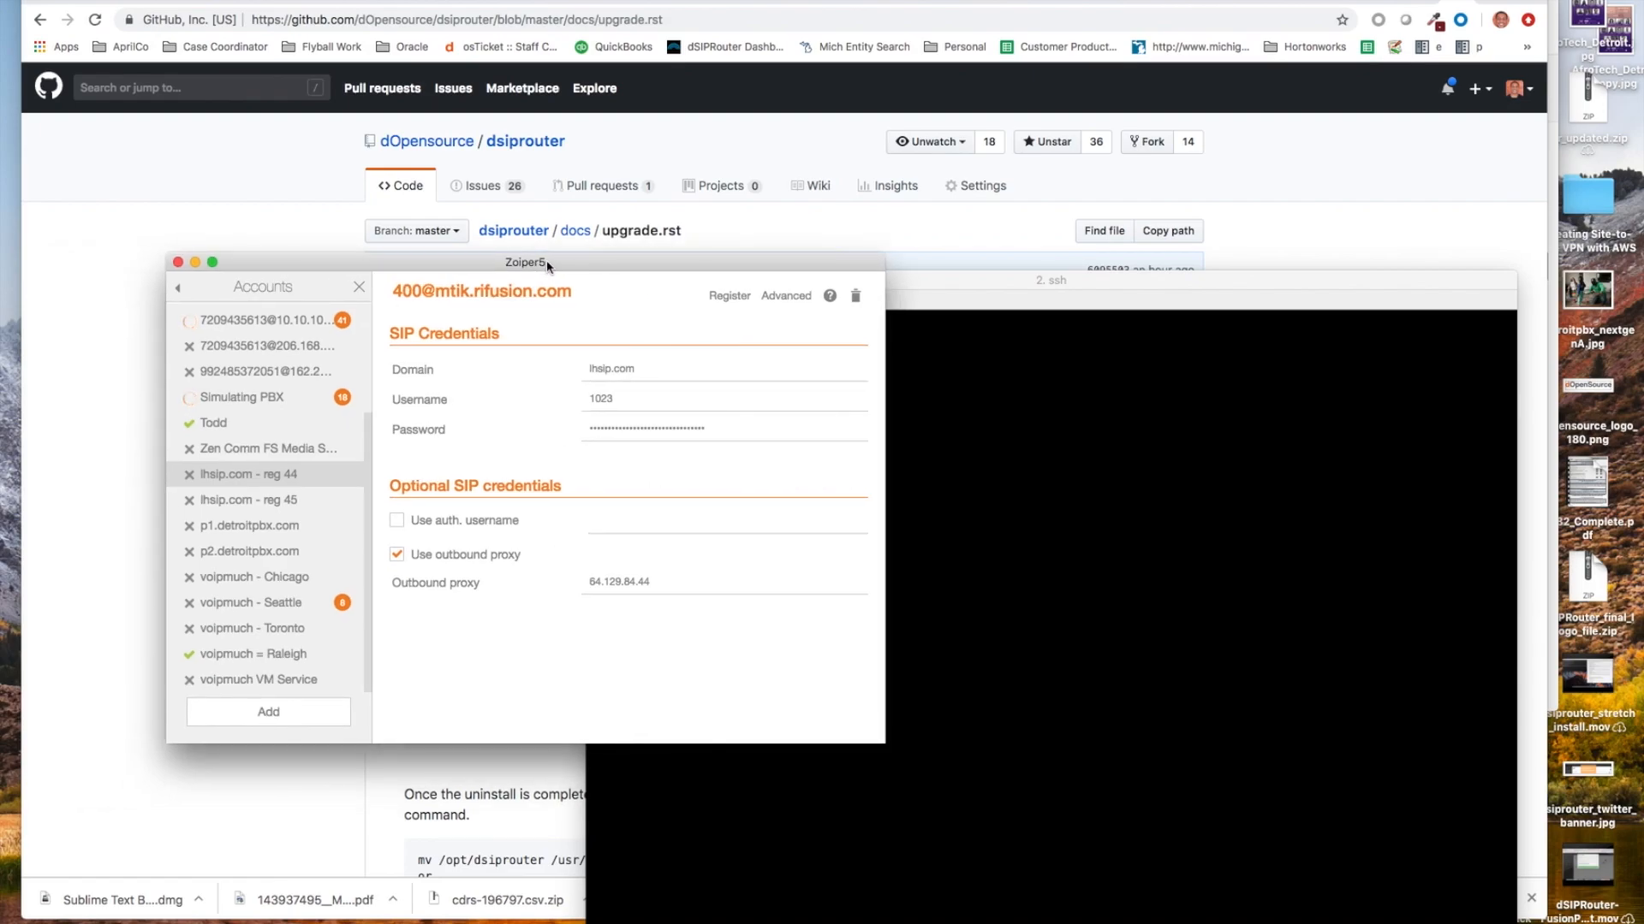
click(242, 397)
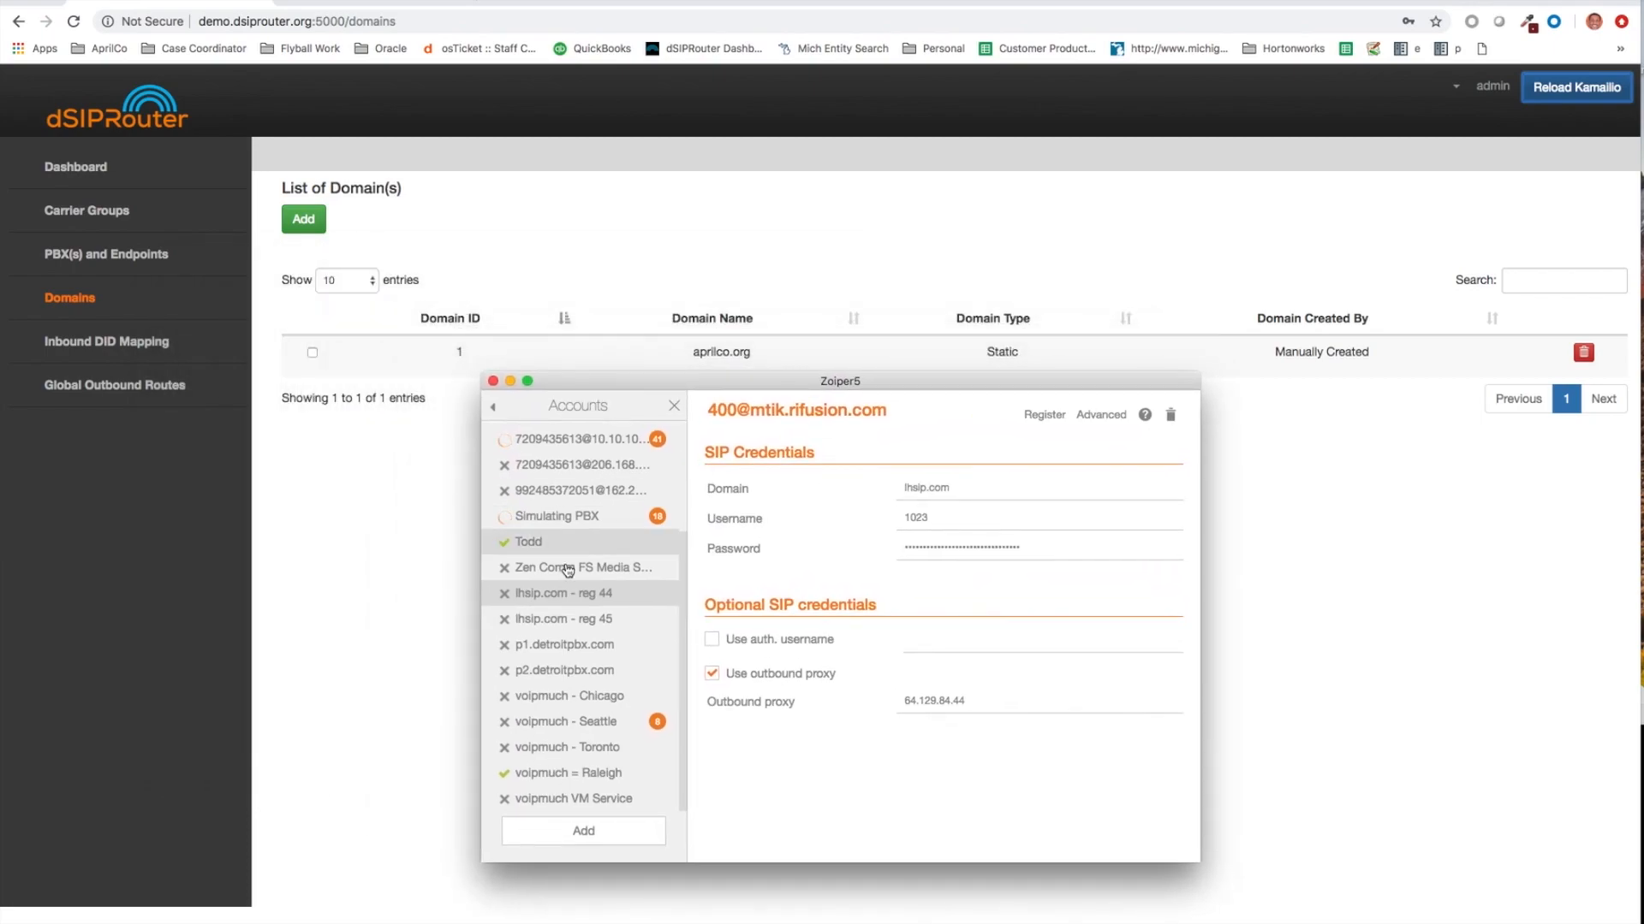
- Give the Simulating PBX account domain aprilco.org, username 1001, outbound proxy demo.dsiprouter.org
click(557, 516)
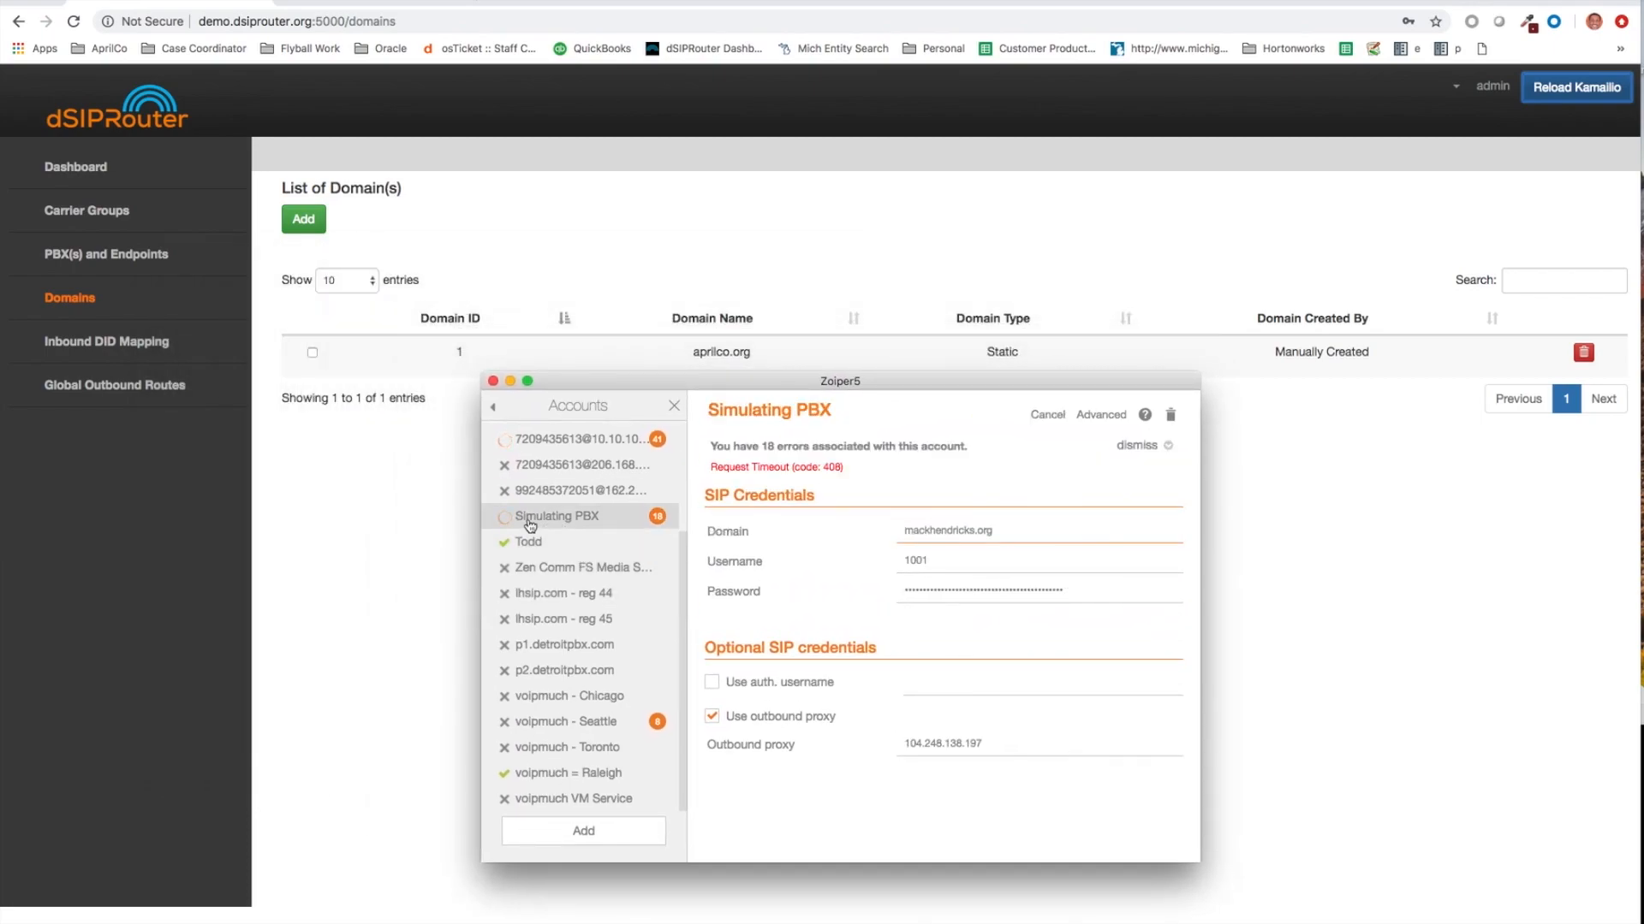
text(a)
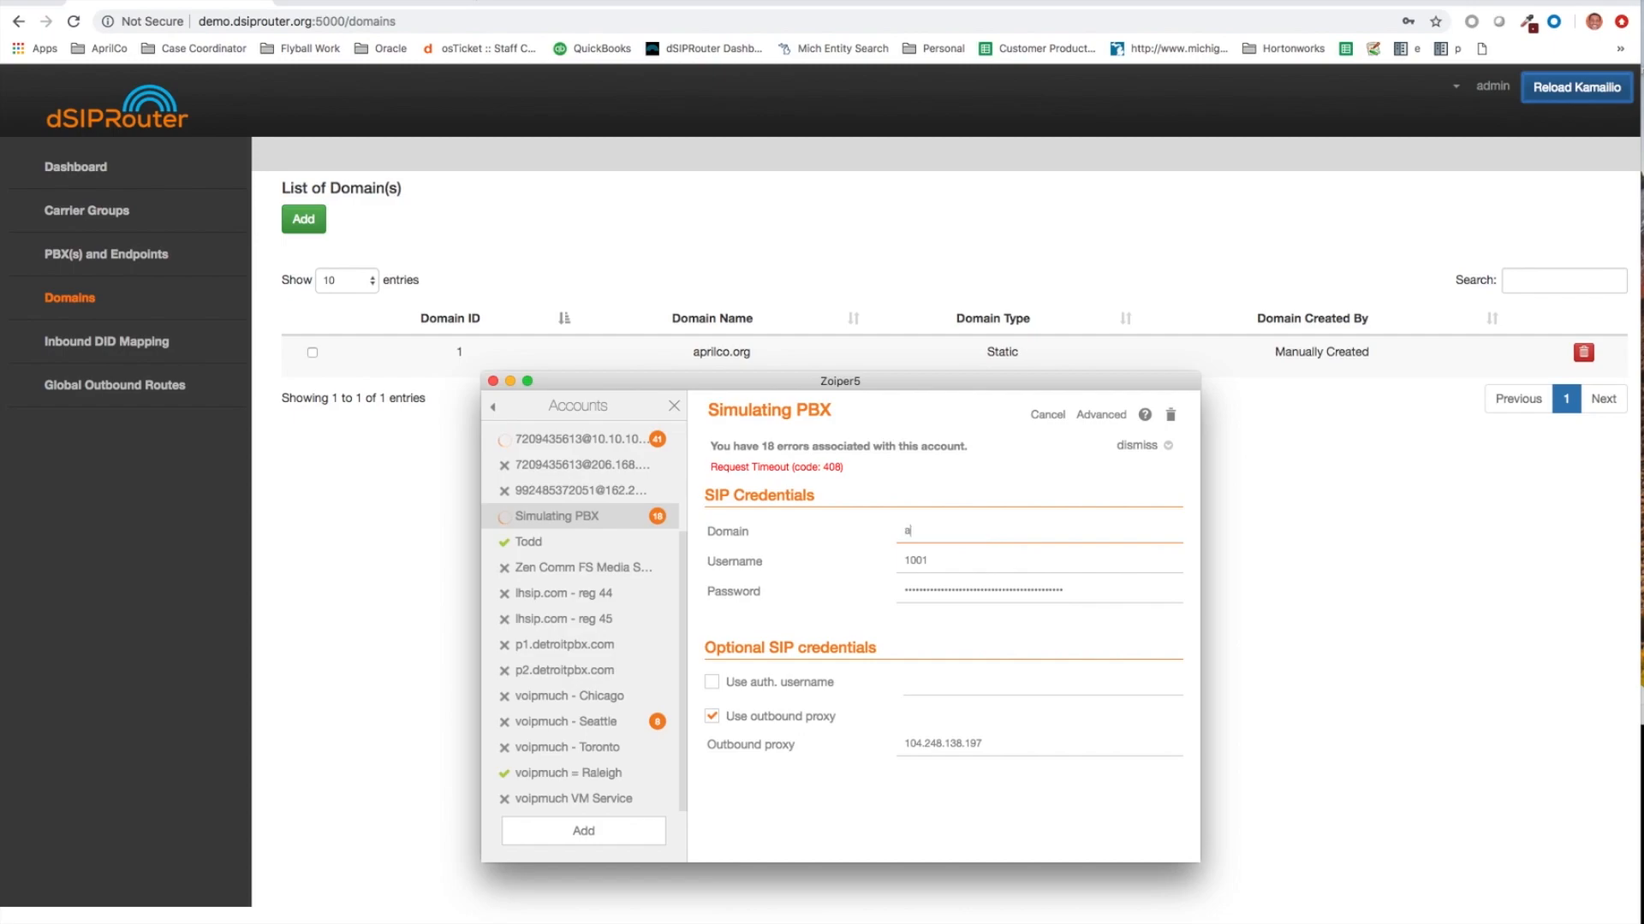
text(prilco.org)
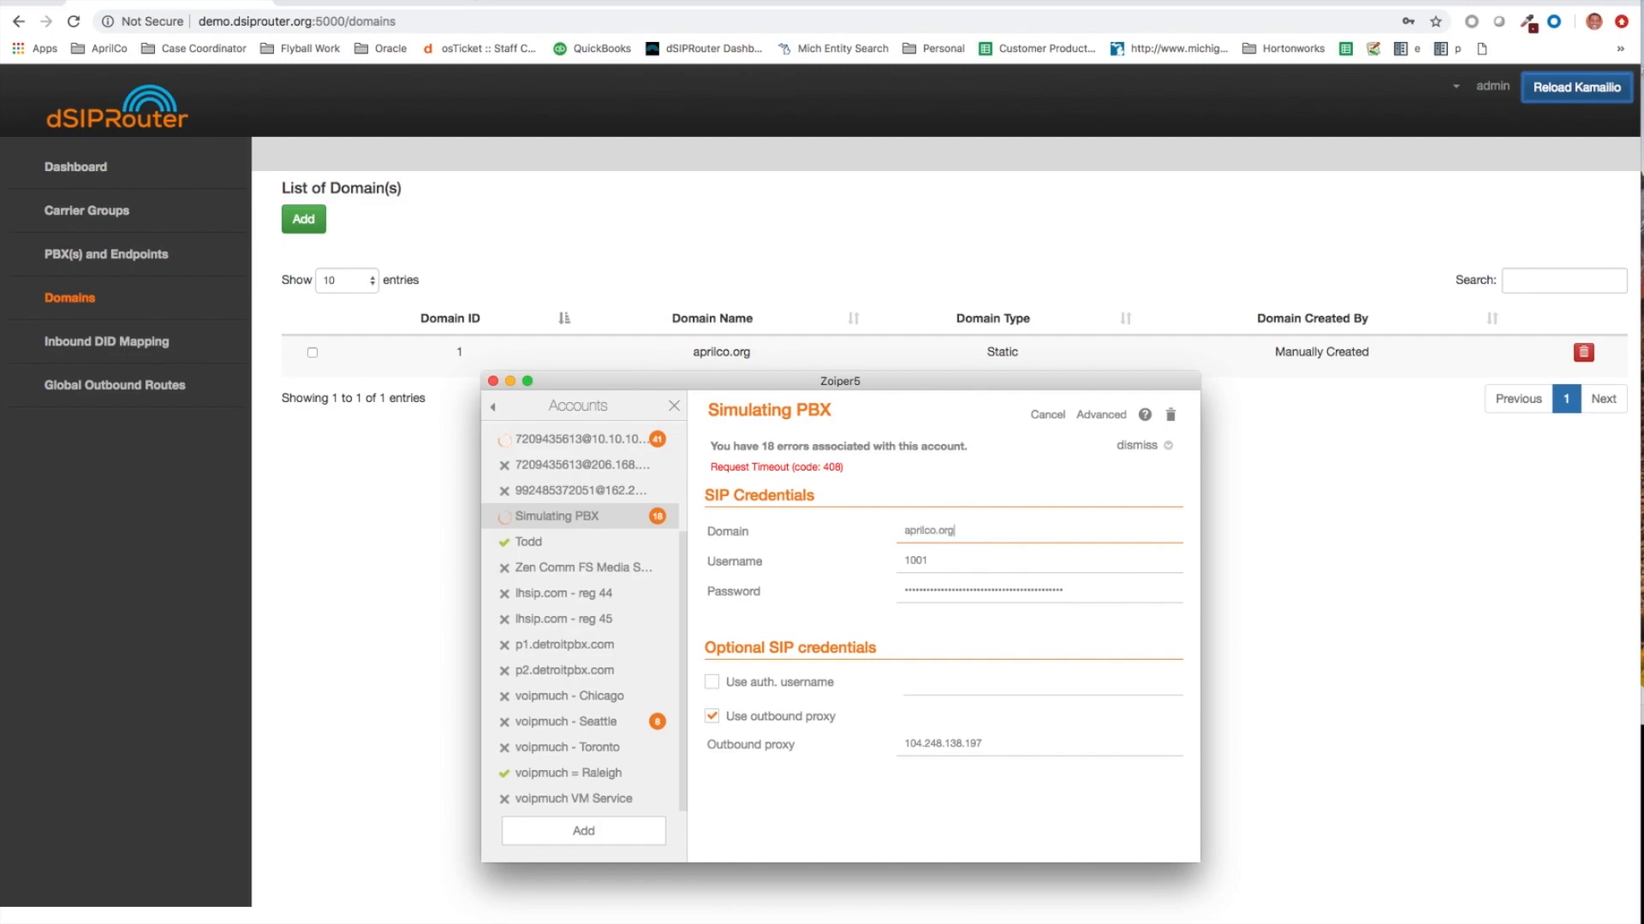
double_click(913, 561)
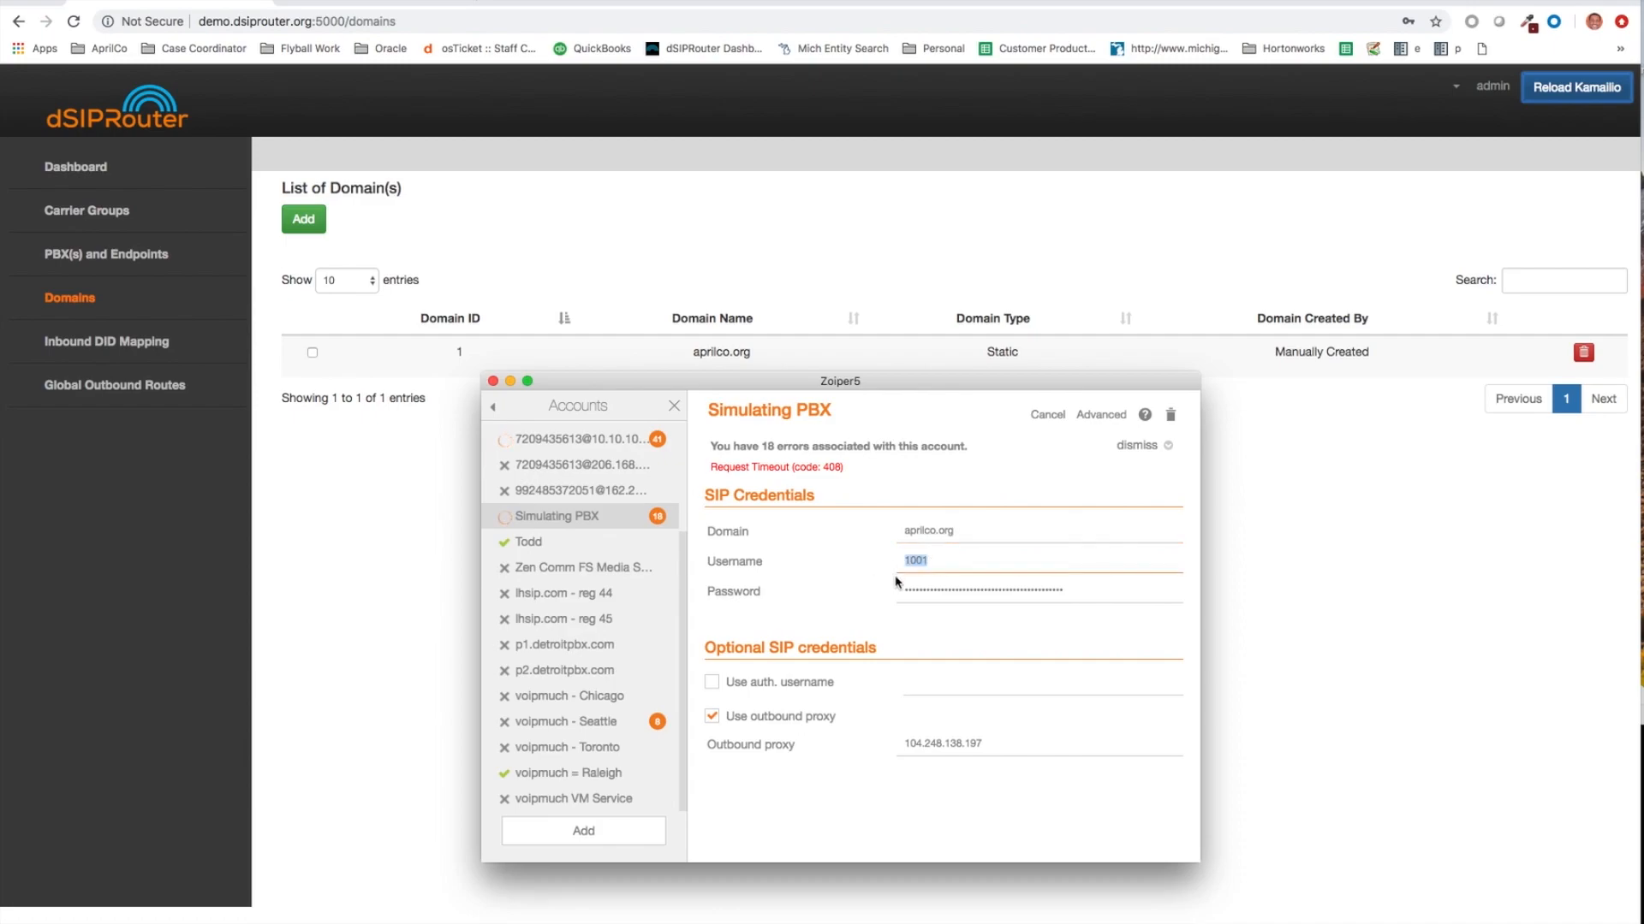
text(1)
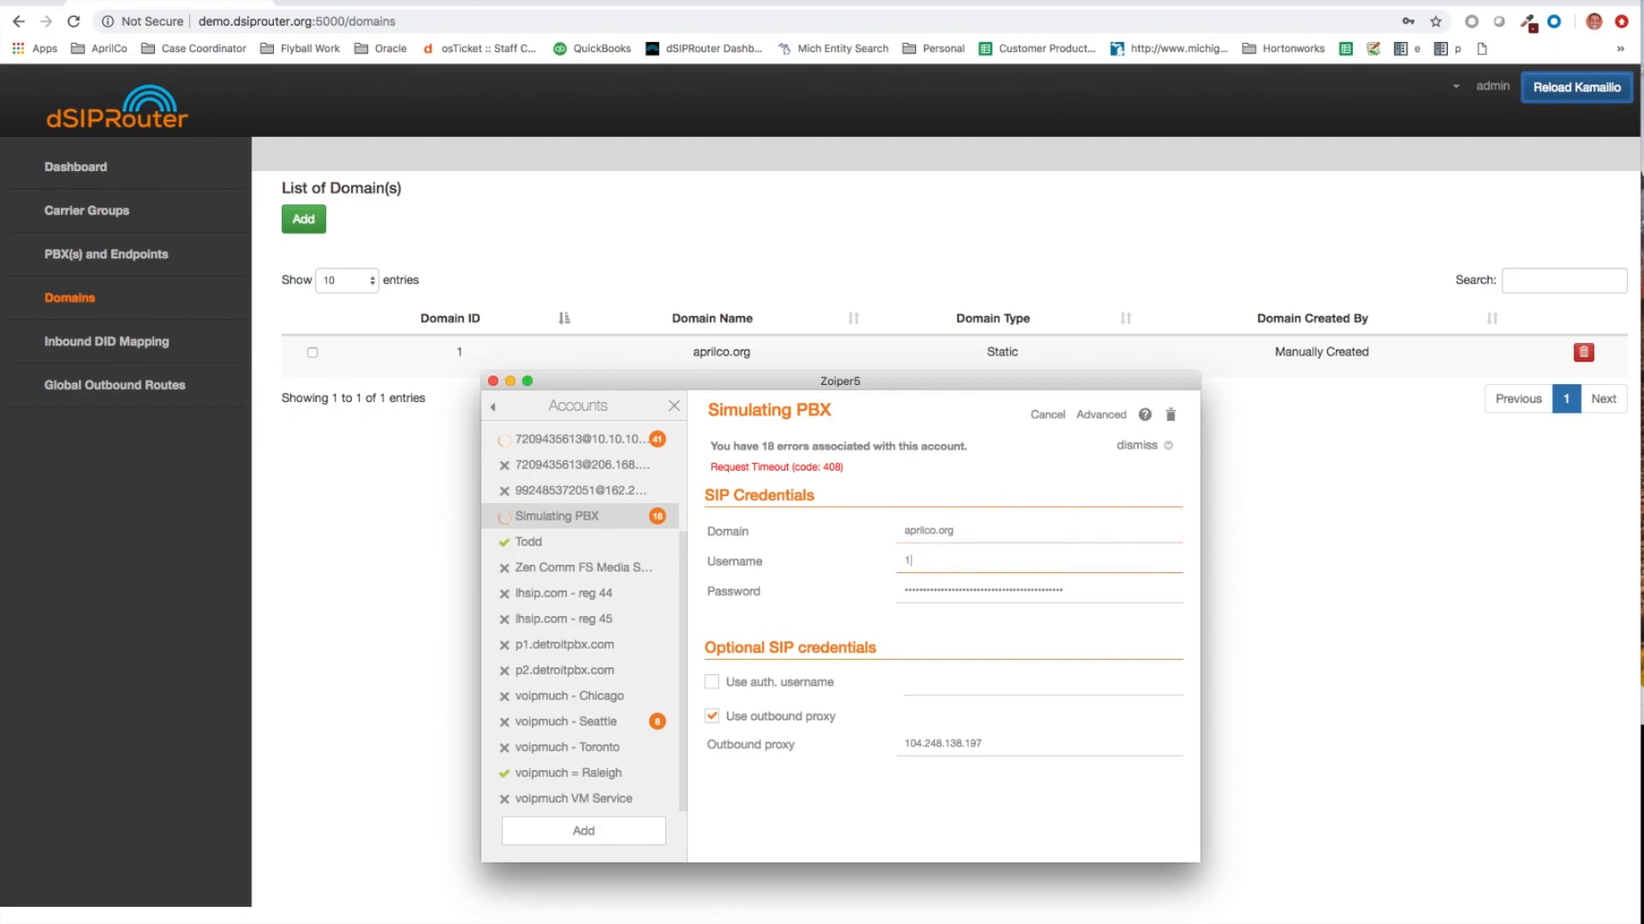
text(000)
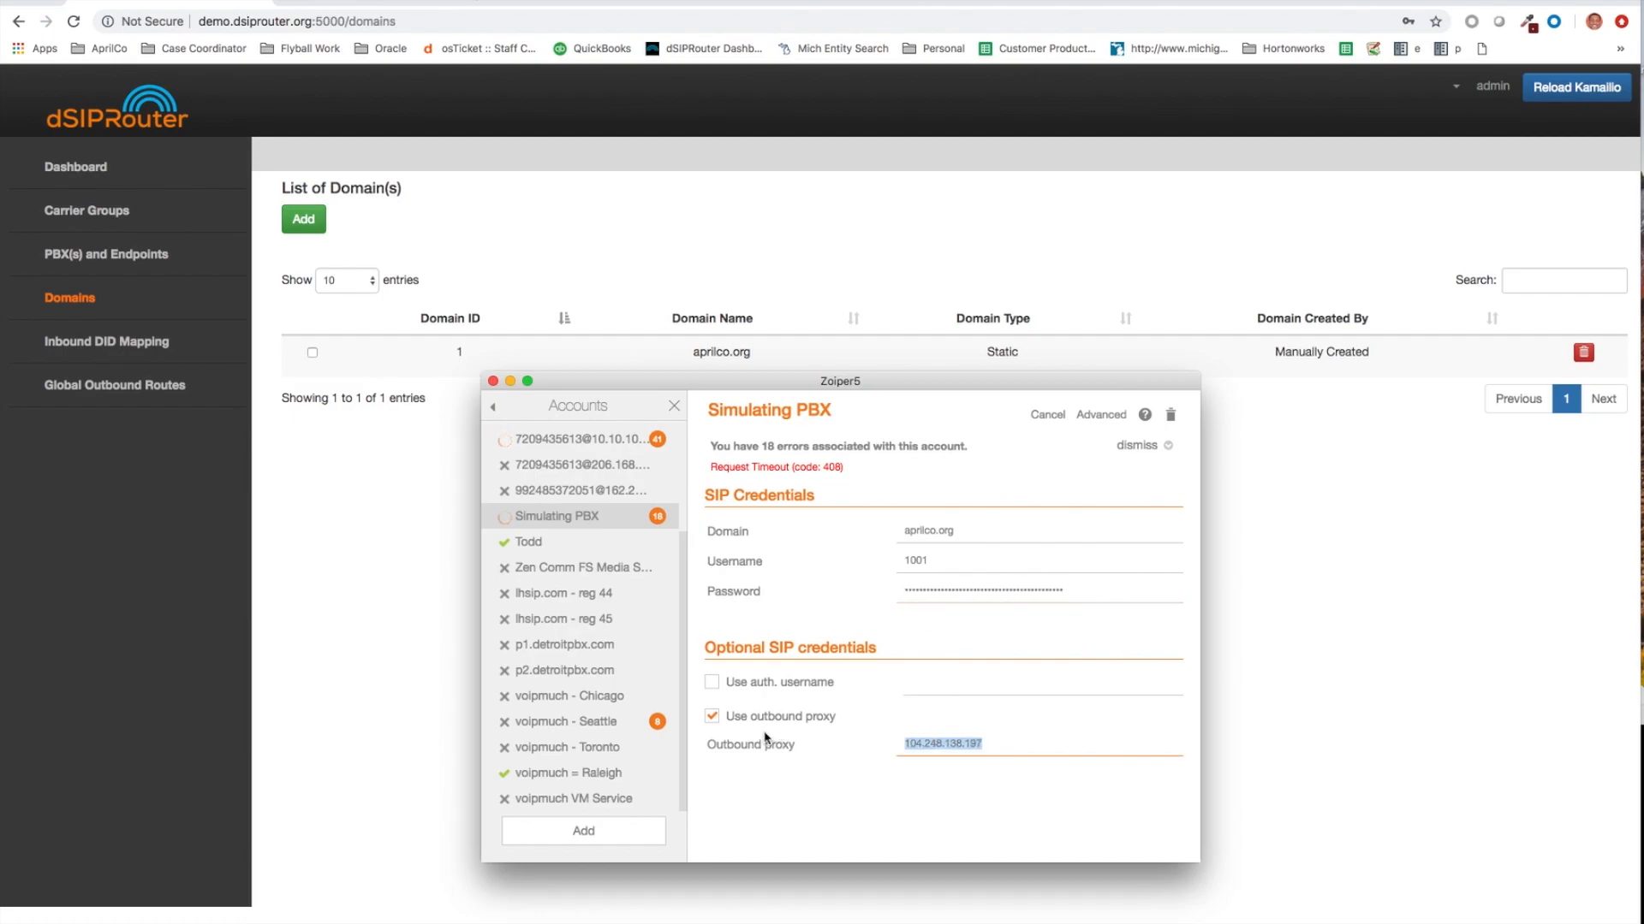
text(demo.dsiprouter)
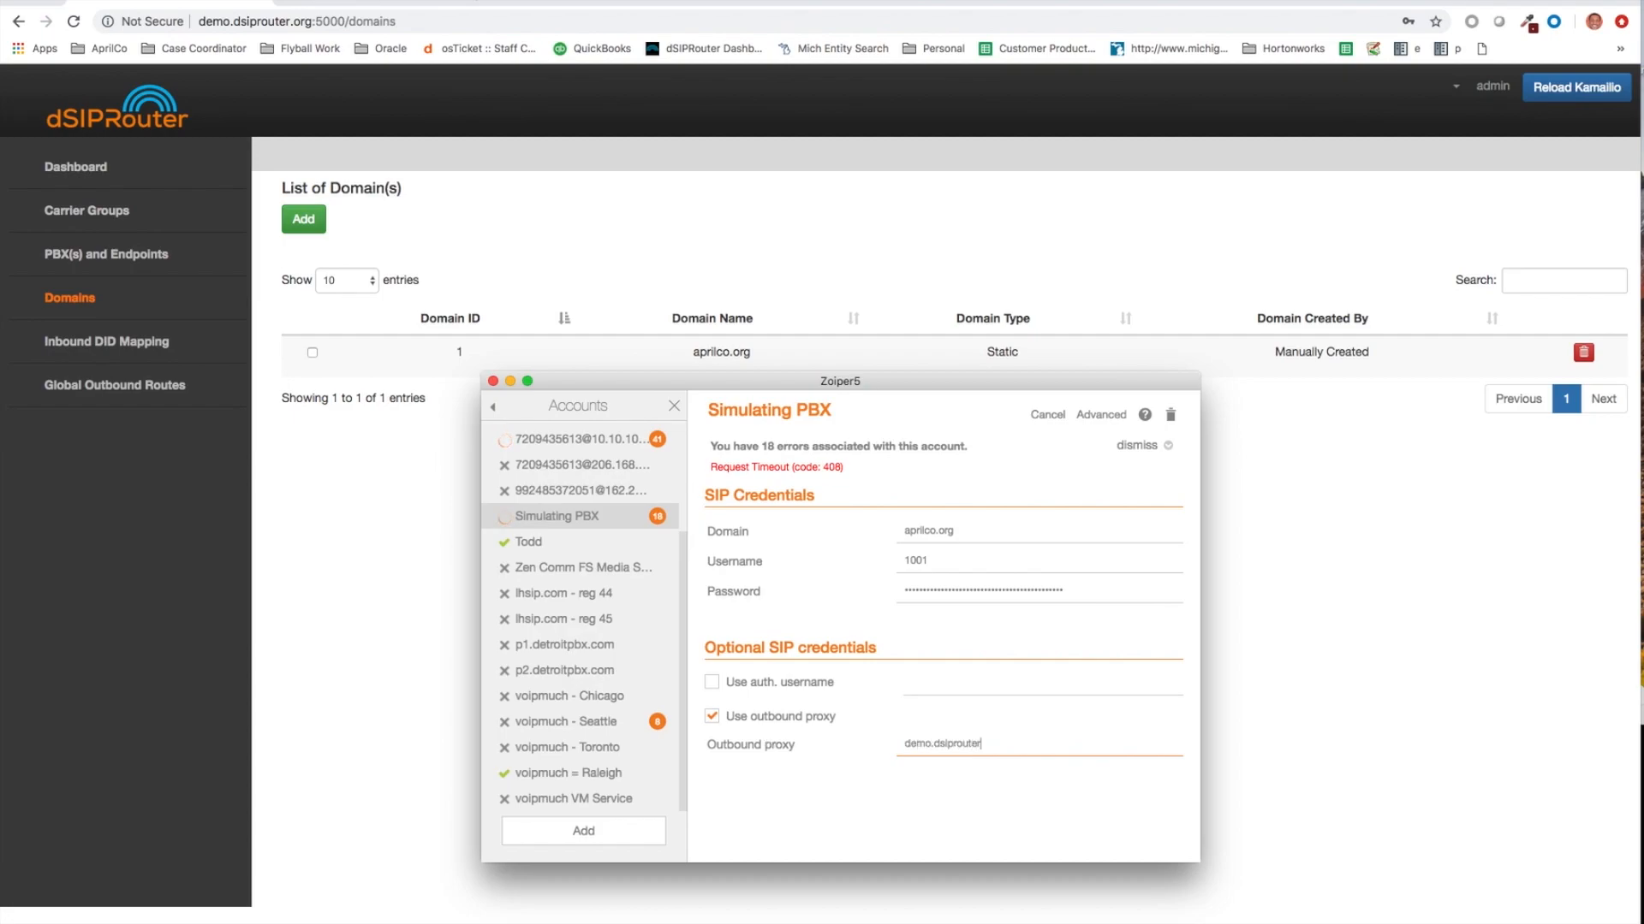
text(.org)
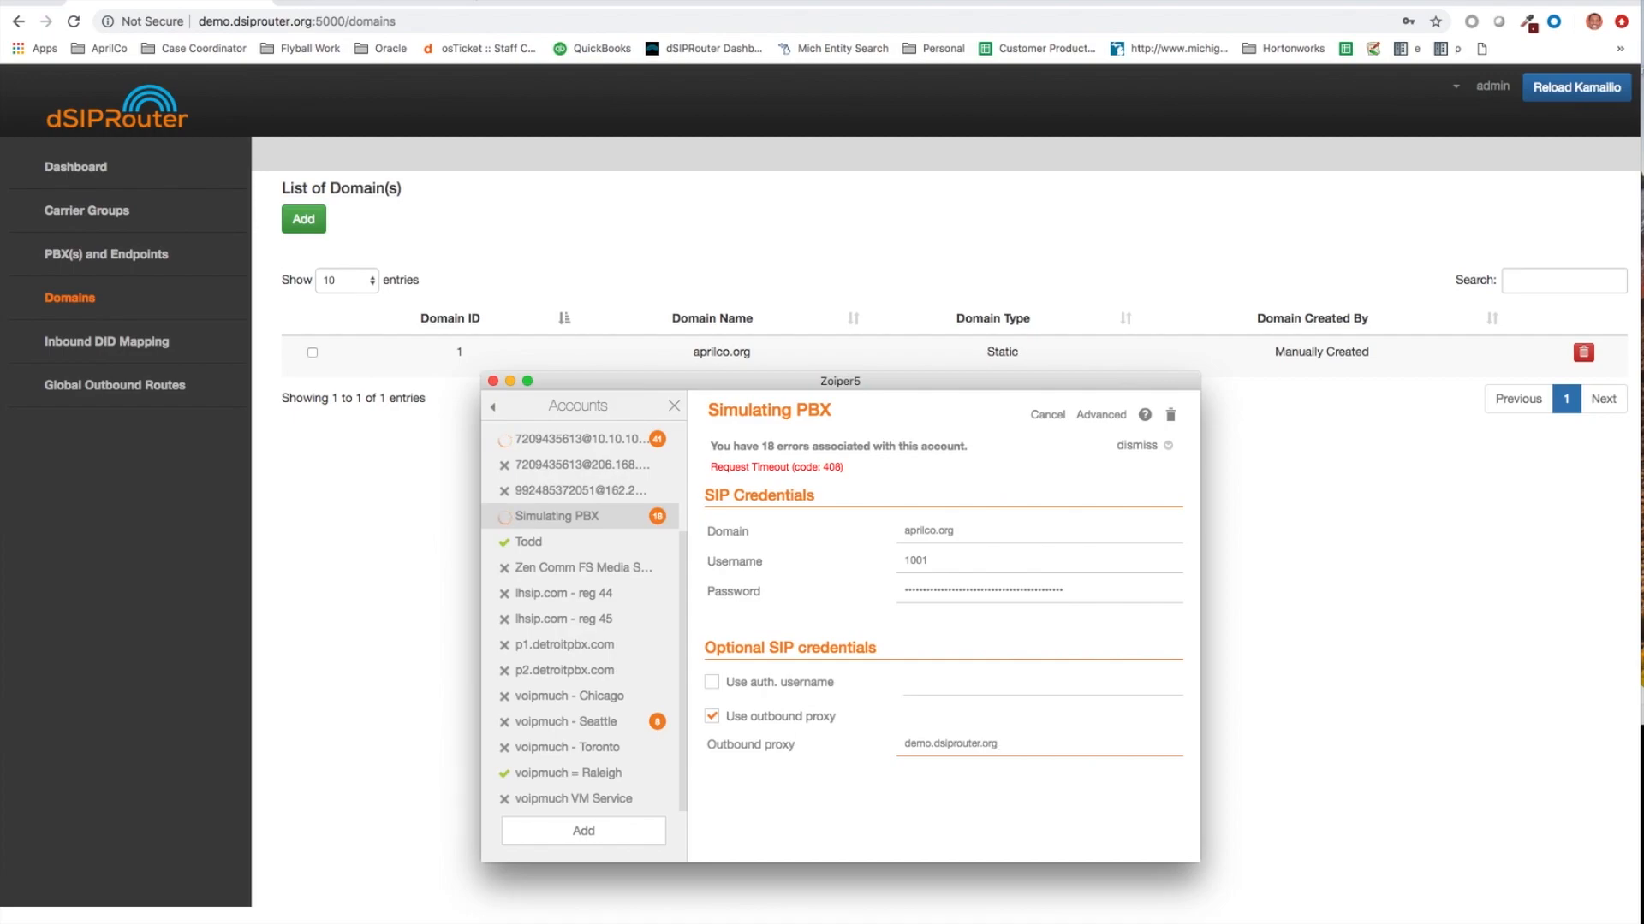
mouse_move(750, 737)
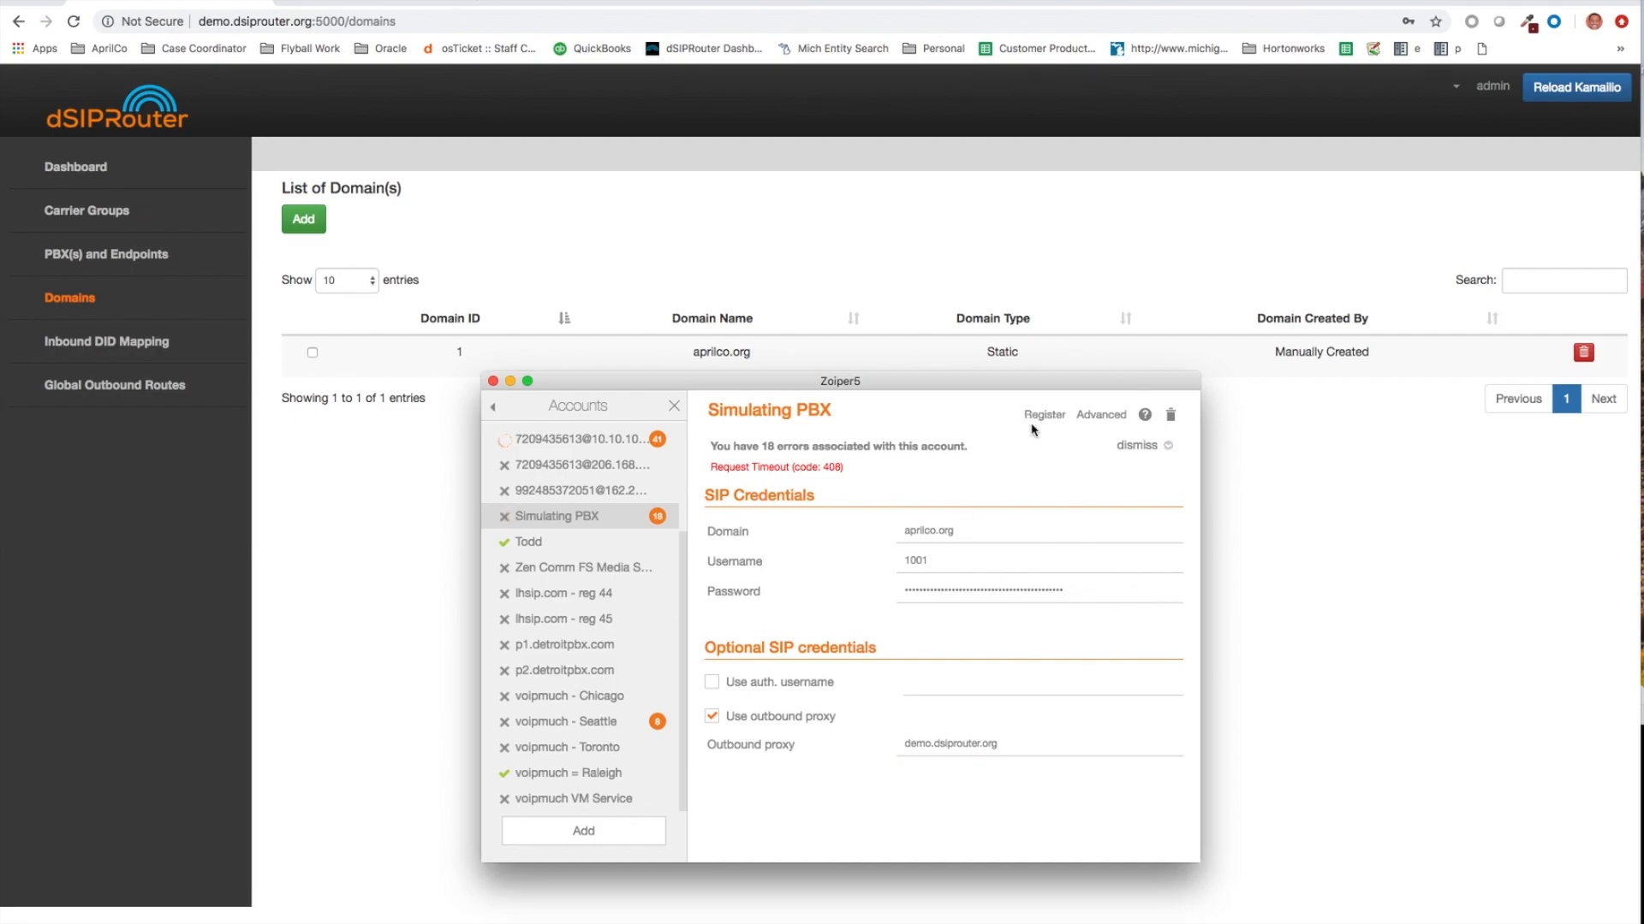
- Register the Simulating PBX account, saving the changed data when prompted
click(1042, 417)
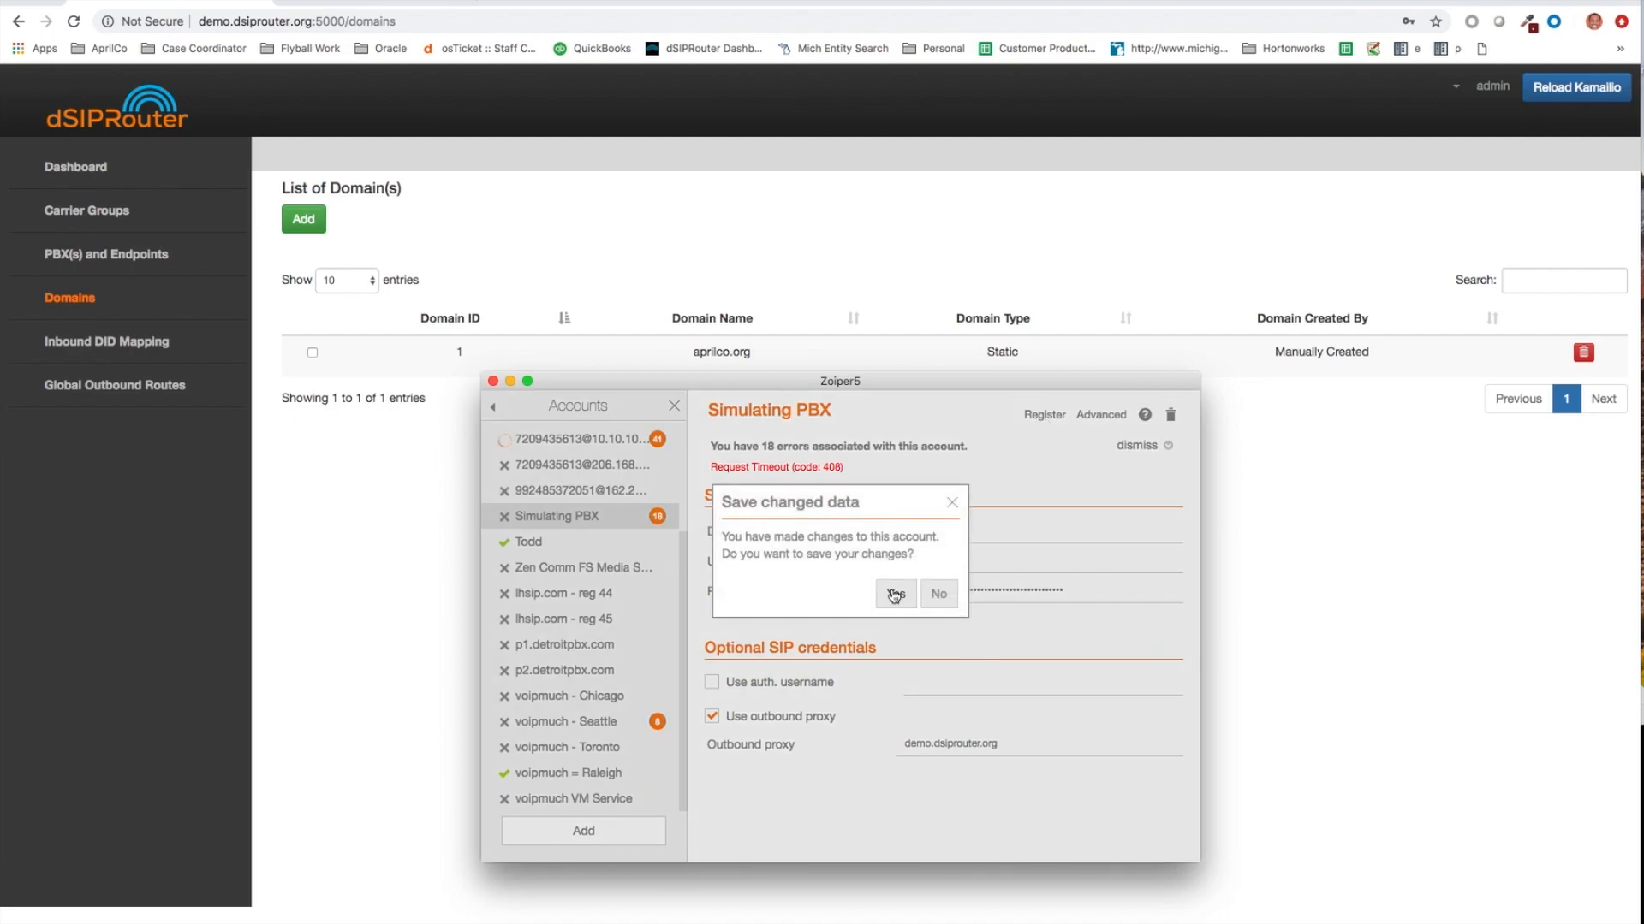
click(893, 594)
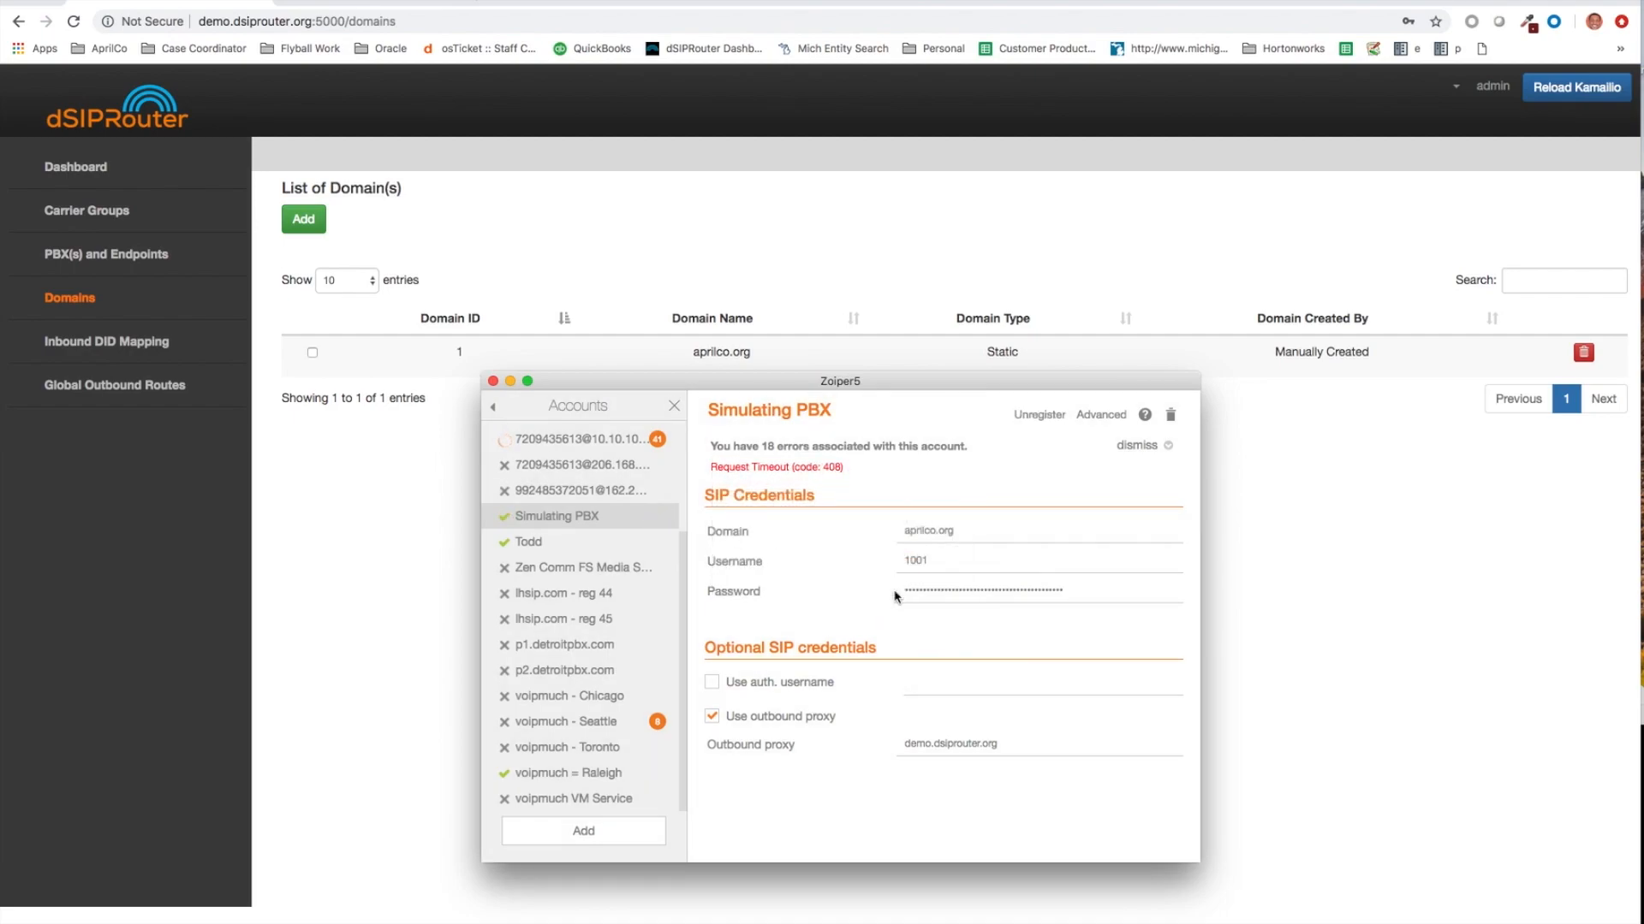
click(902, 598)
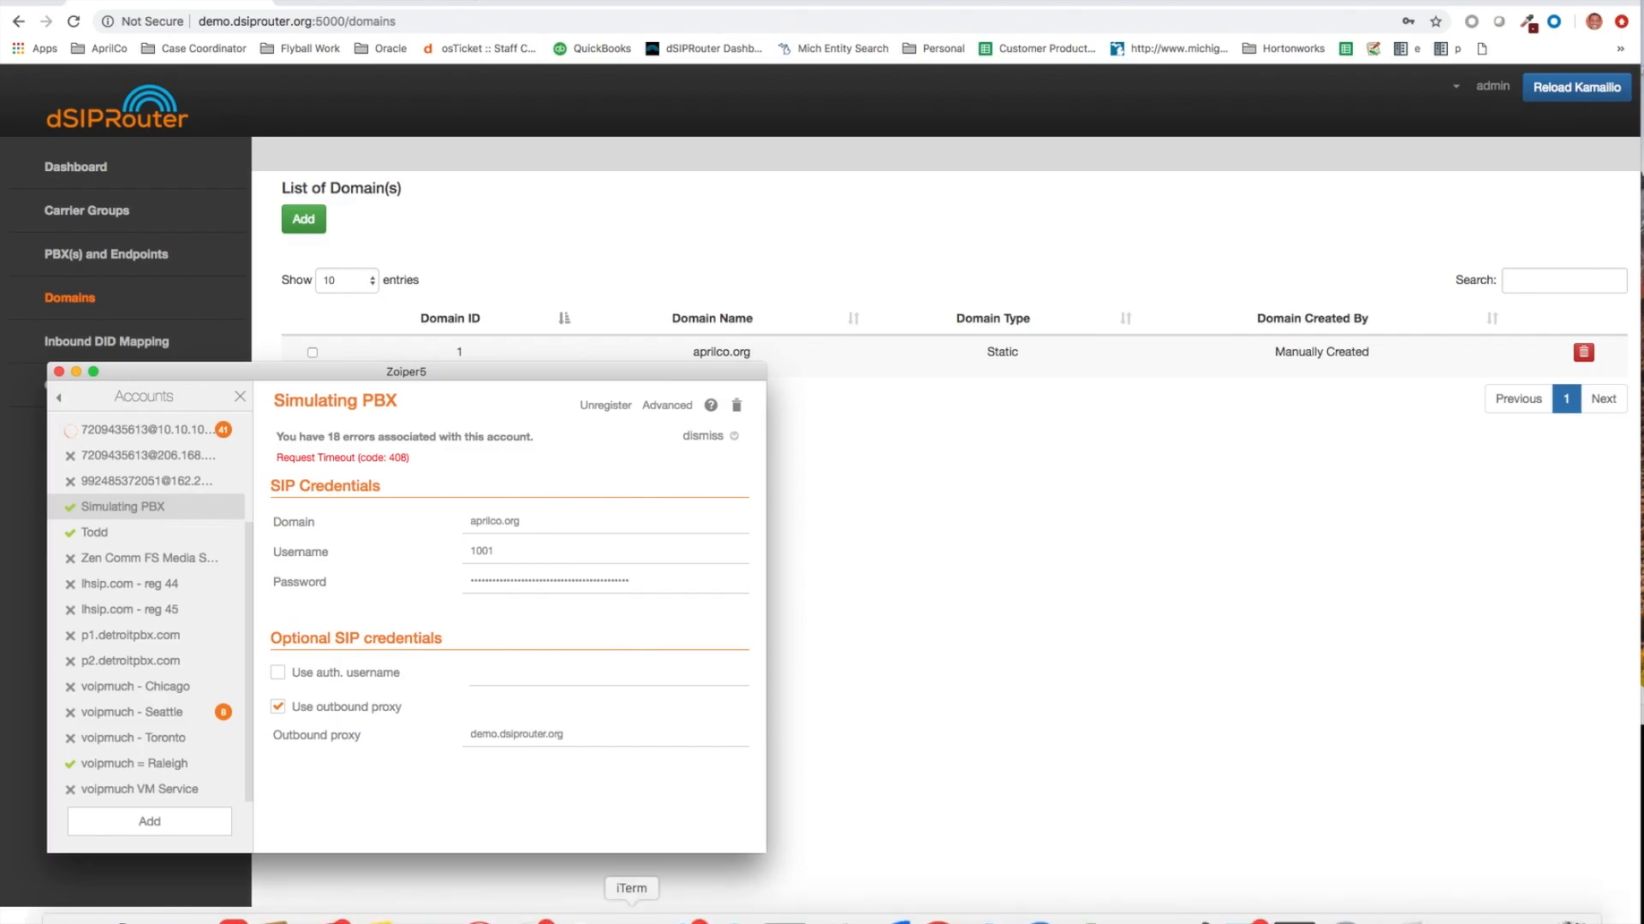
- Run sngrep on the dSIPRouter server and re-register Zoiper to capture the REGISTER flow
click(631, 892)
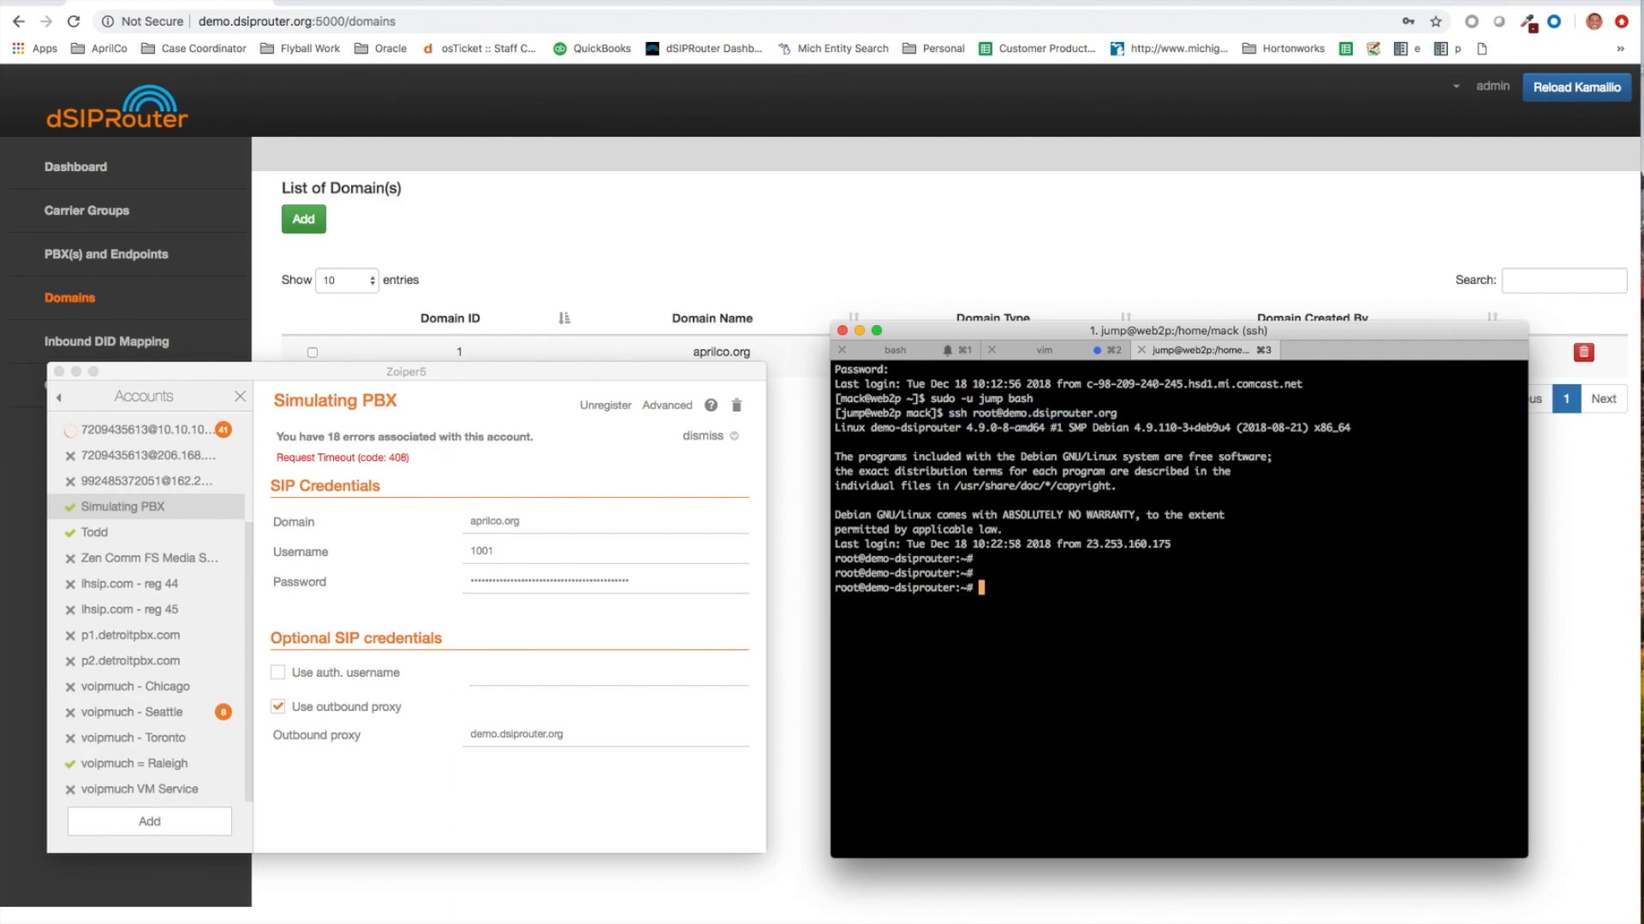
text(sngrep)
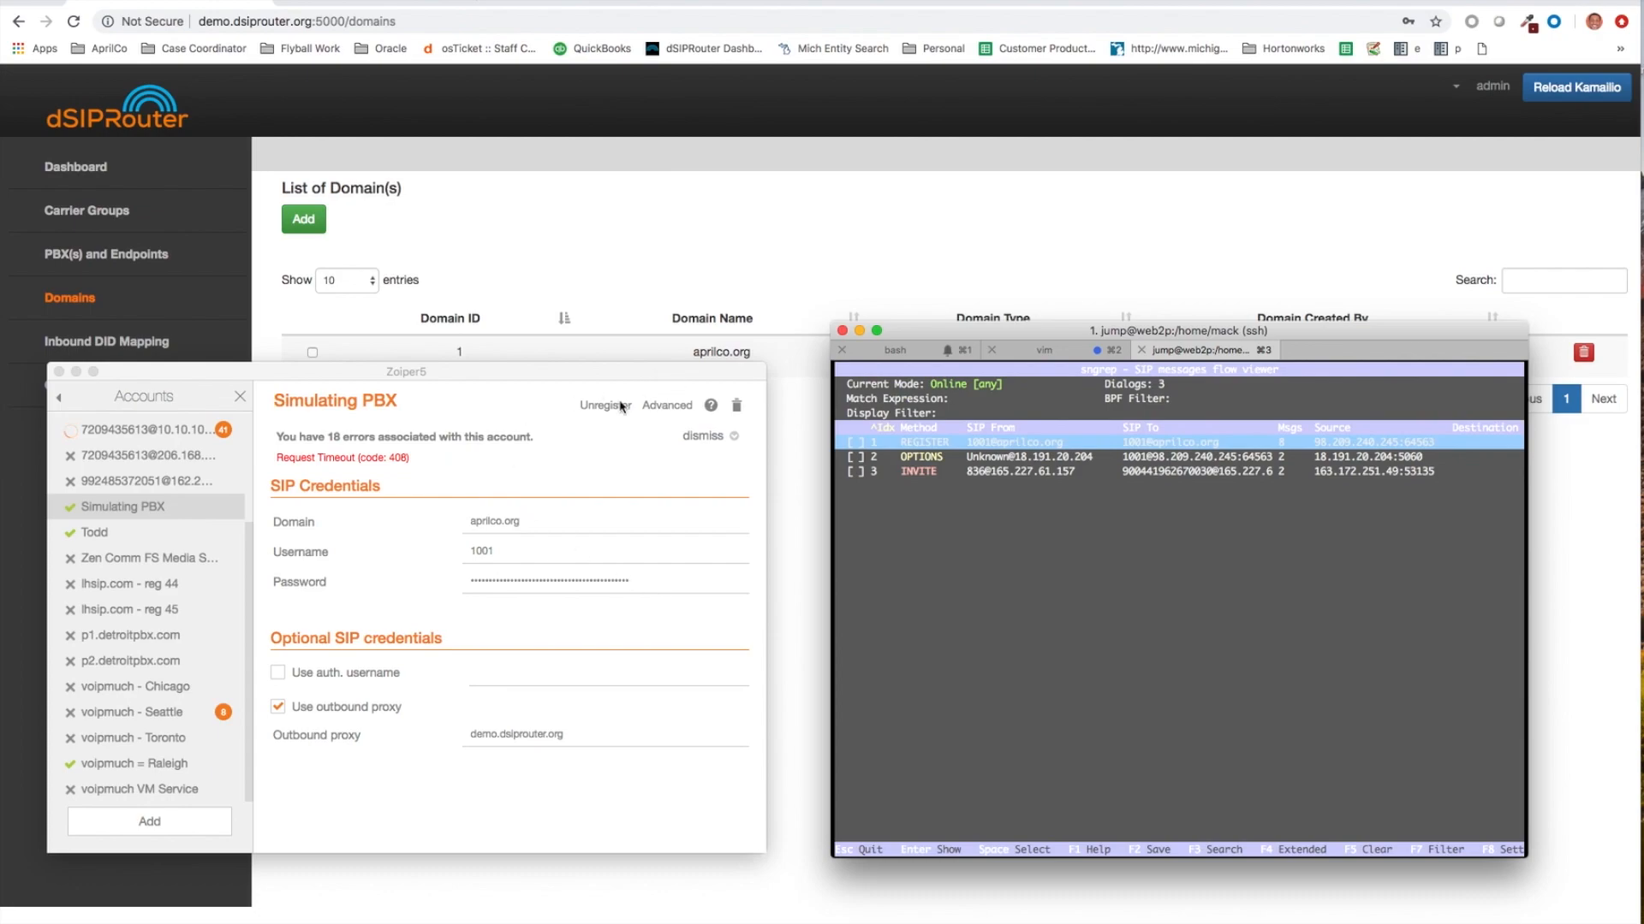
click(606, 406)
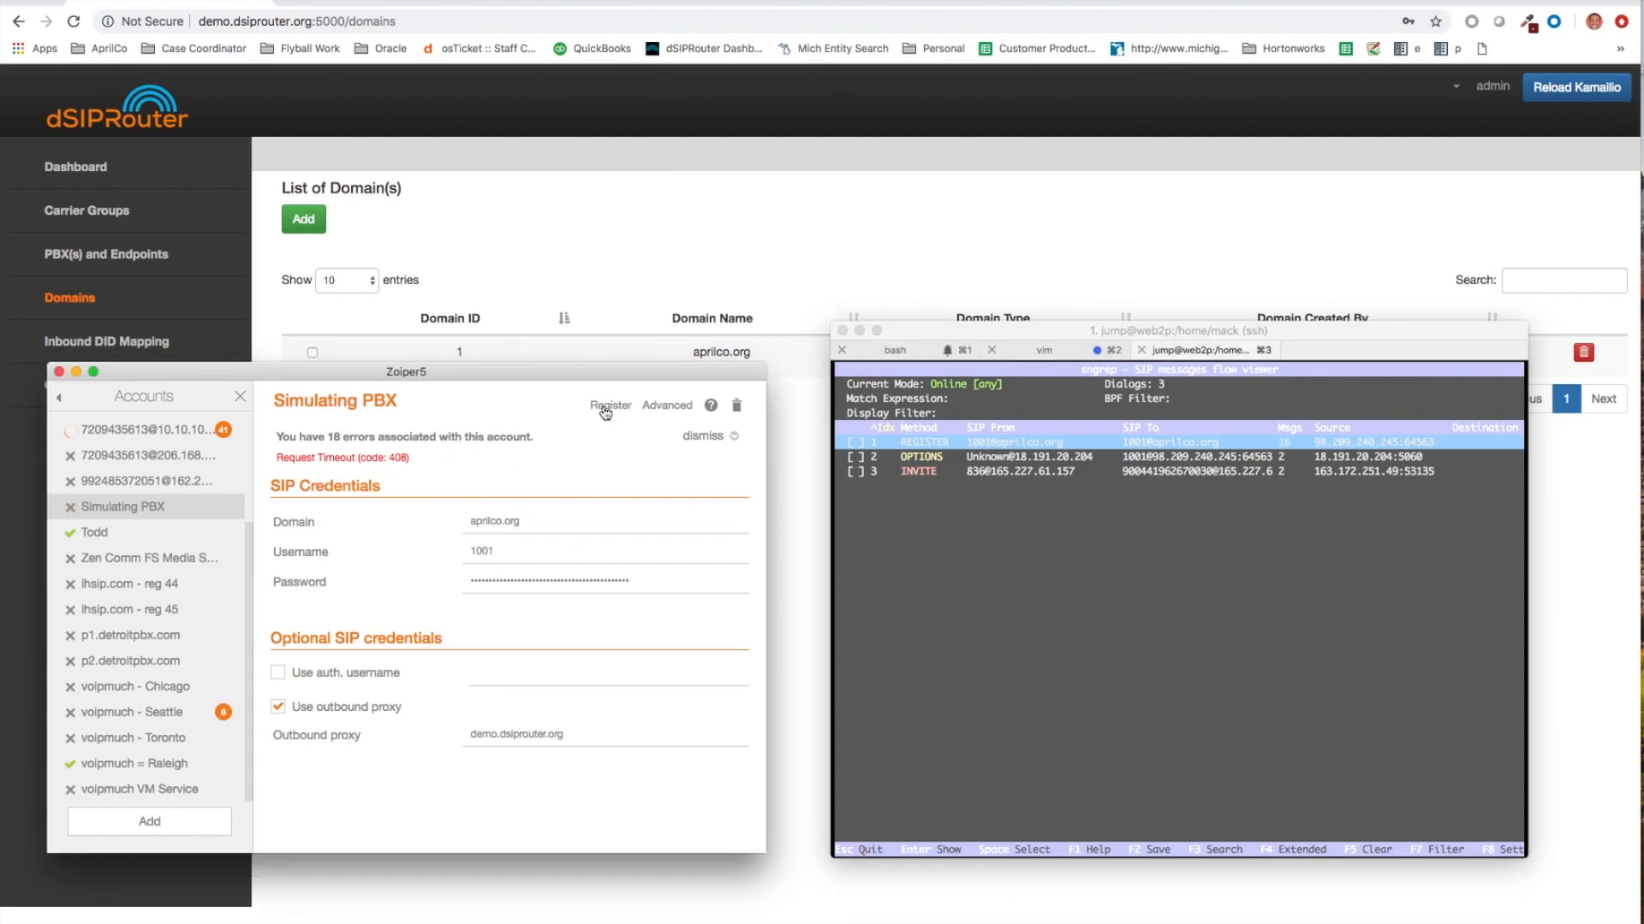
click(609, 406)
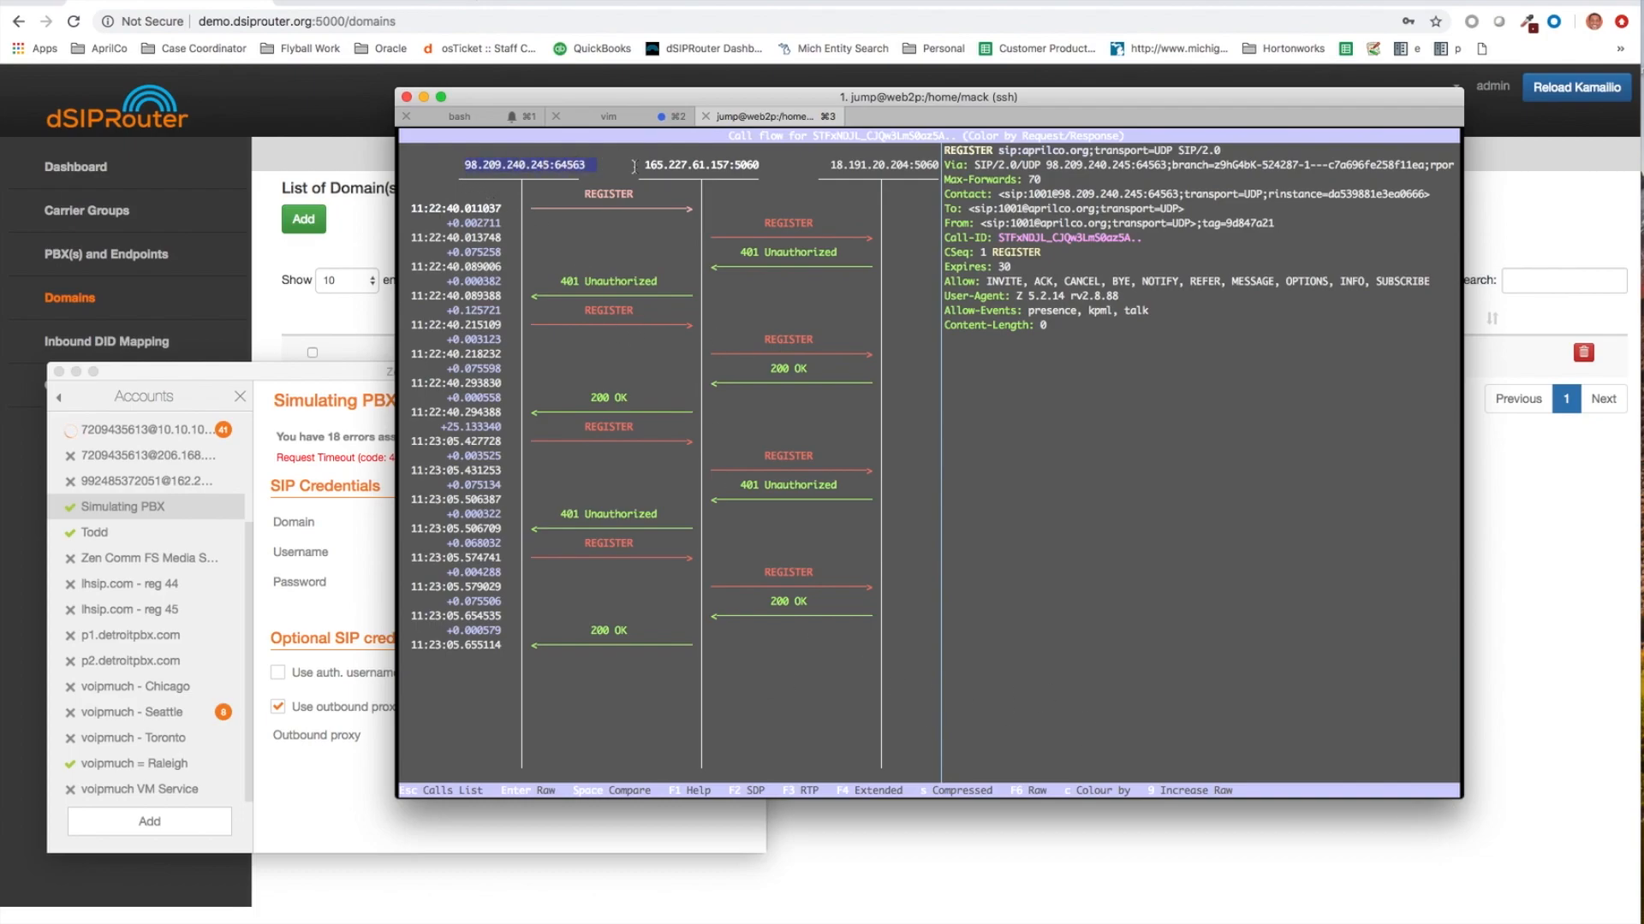
- Highlight the proxy and PBX addresses in the sngrep REGISTER call flow
click(700, 165)
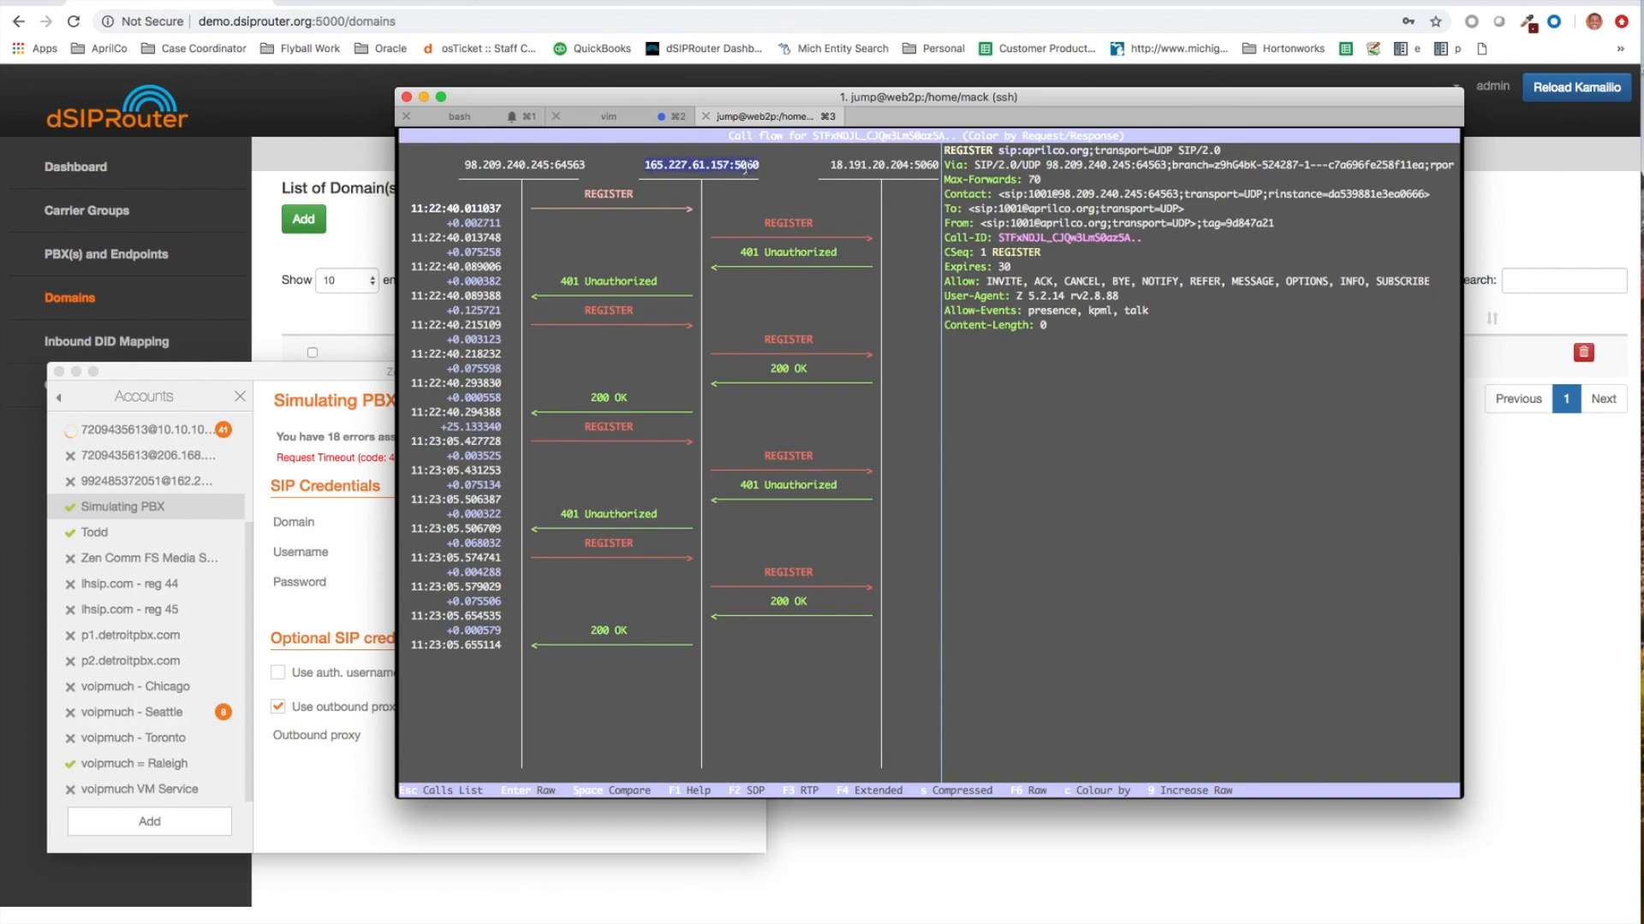
click(883, 168)
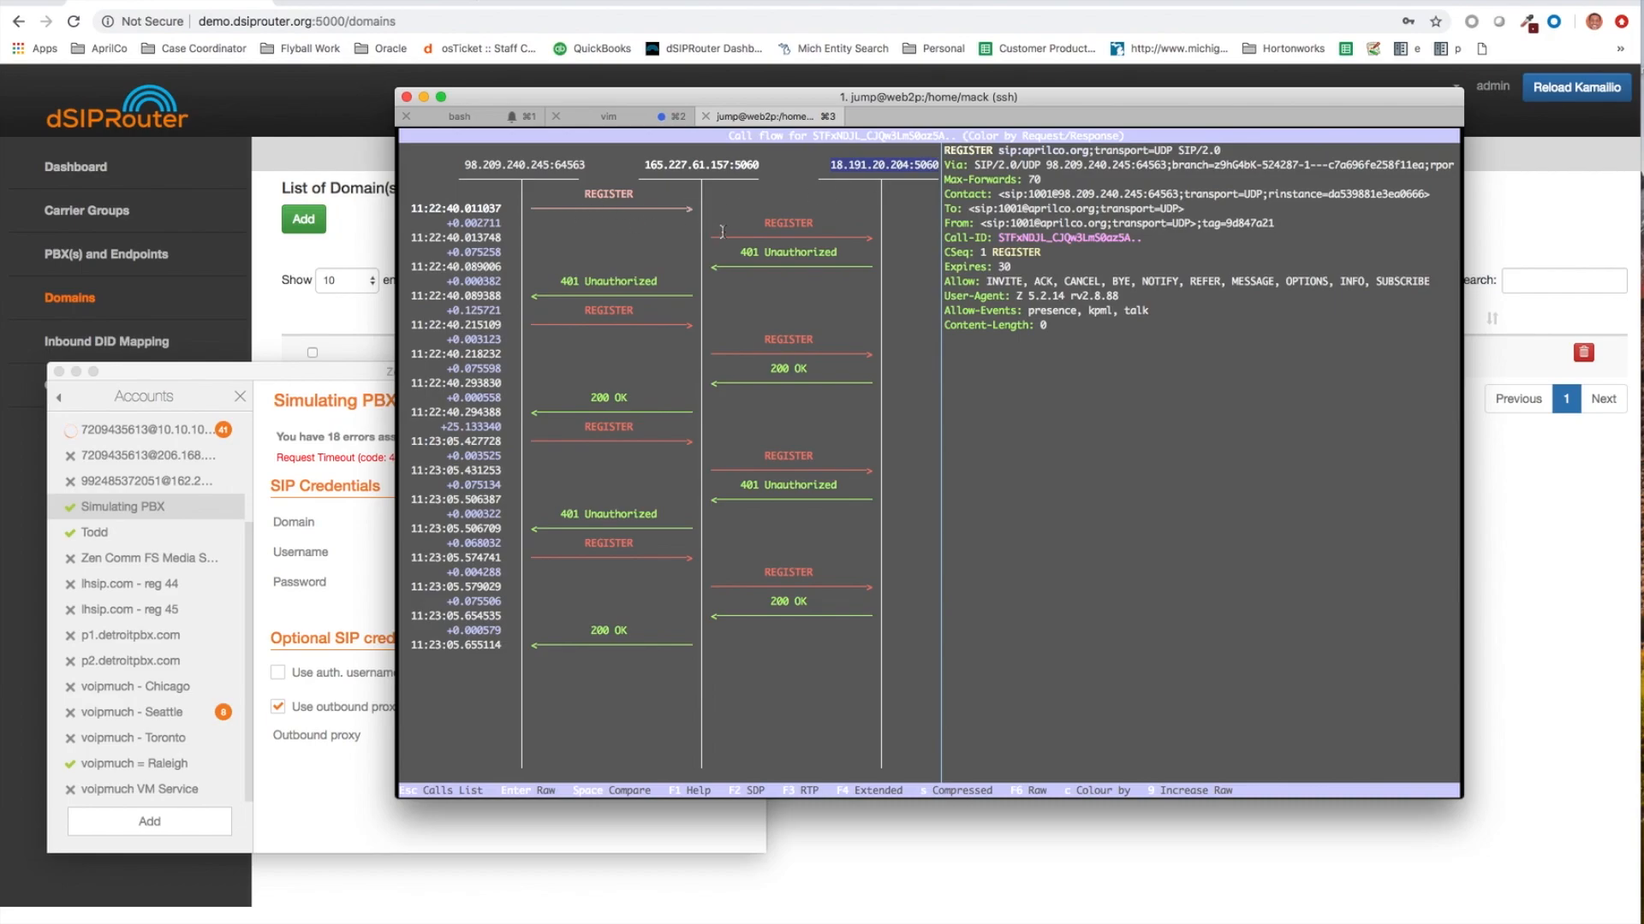
mouse_move(849, 238)
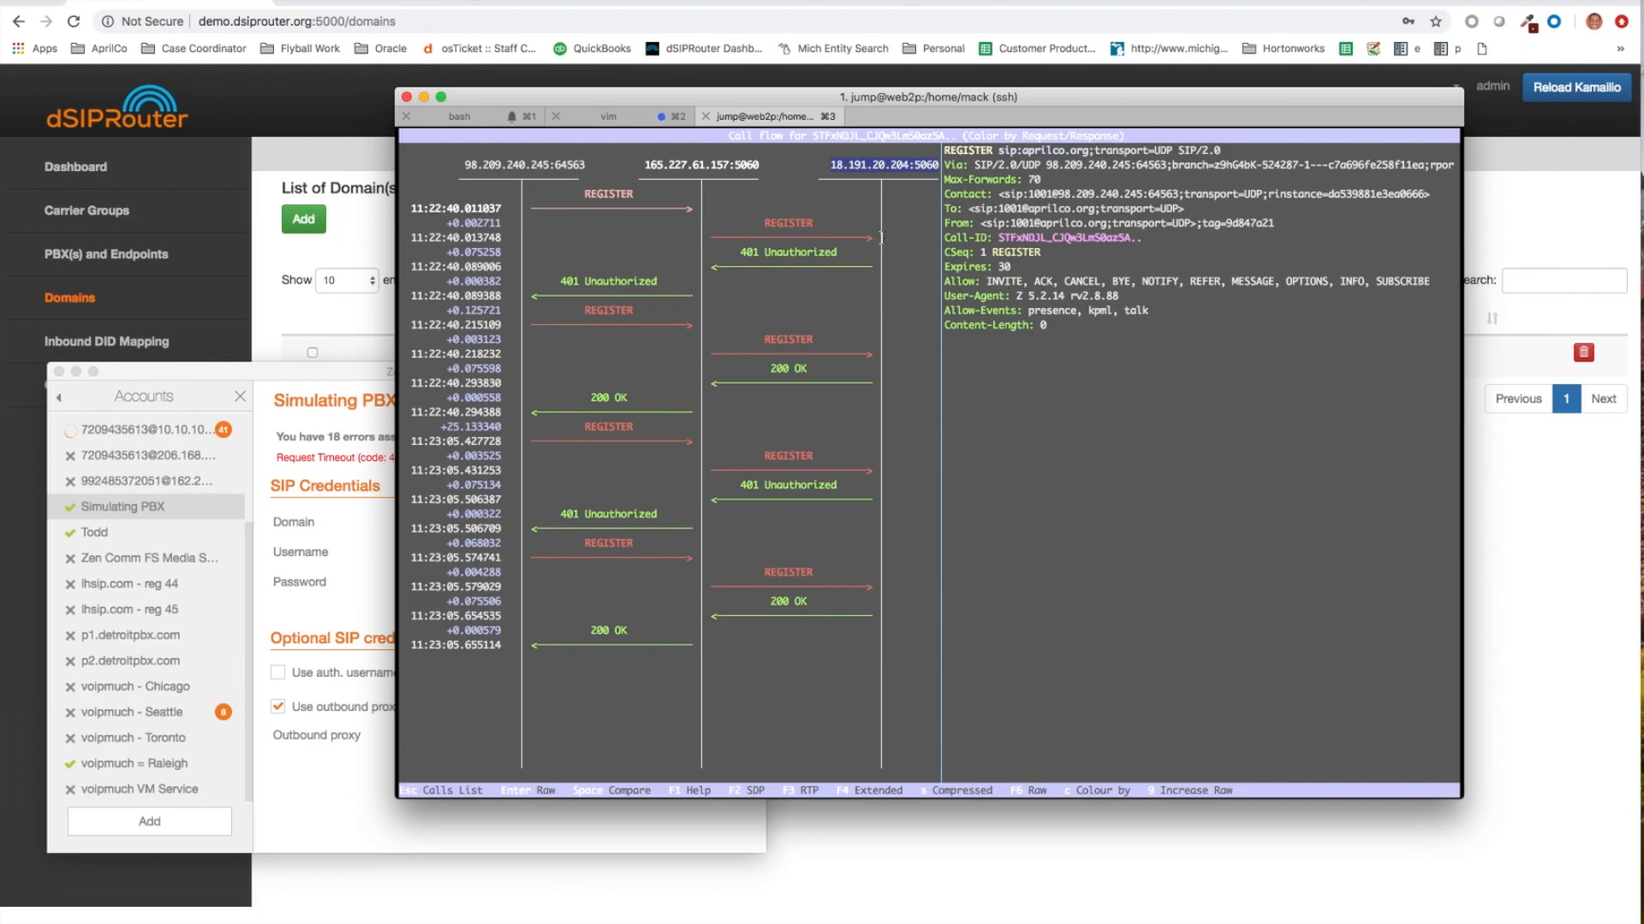
mouse_move(823, 270)
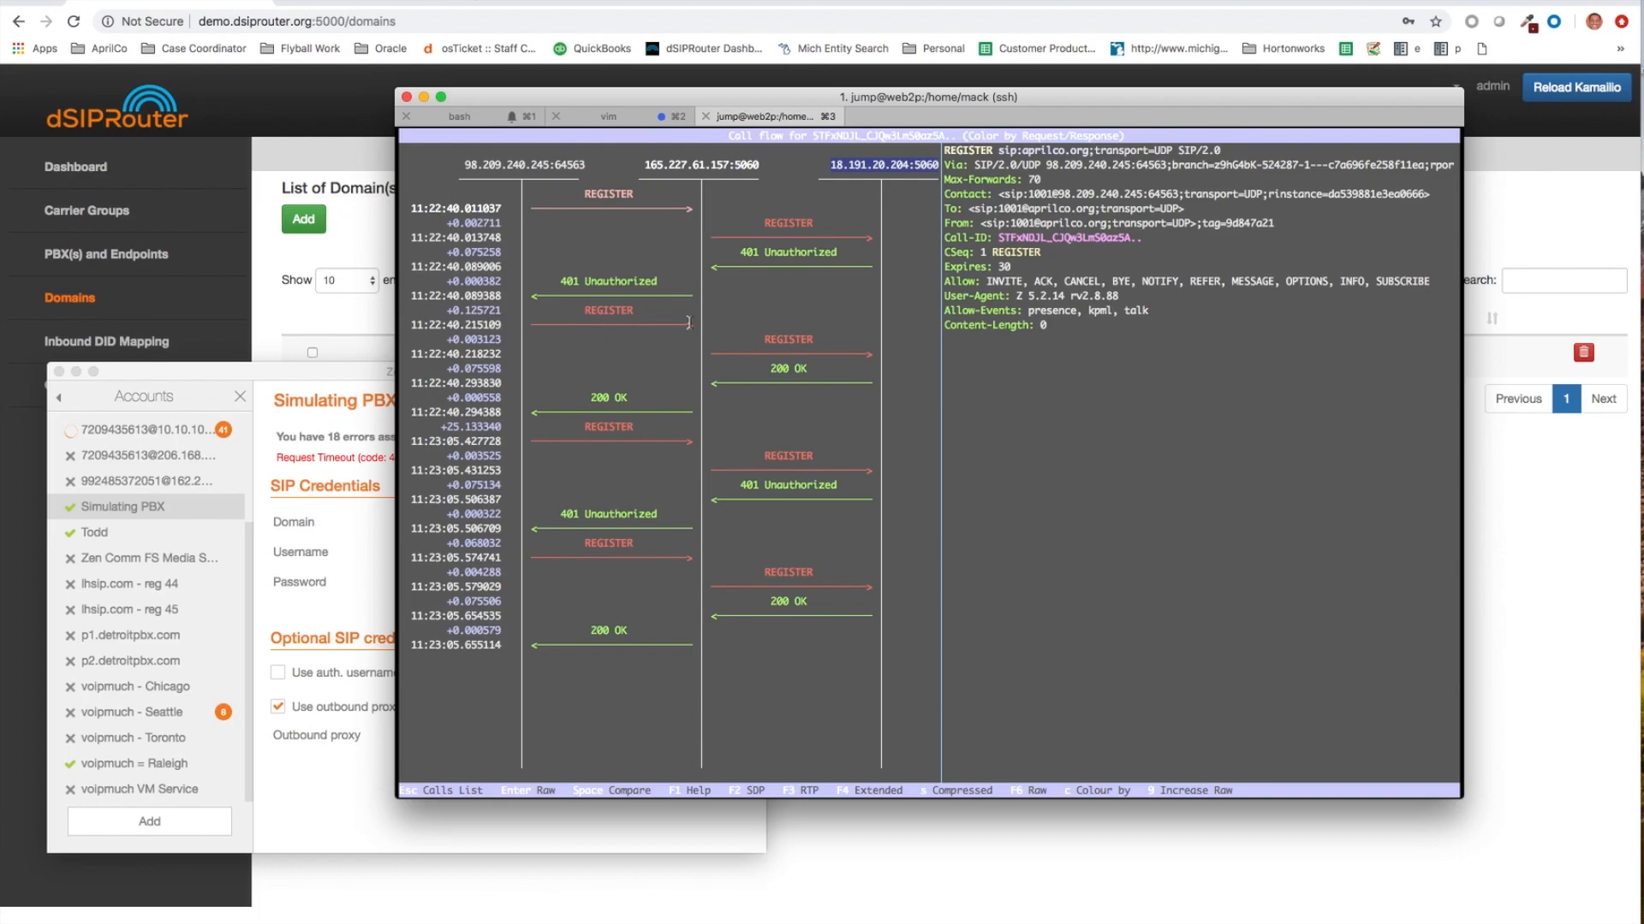
scroll(down, 3)
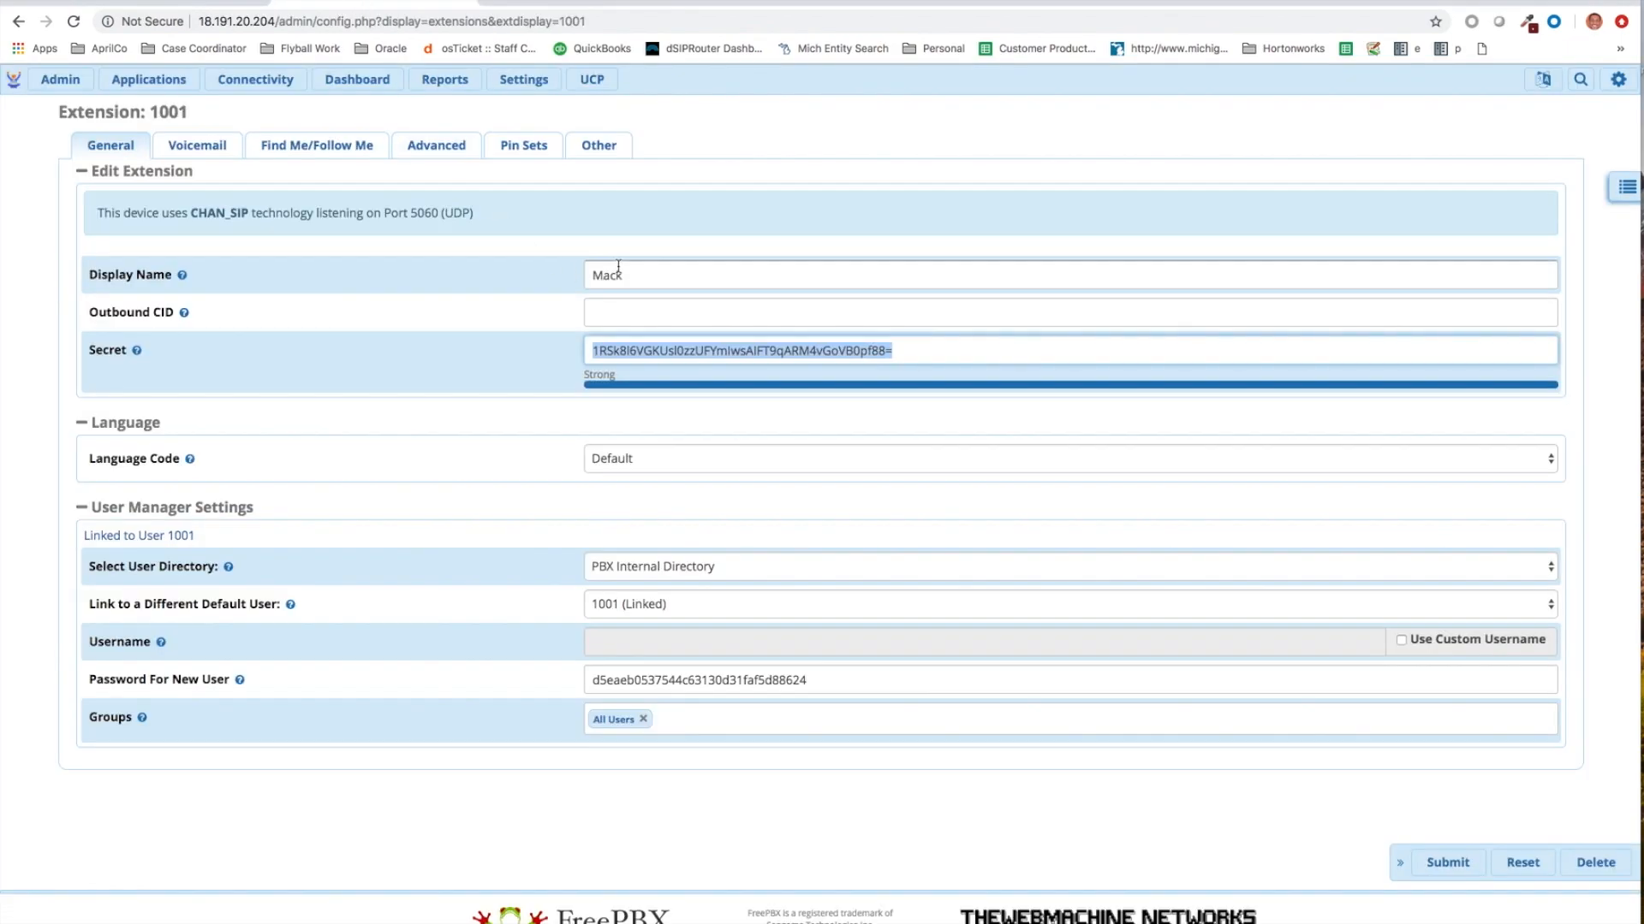
- Open the Asterisk Info report and highlight peer 1001/1001 at host 165.227.61.157
click(1545, 79)
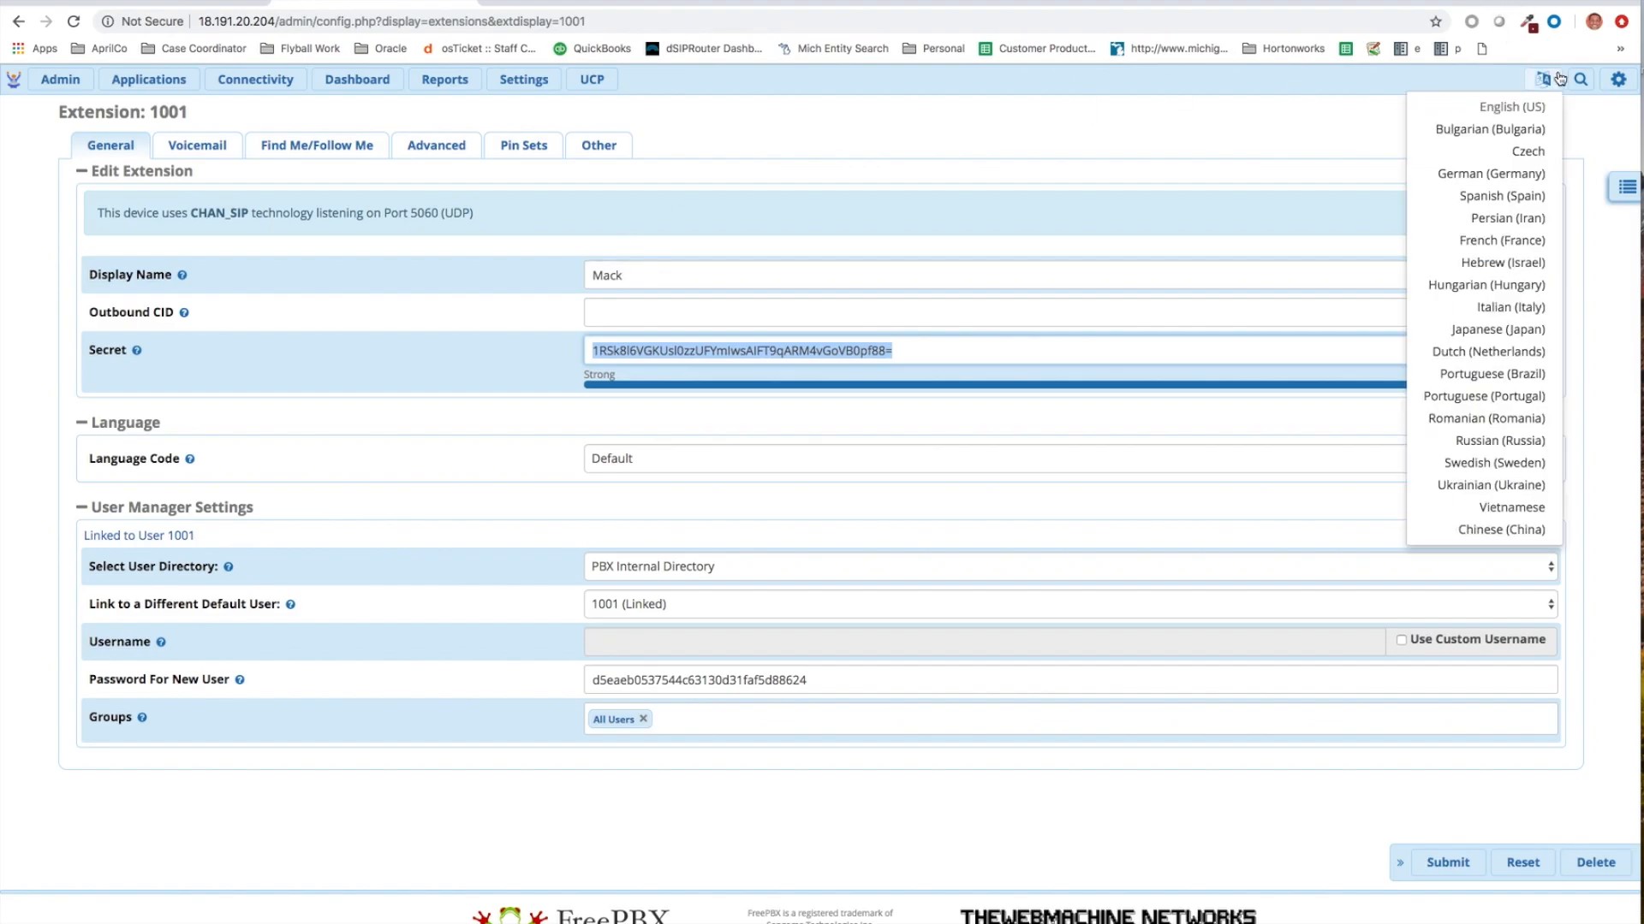
click(444, 78)
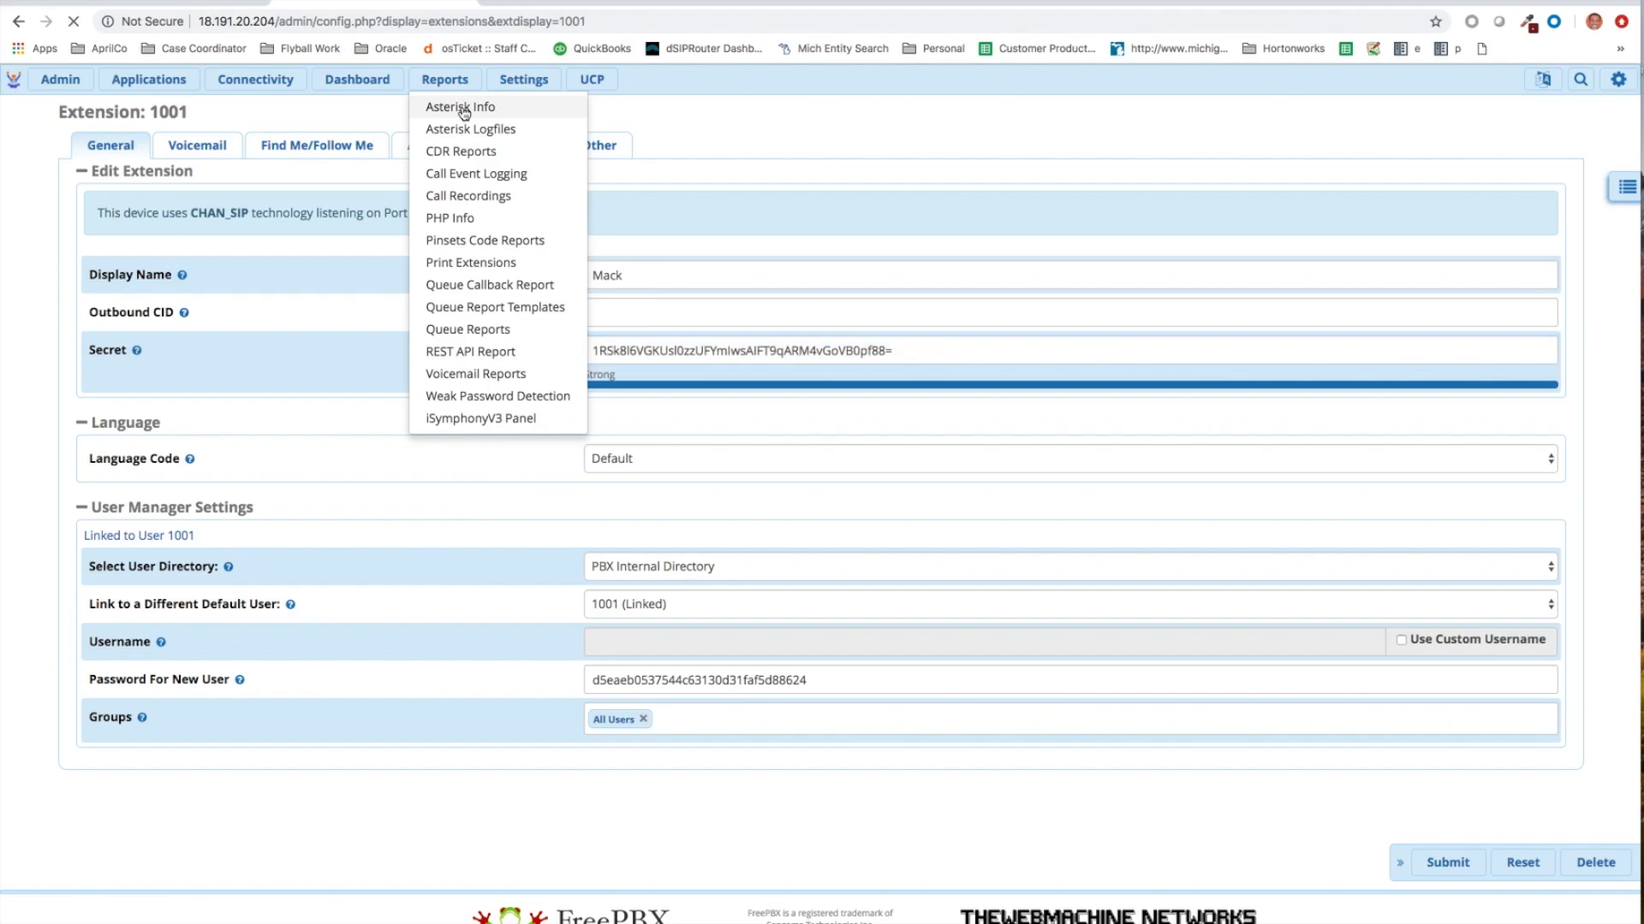
click(459, 106)
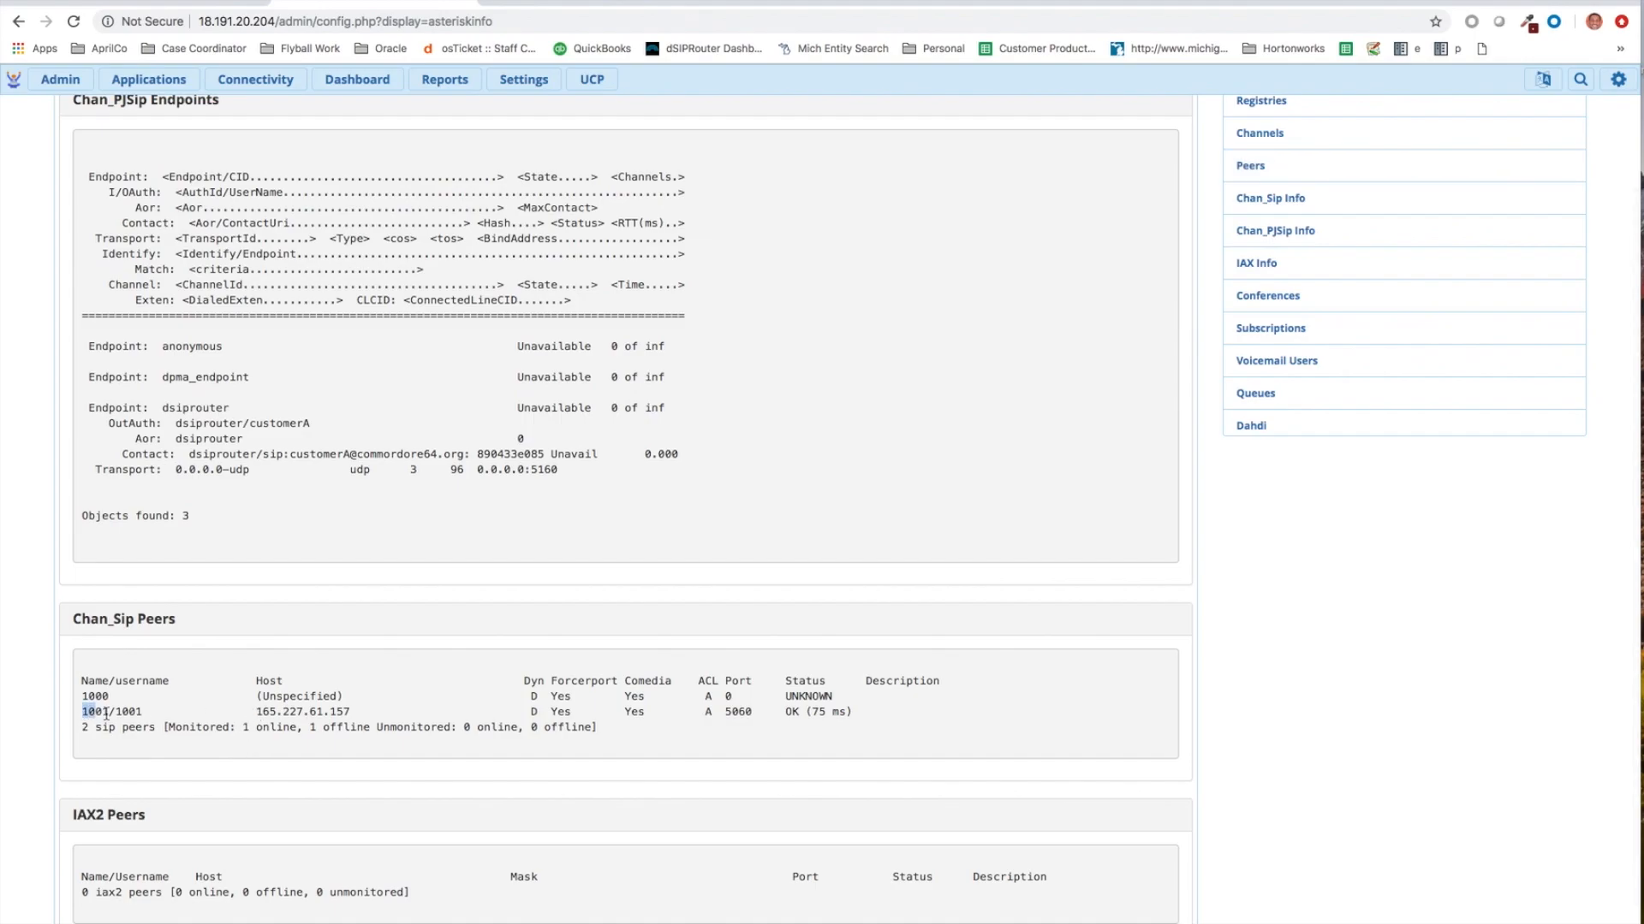
drag(84, 712, 361, 712)
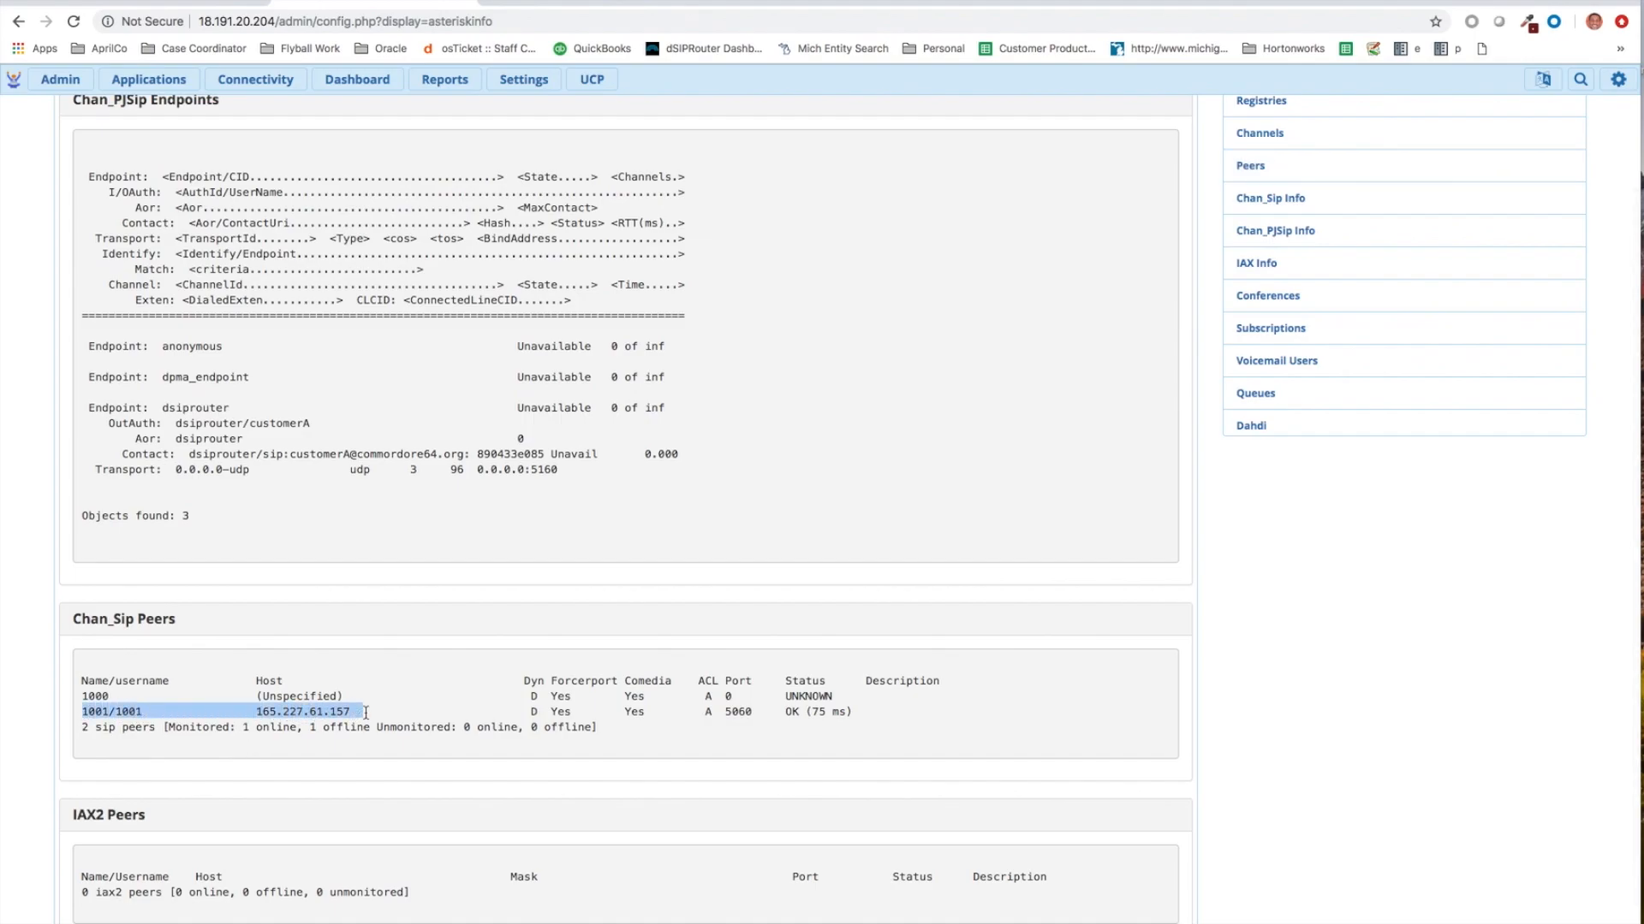